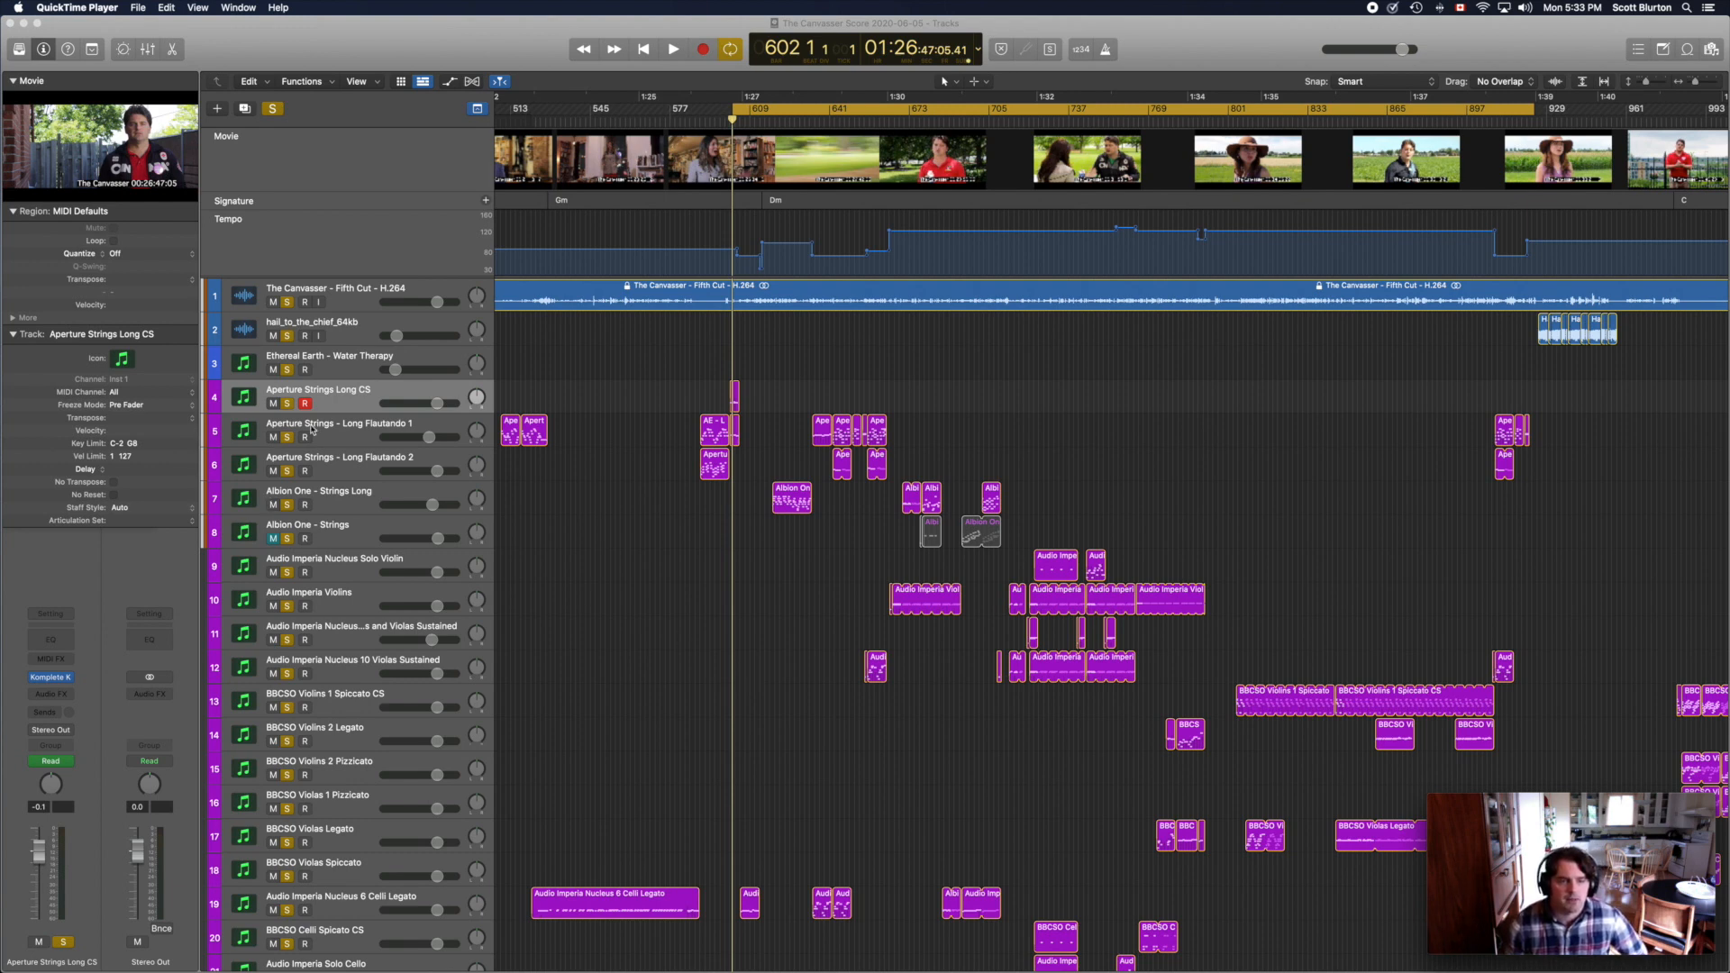
pyautogui.moveTo(347, 480)
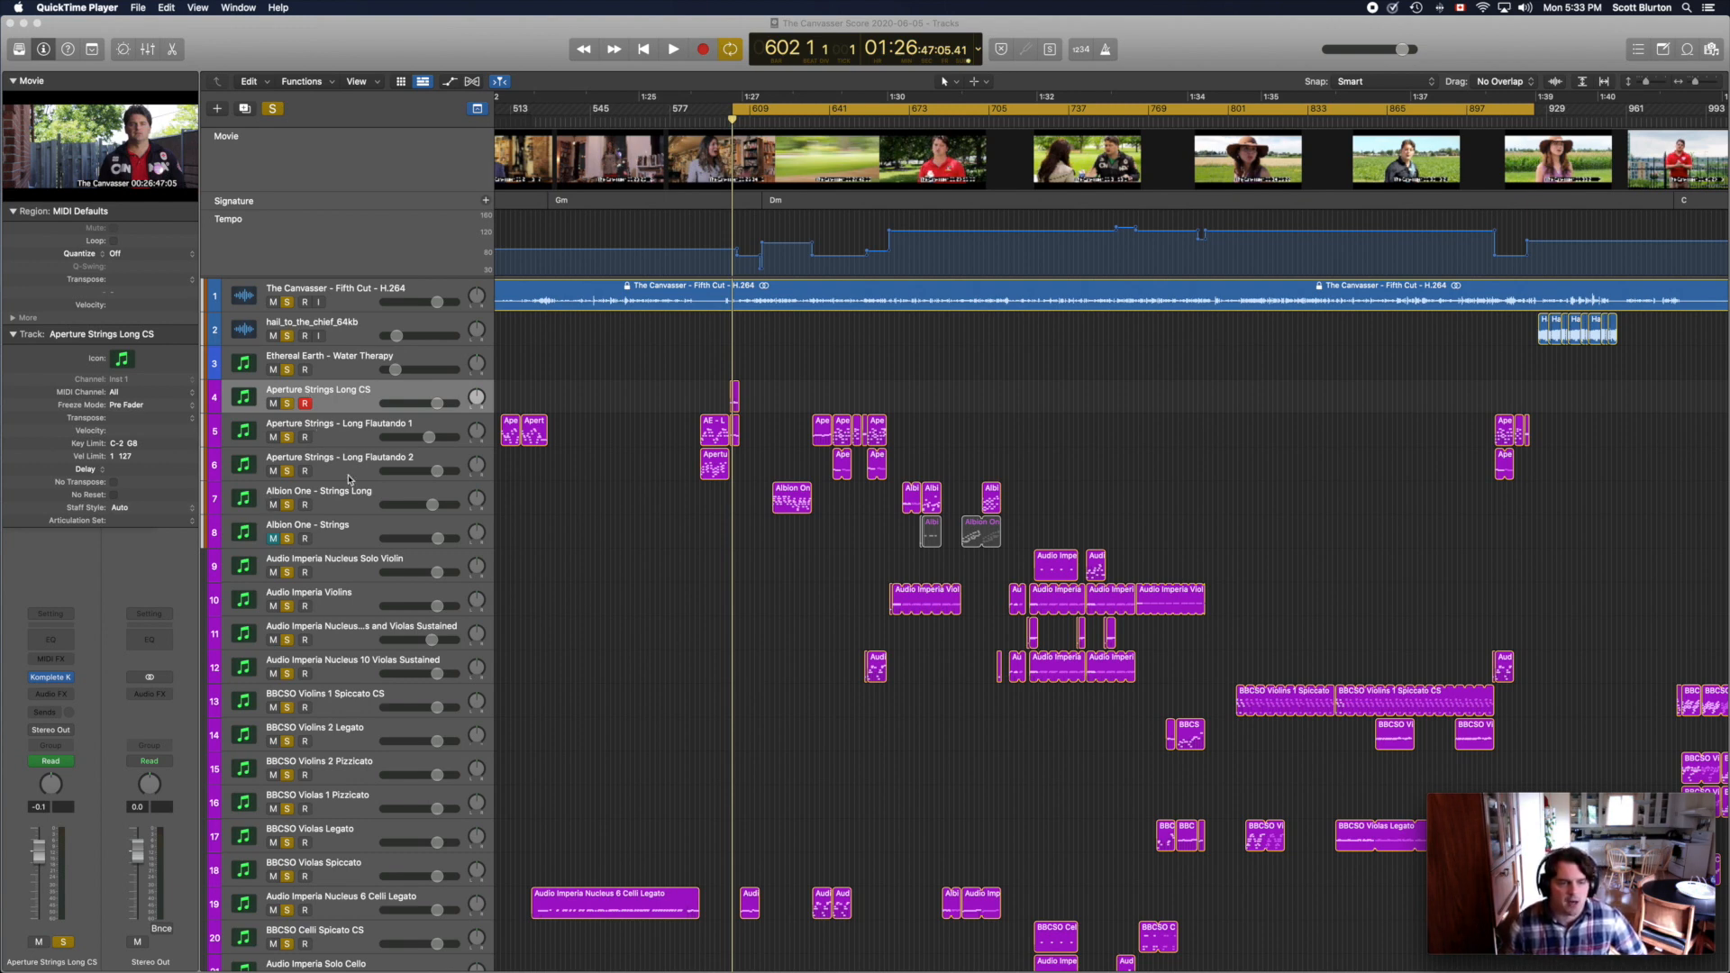
# Step: Scroll the track list down to reach the Albion One Strings Long Extras track
pyautogui.scroll(-3)
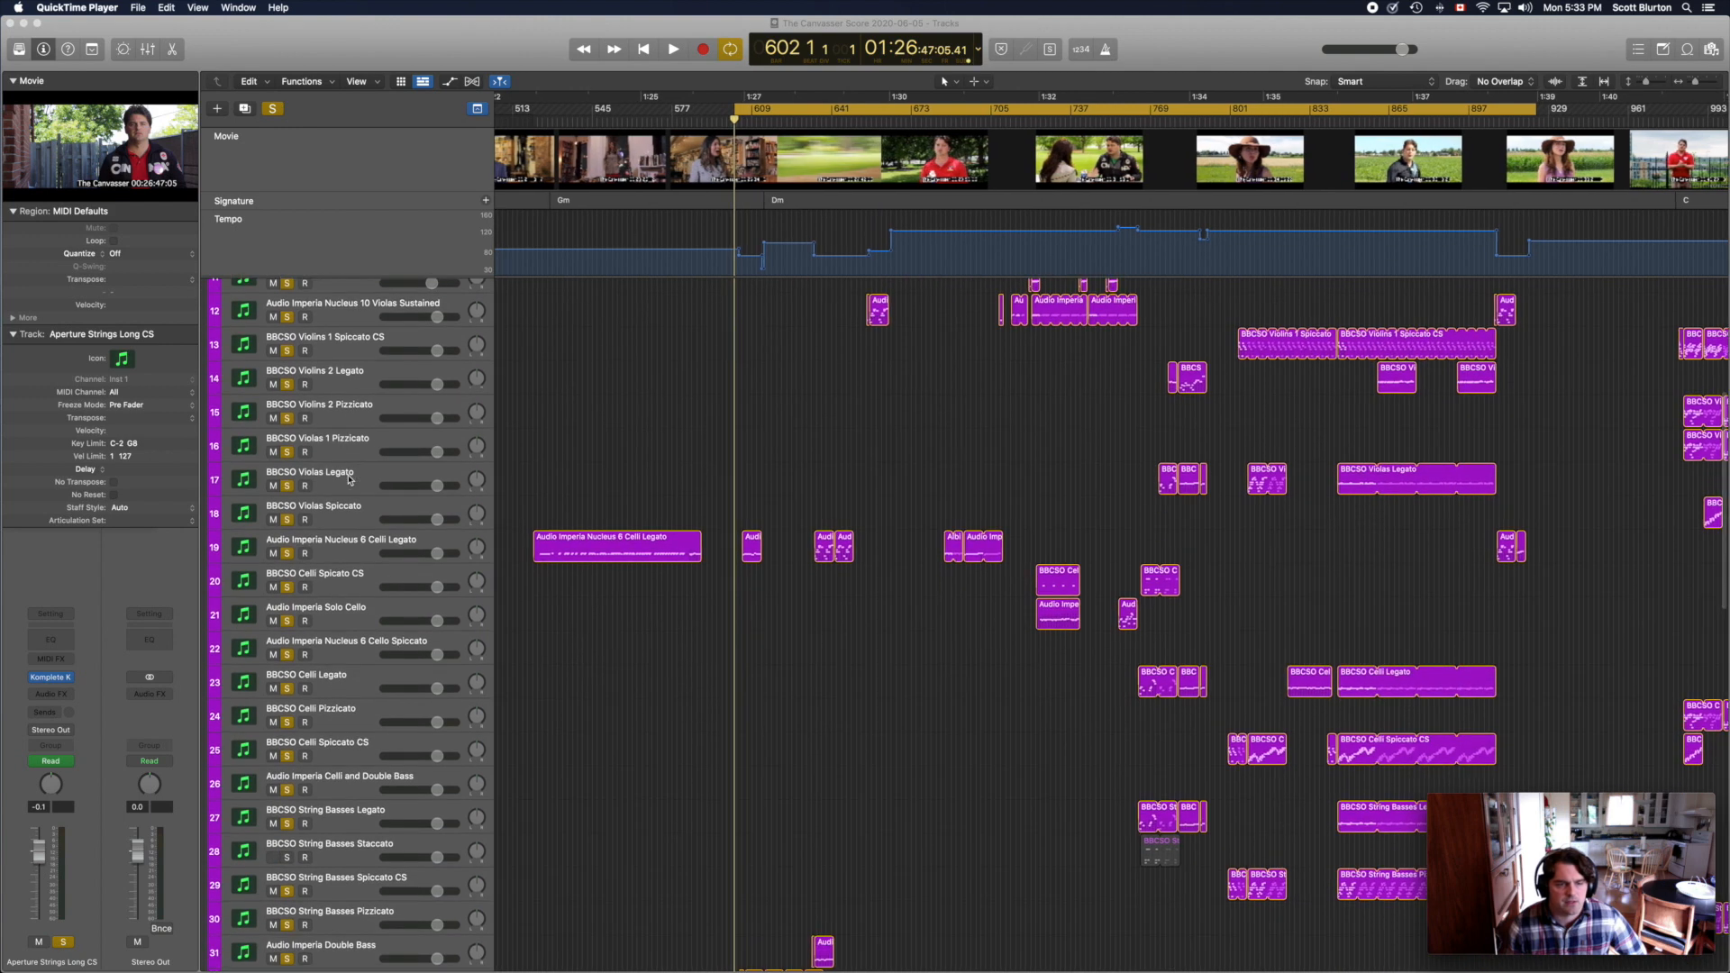
pyautogui.scroll(-3)
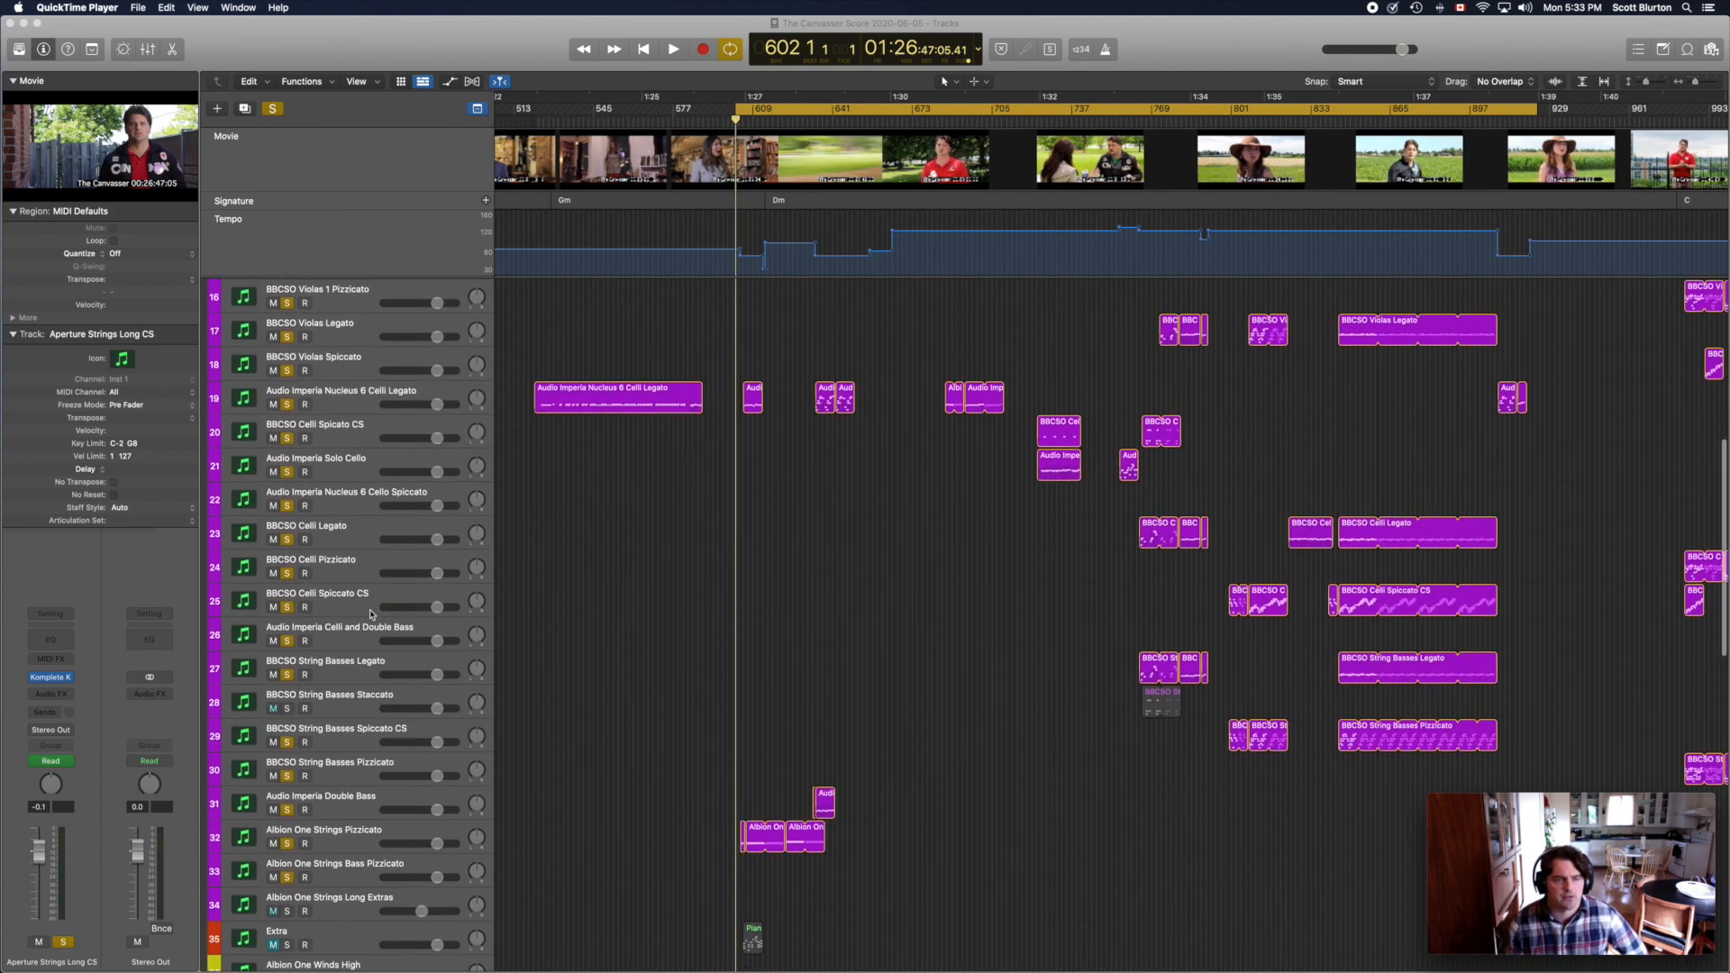
pyautogui.scroll(-3)
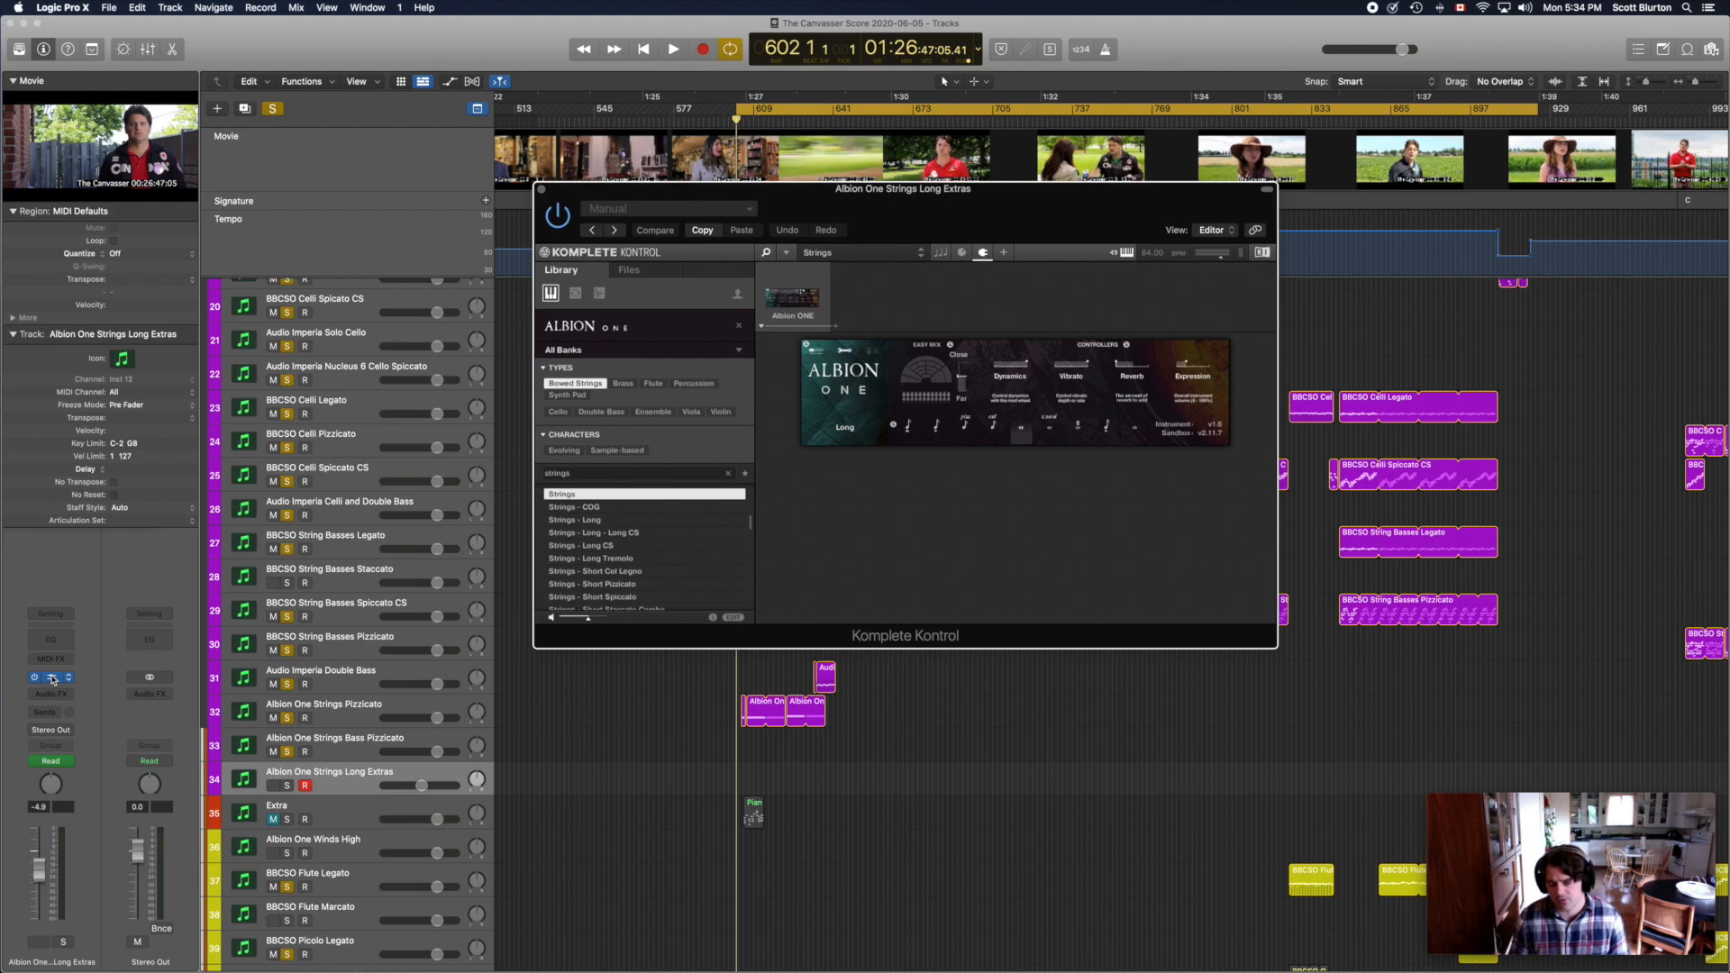
# Step: Close the Albion instrument, view the Aperture Strings Long CS instrument, then close it too
pyautogui.click(51, 675)
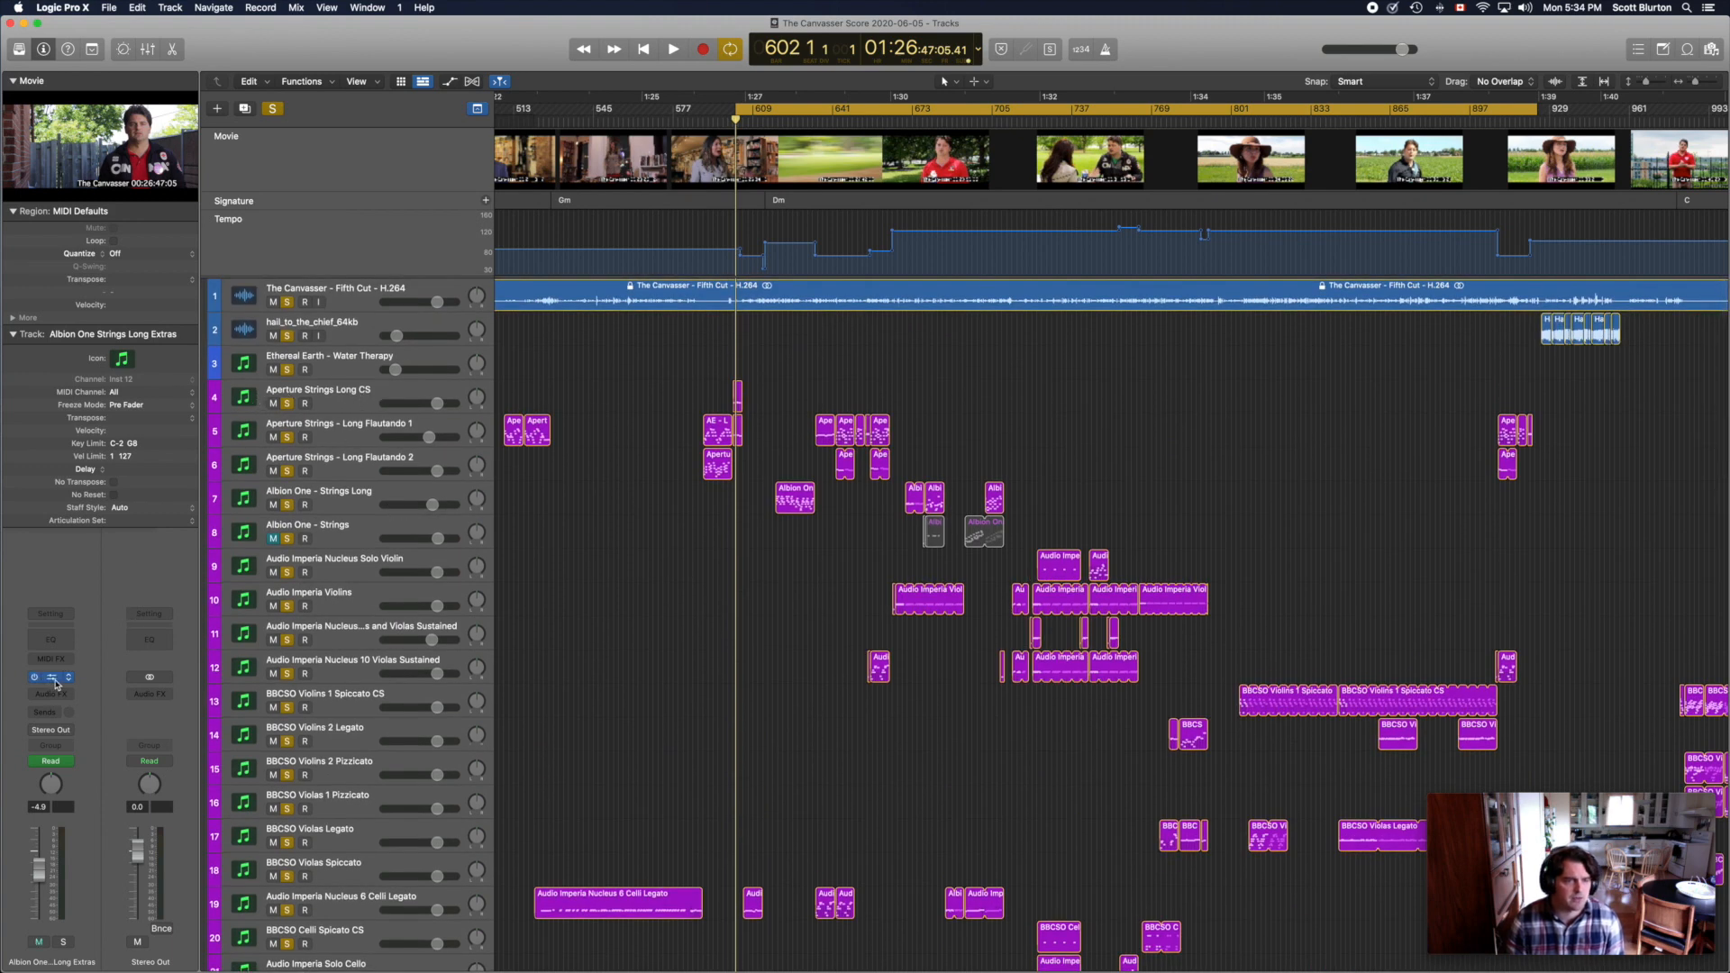
pyautogui.click(321, 389)
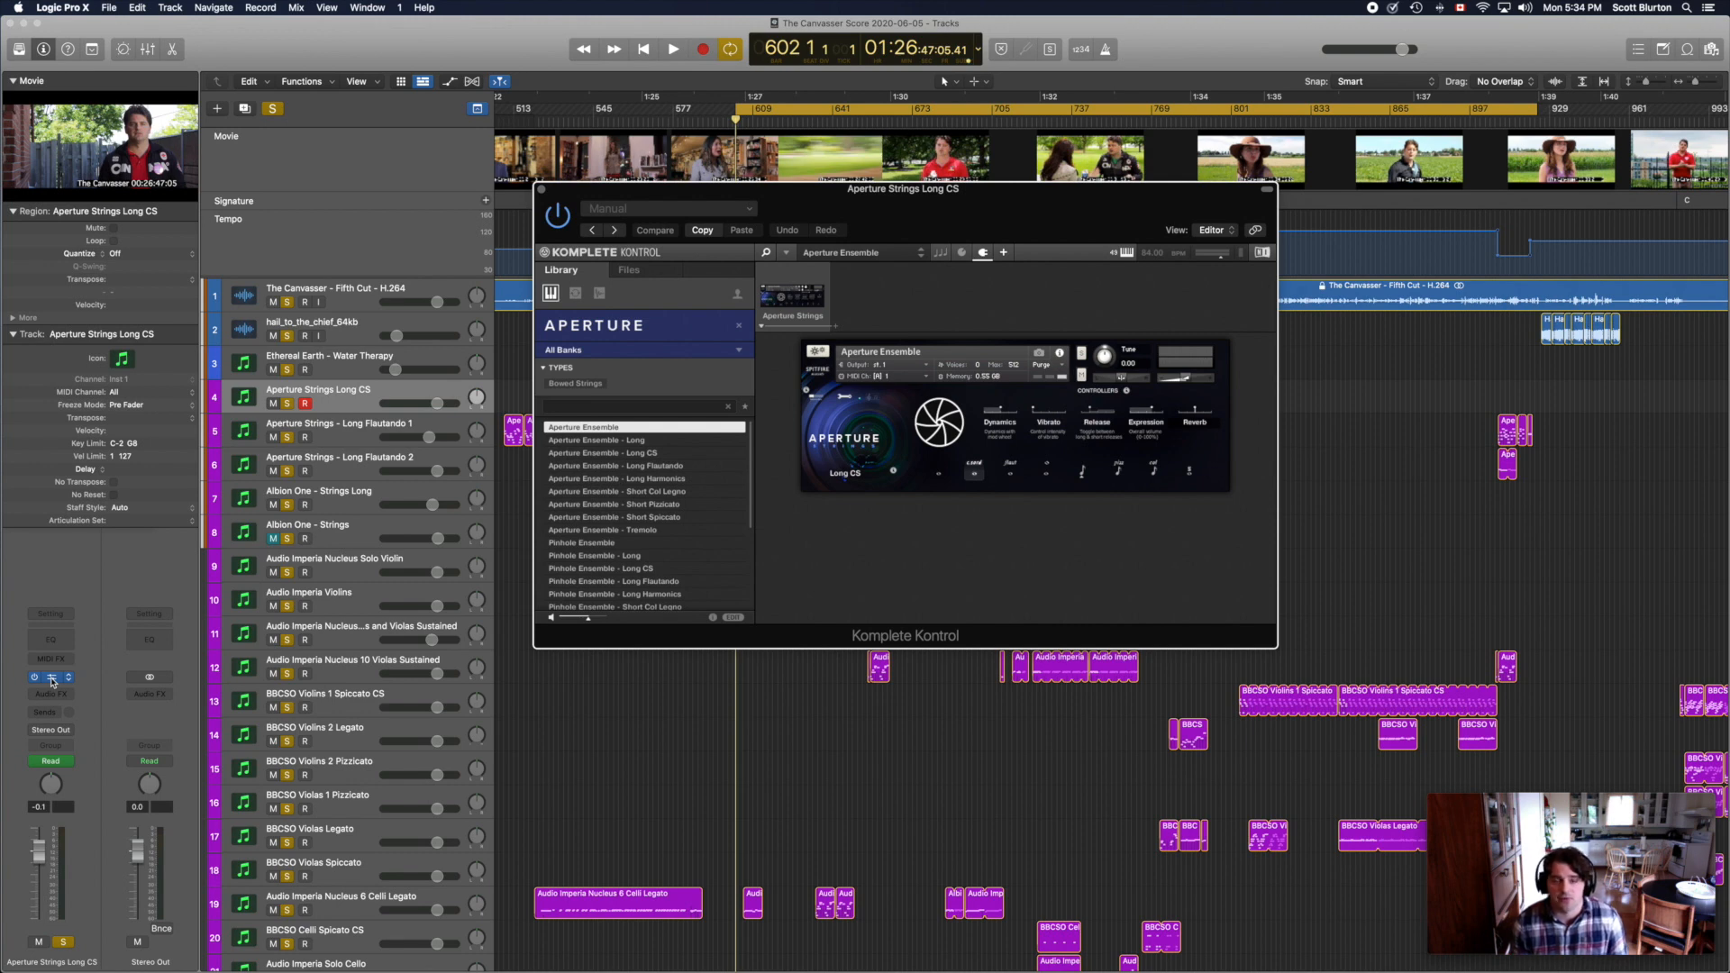
pyautogui.click(51, 676)
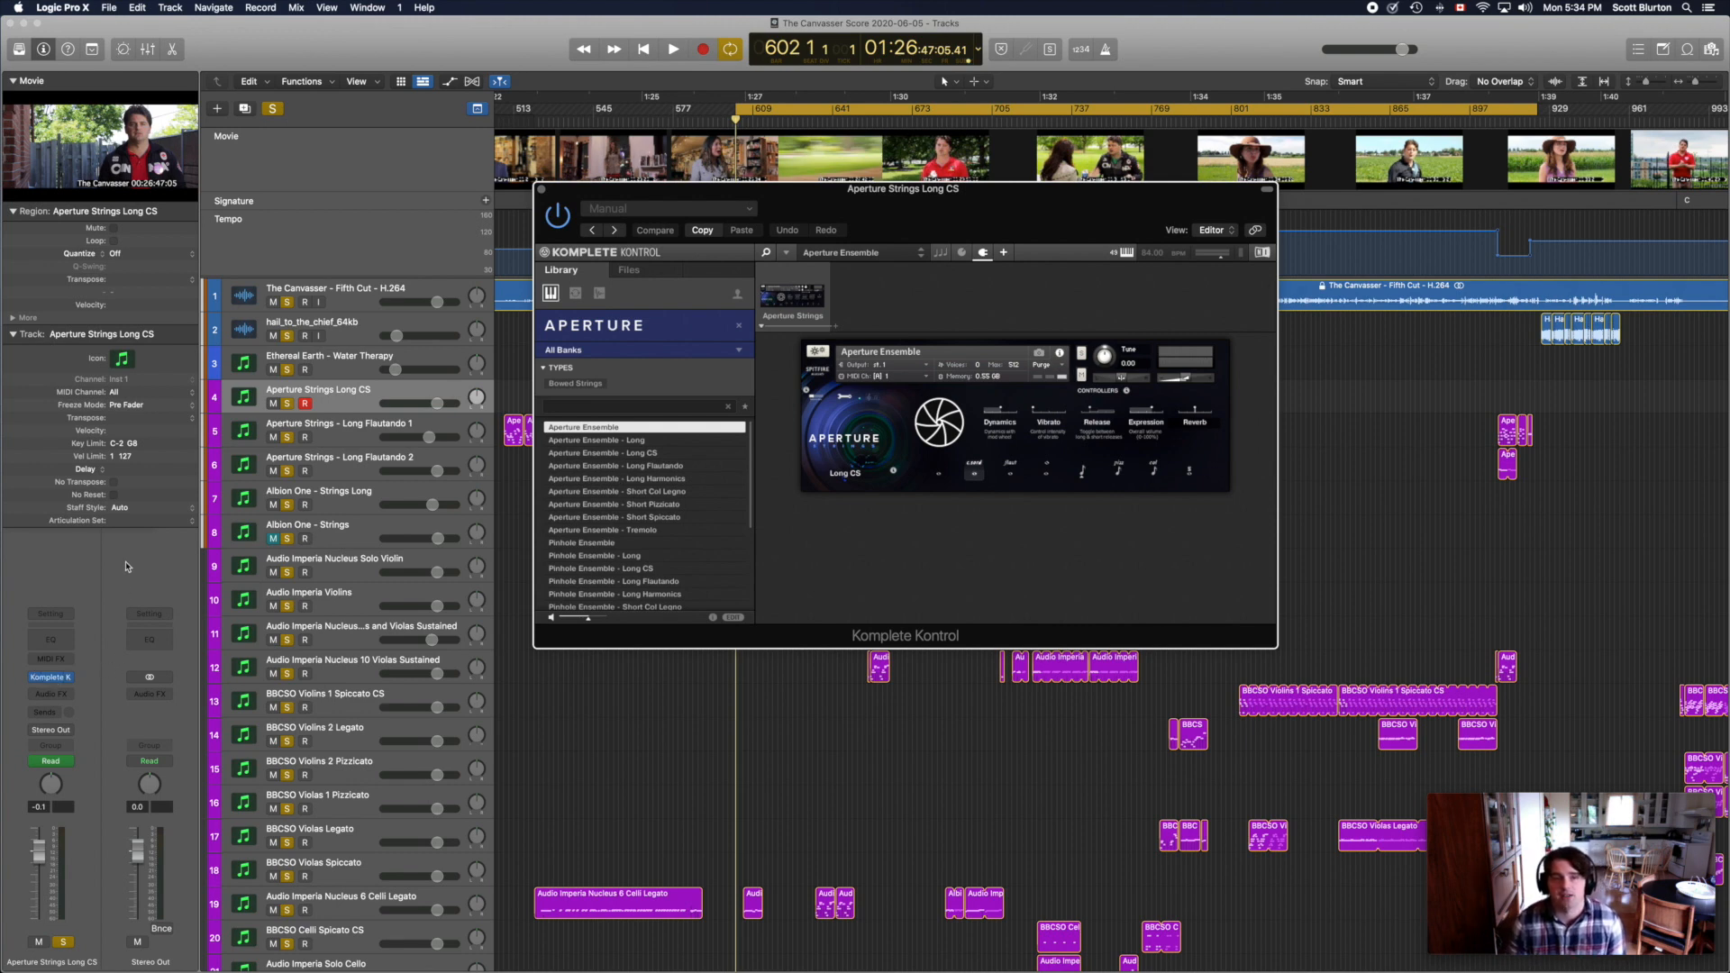
pyautogui.moveTo(541, 194)
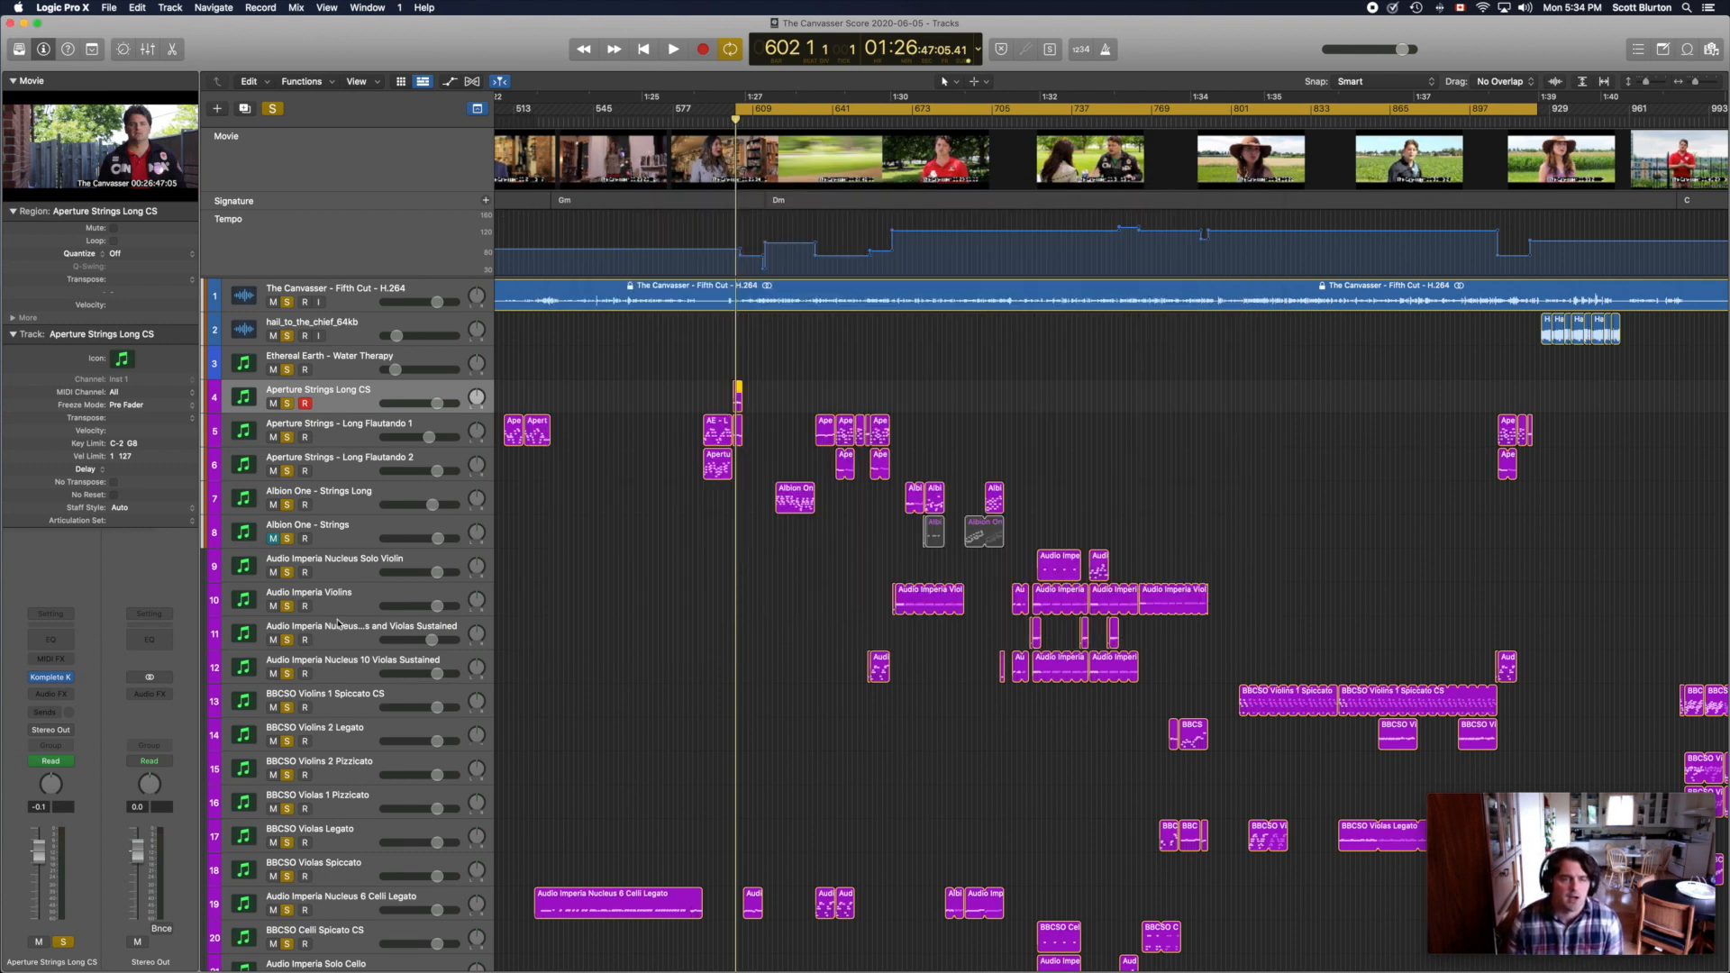
pyautogui.moveTo(364, 626)
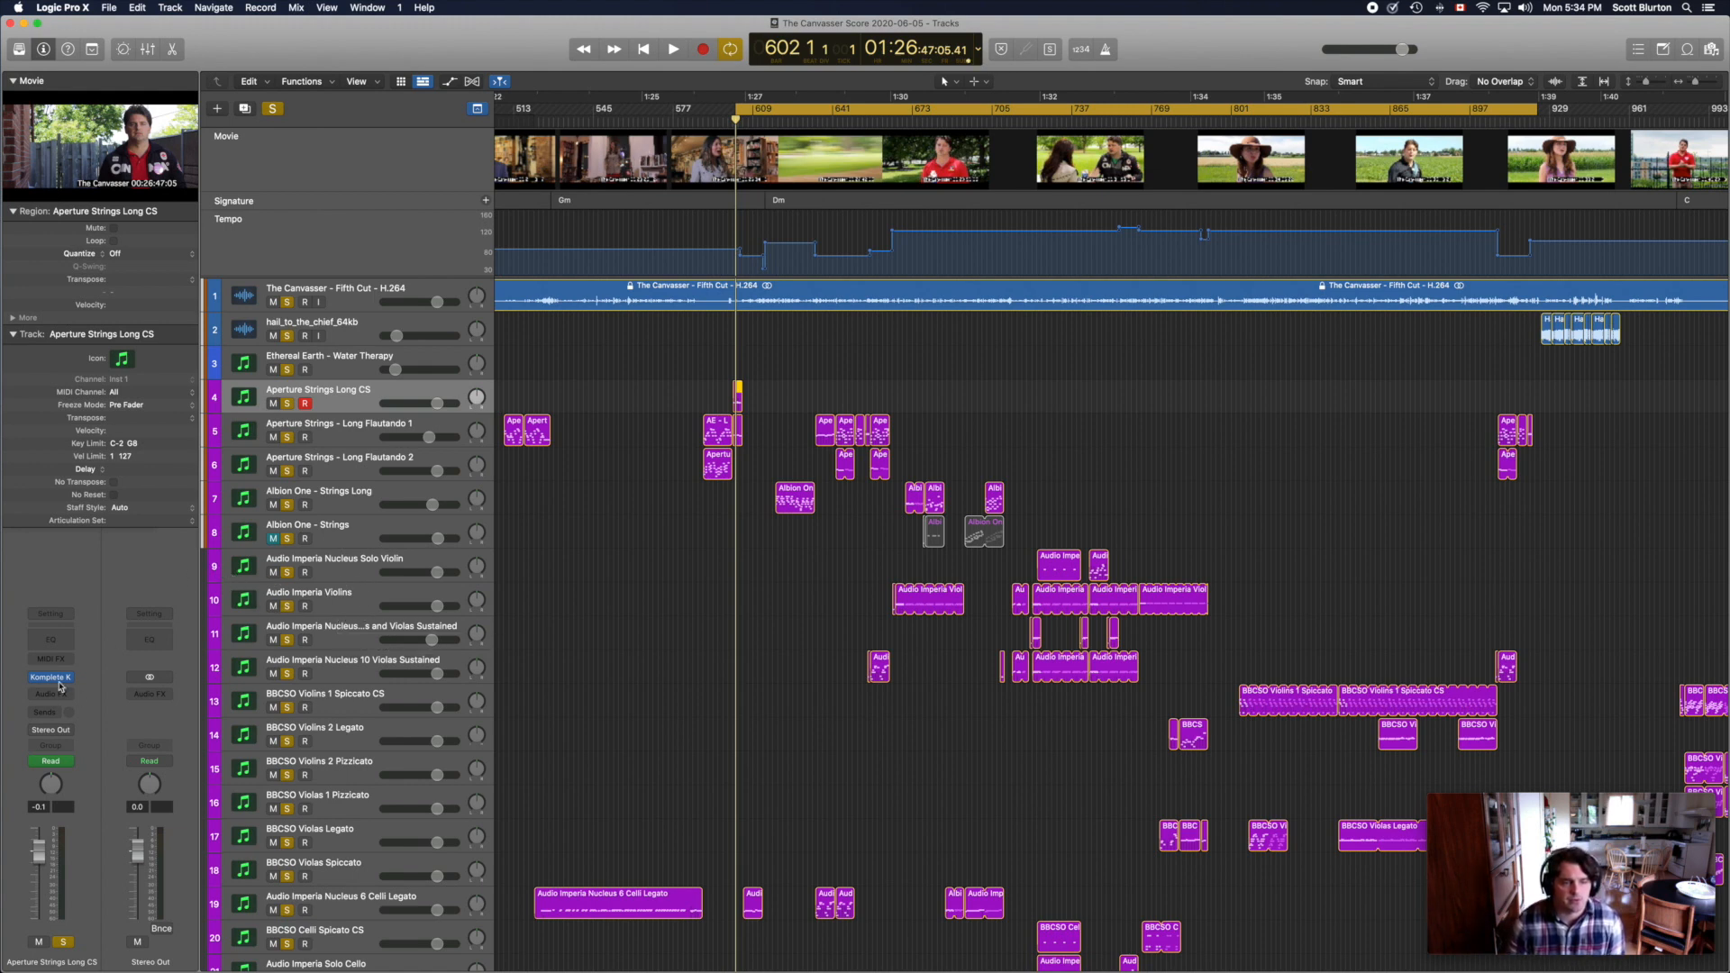
pyautogui.click(332, 568)
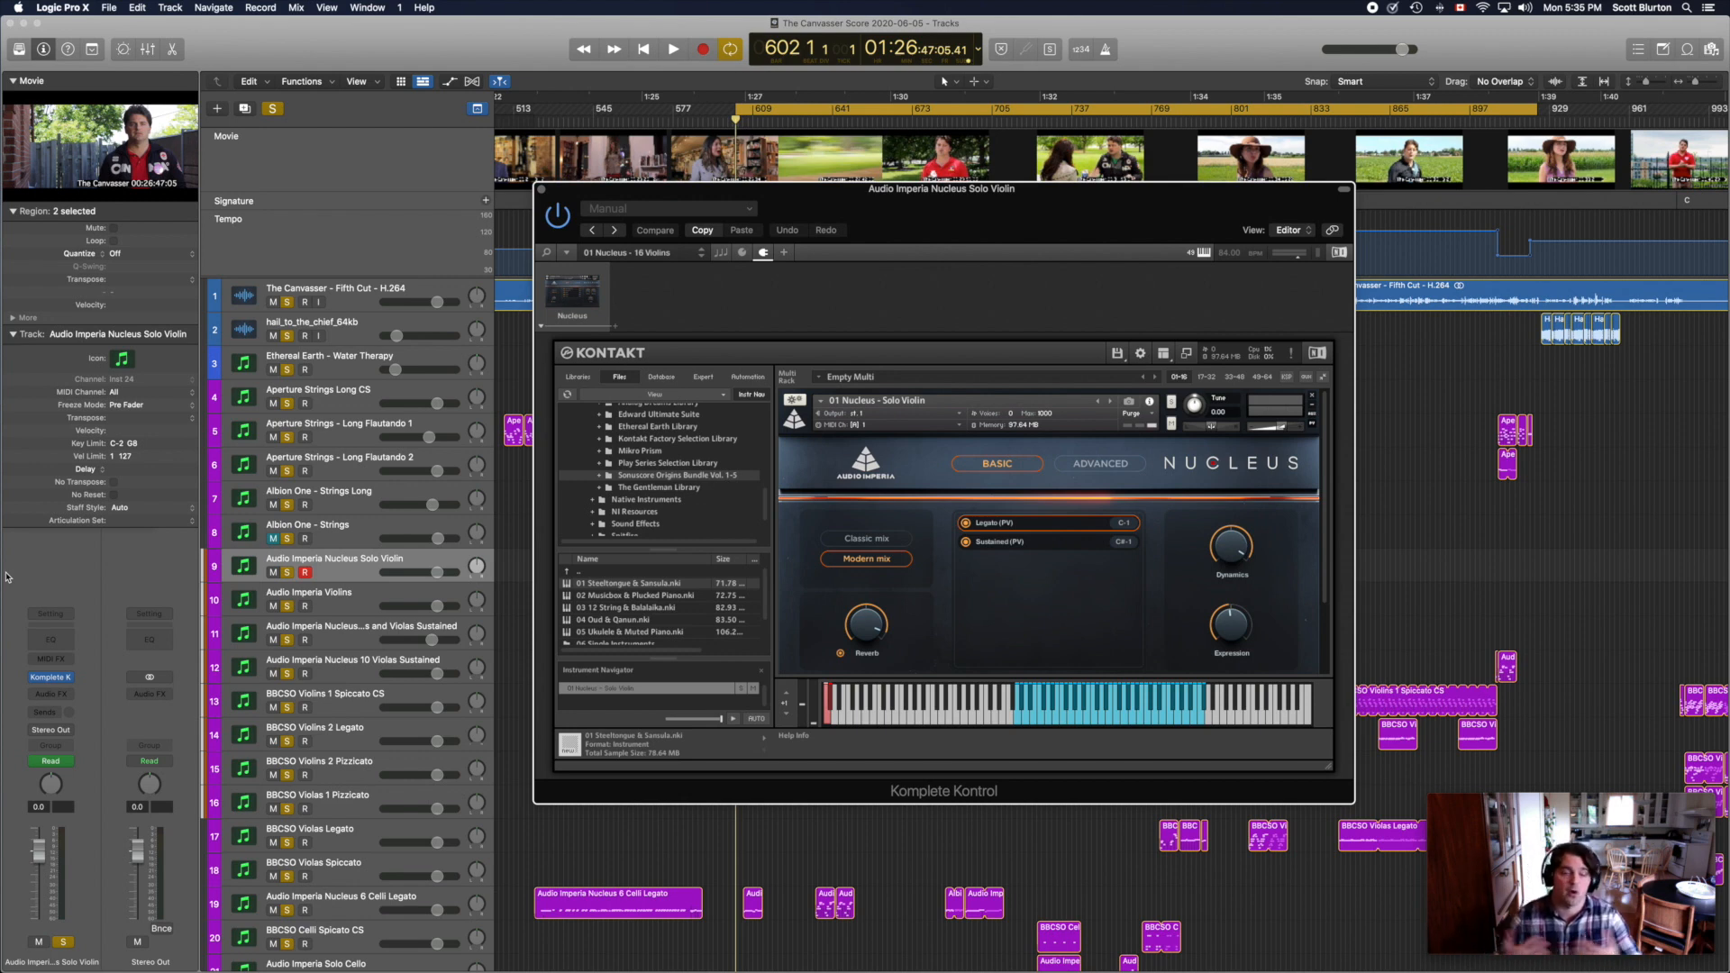
pyautogui.moveTo(214, 518)
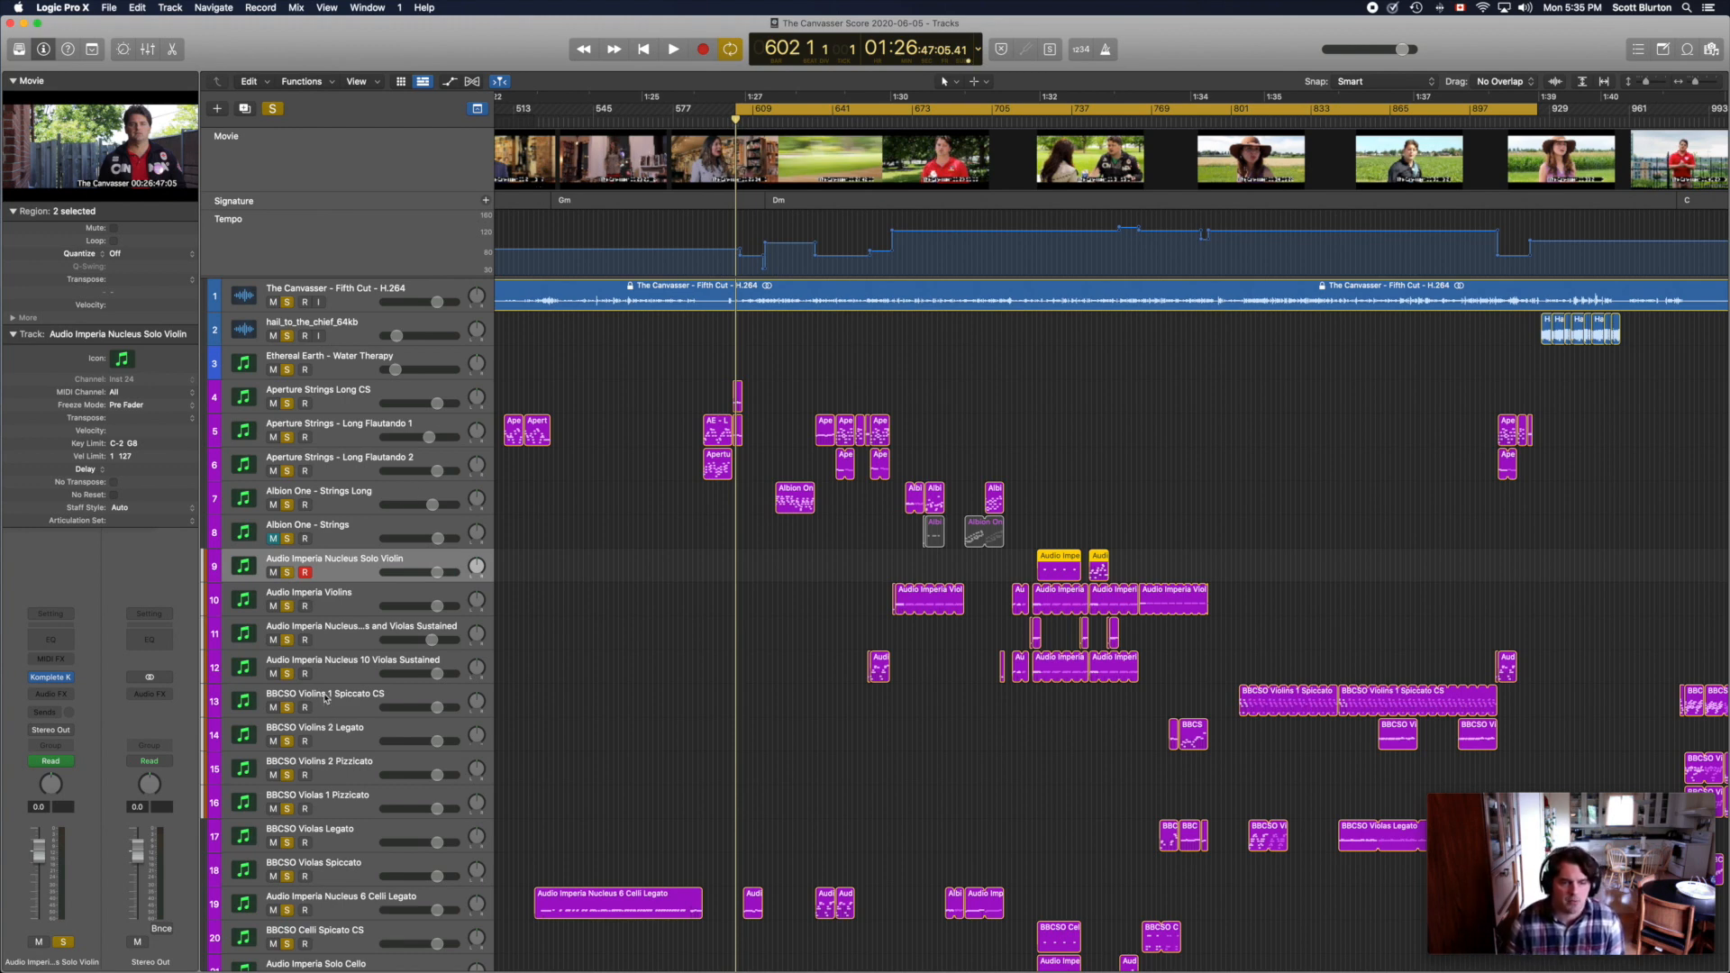
pyautogui.click(332, 697)
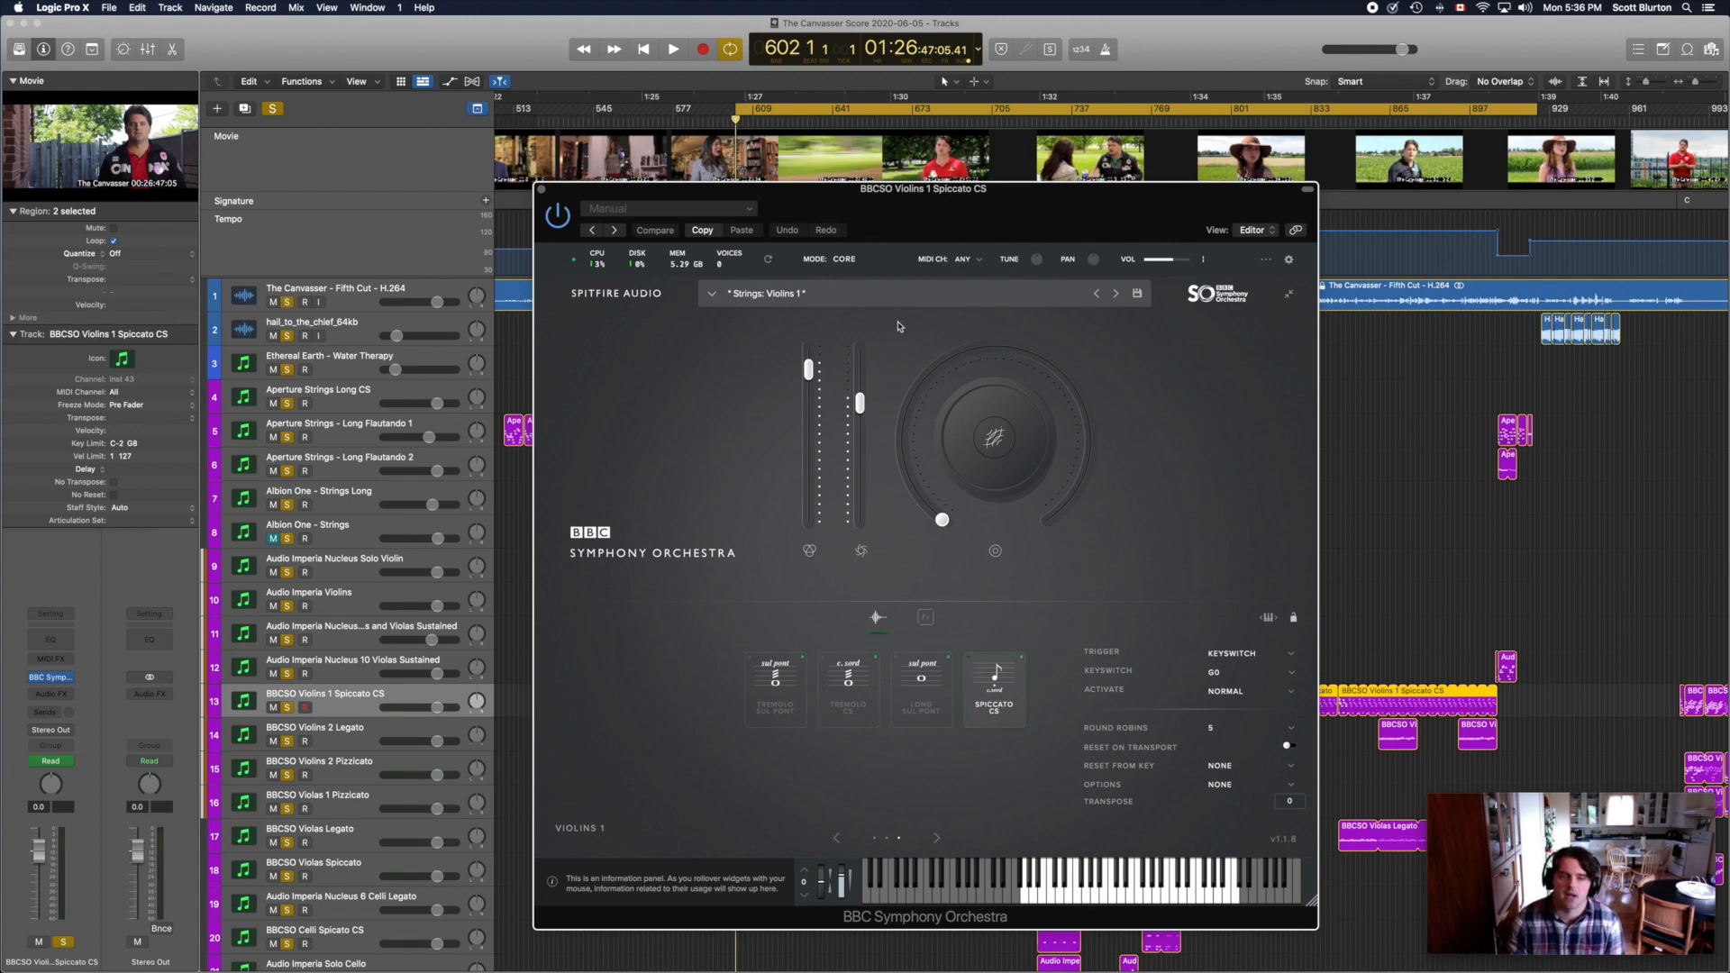
pyautogui.moveTo(804, 300)
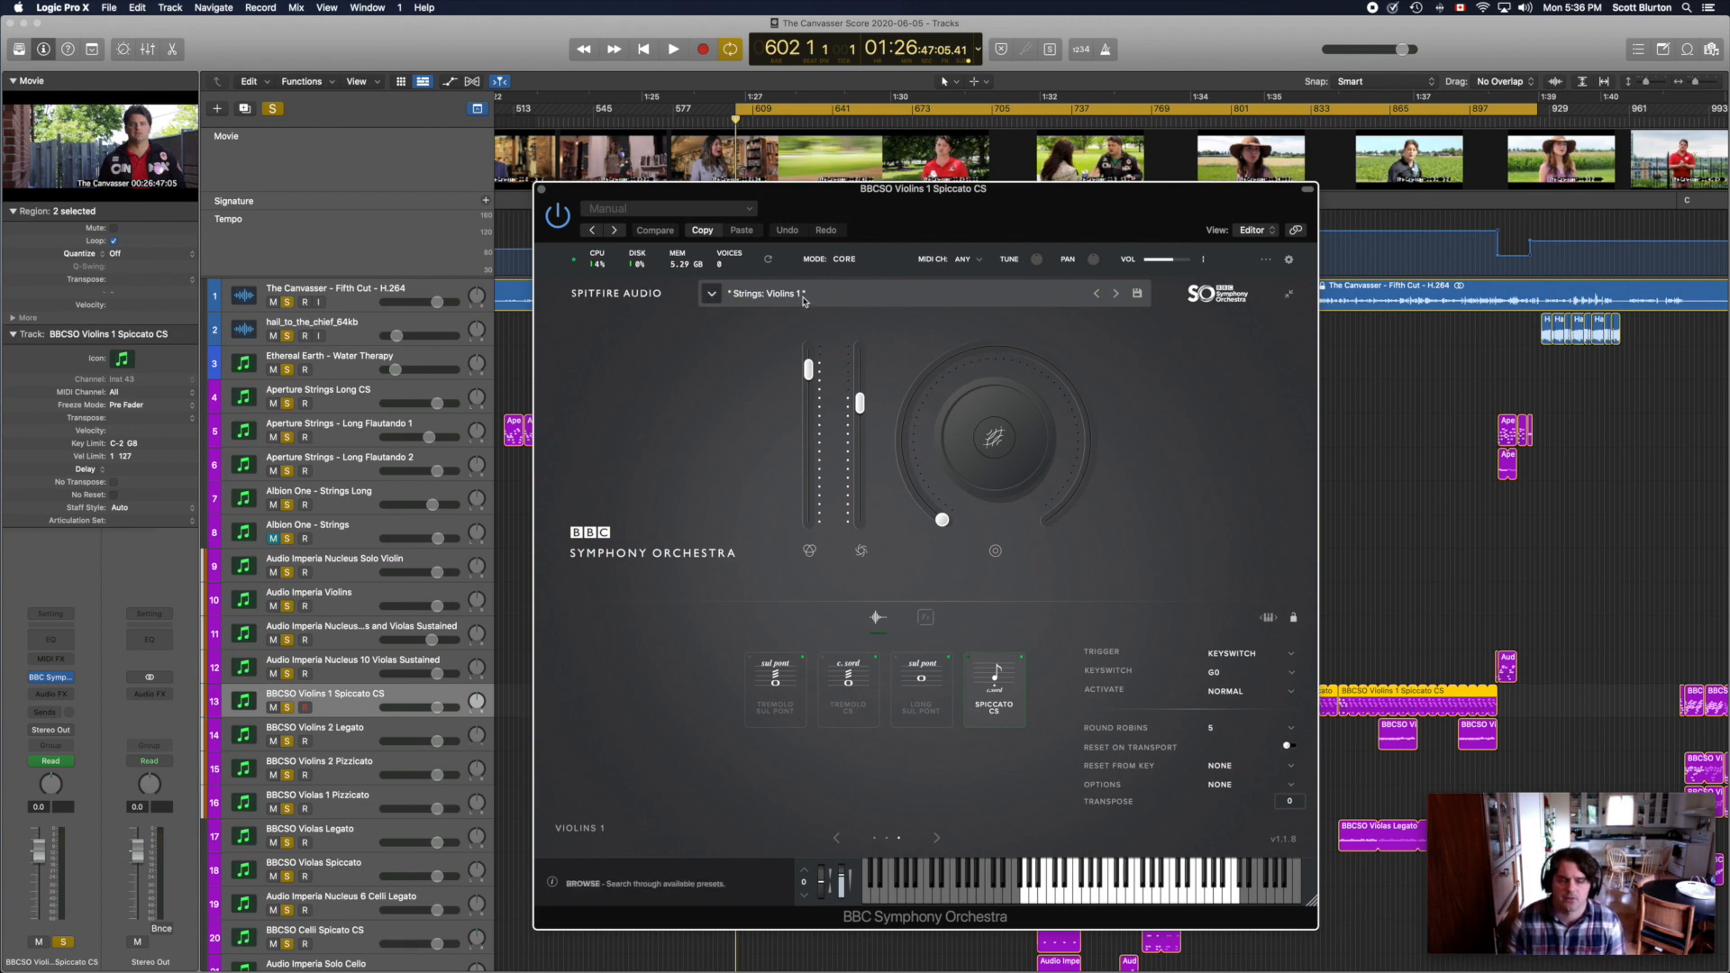
pyautogui.click(711, 294)
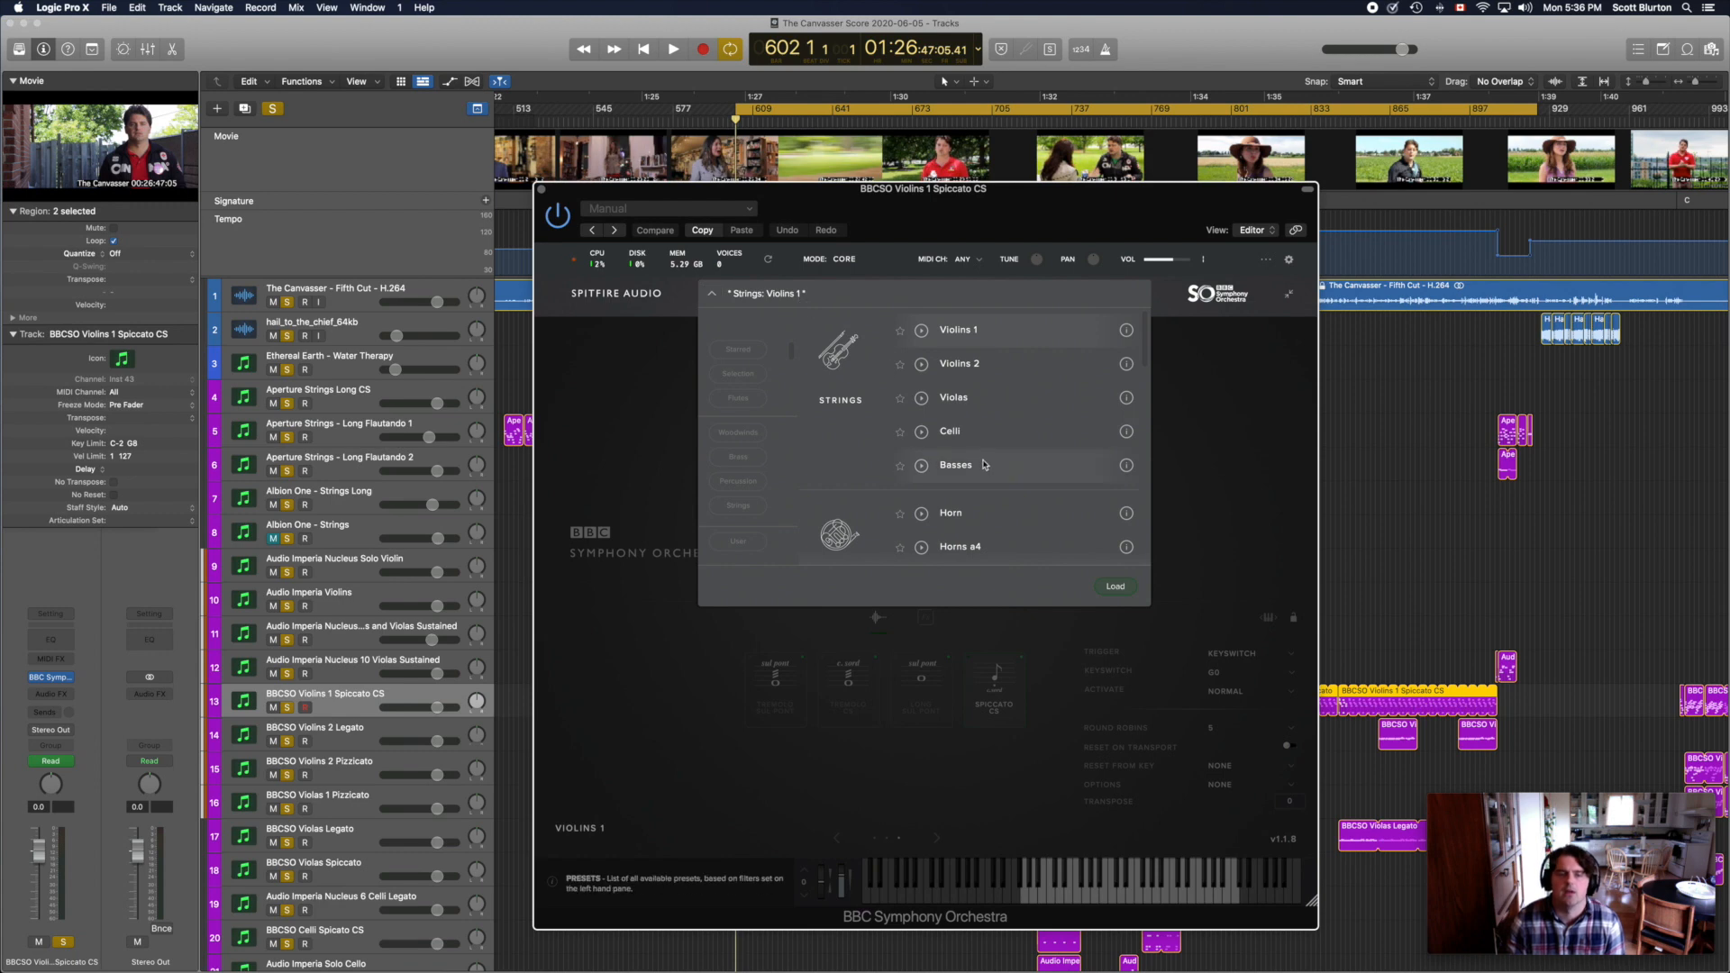
pyautogui.scroll(-3)
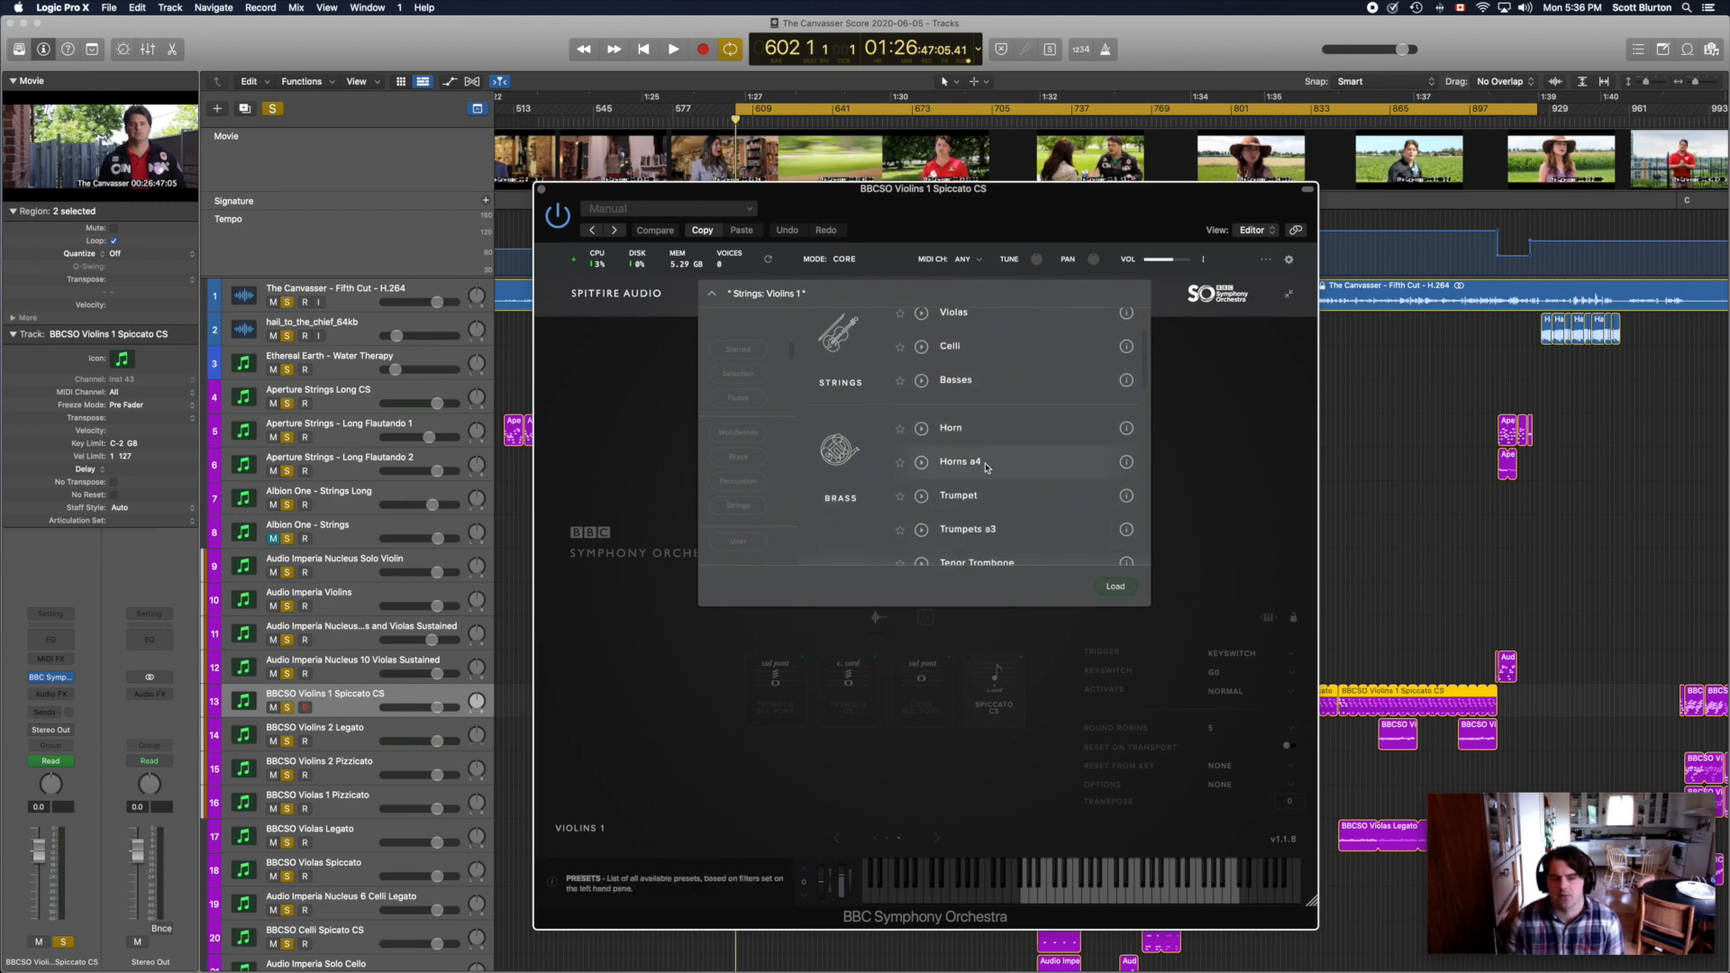
pyautogui.scroll(-3)
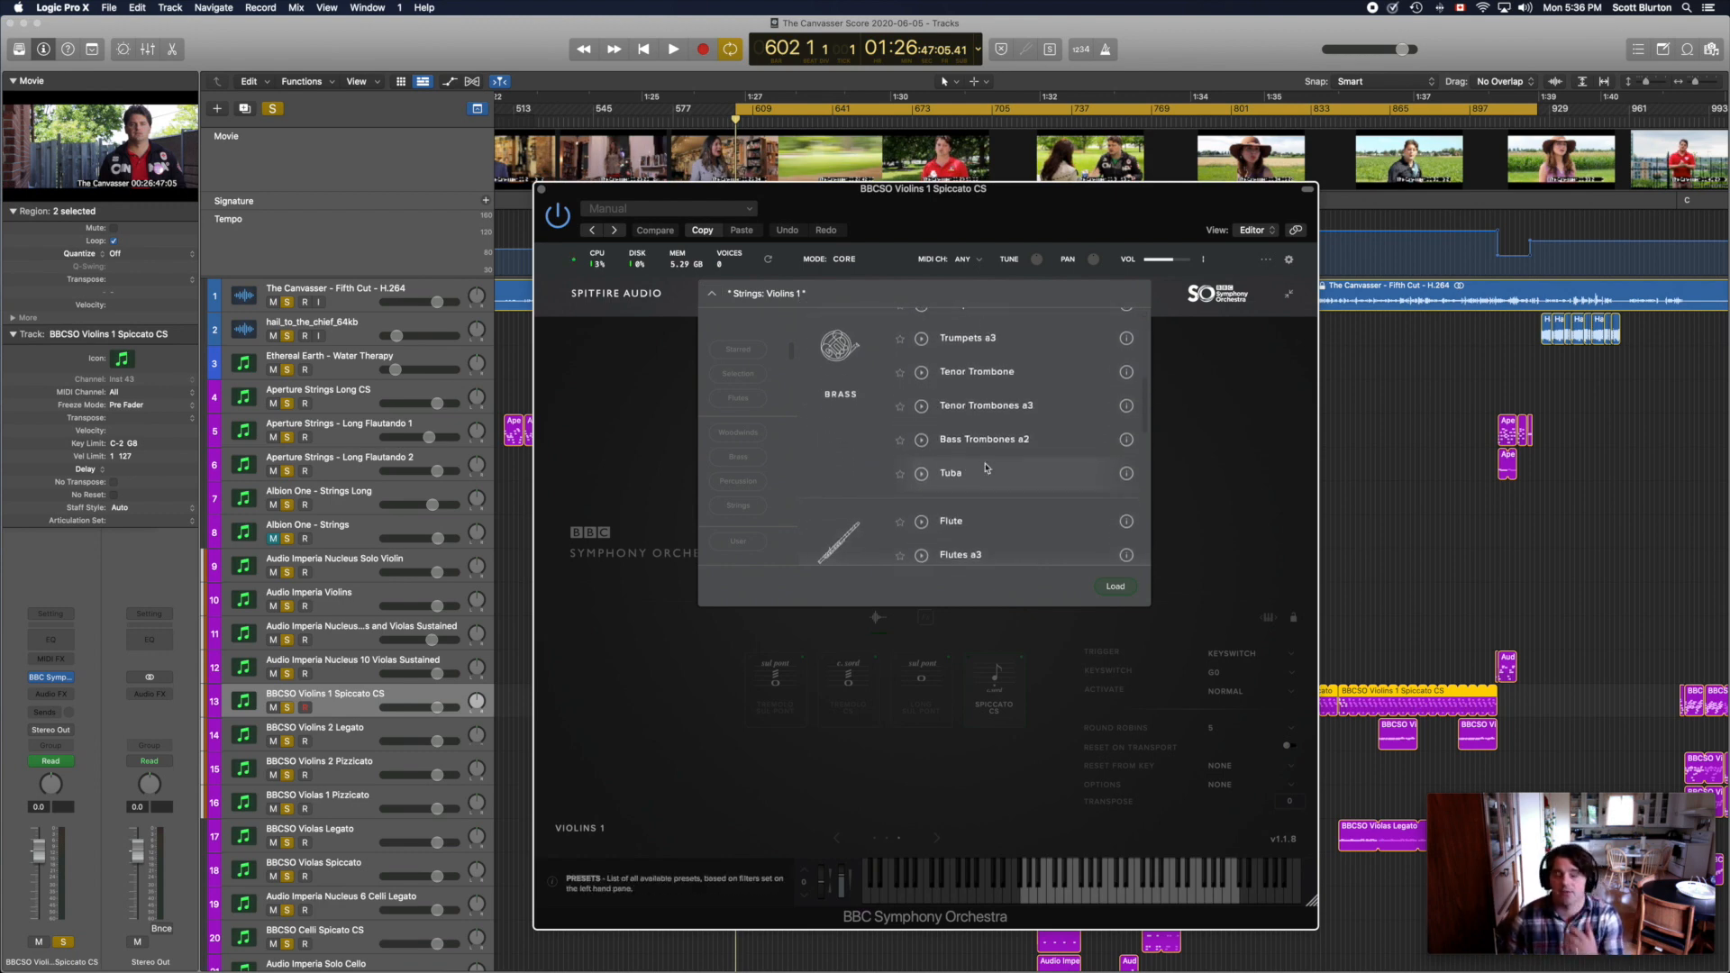
pyautogui.scroll(-3)
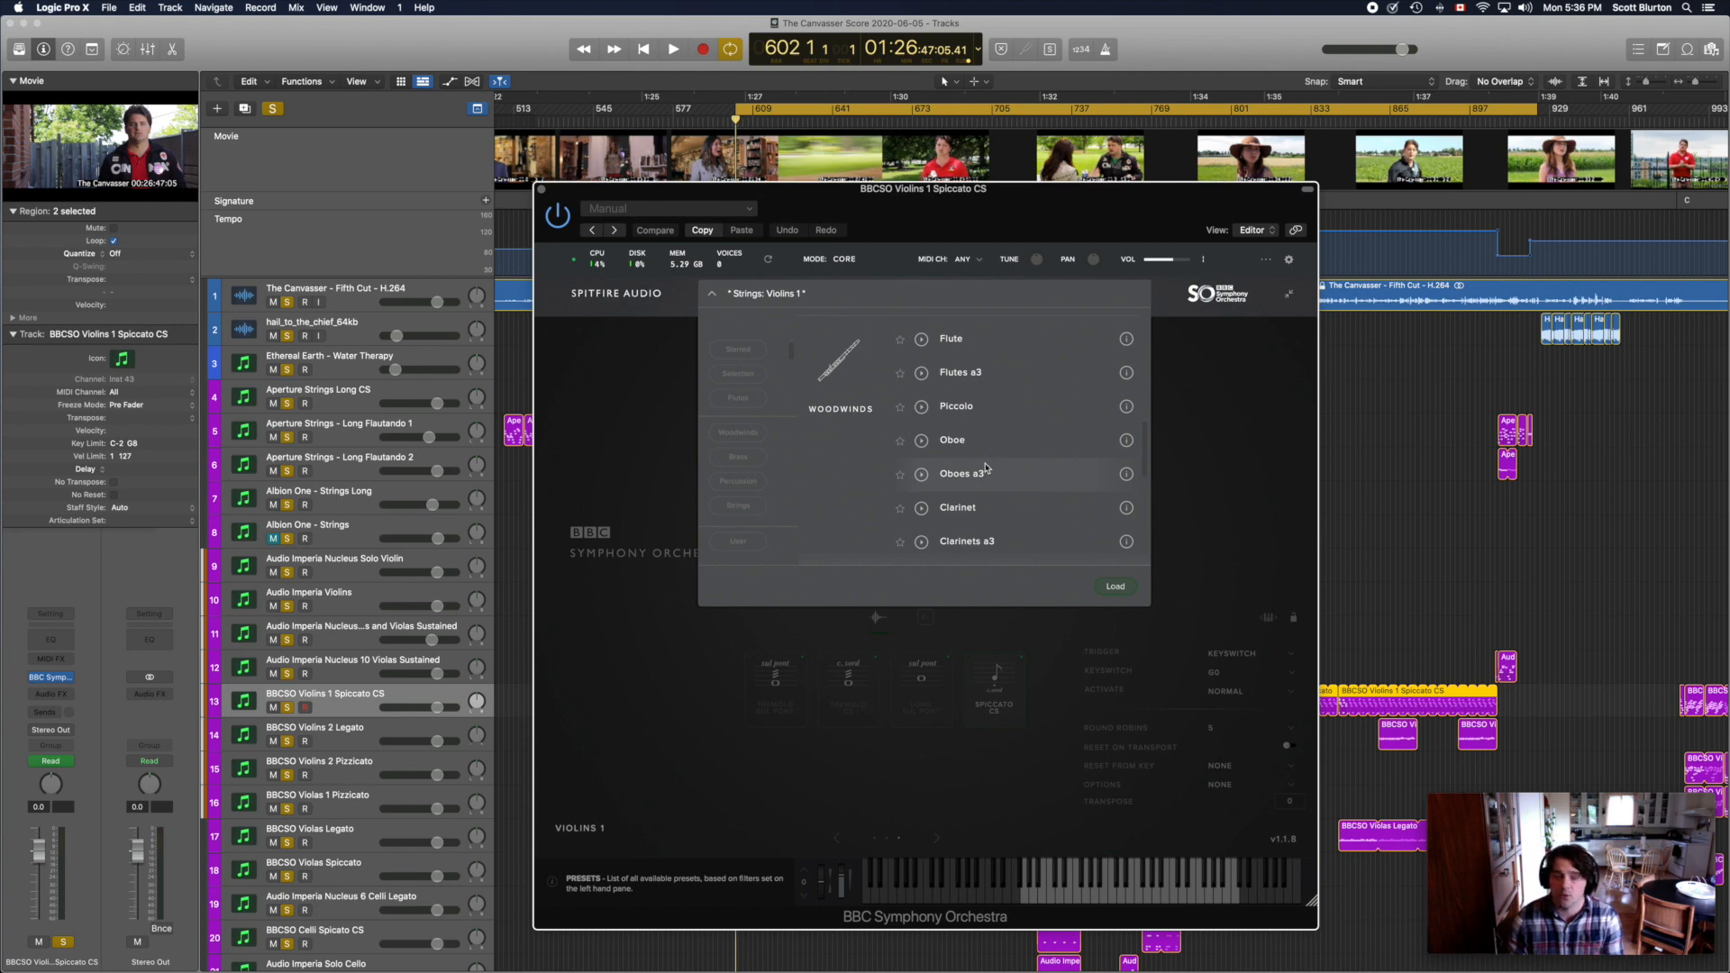
pyautogui.scroll(-3)
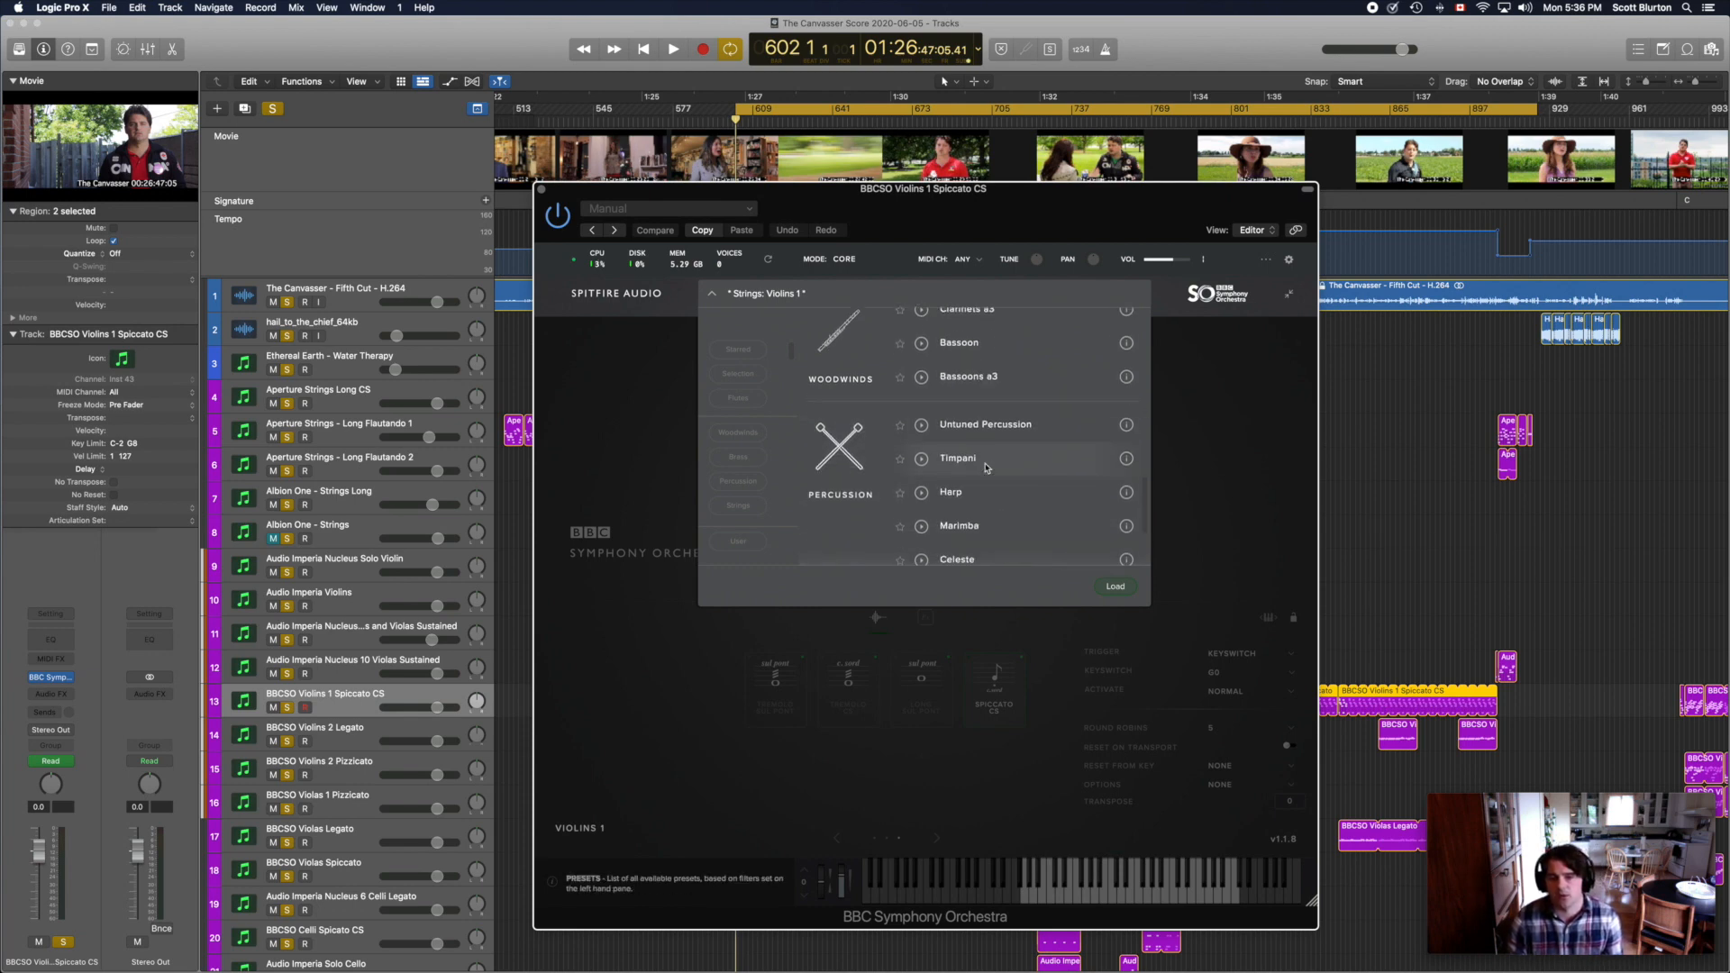
pyautogui.scroll(-3)
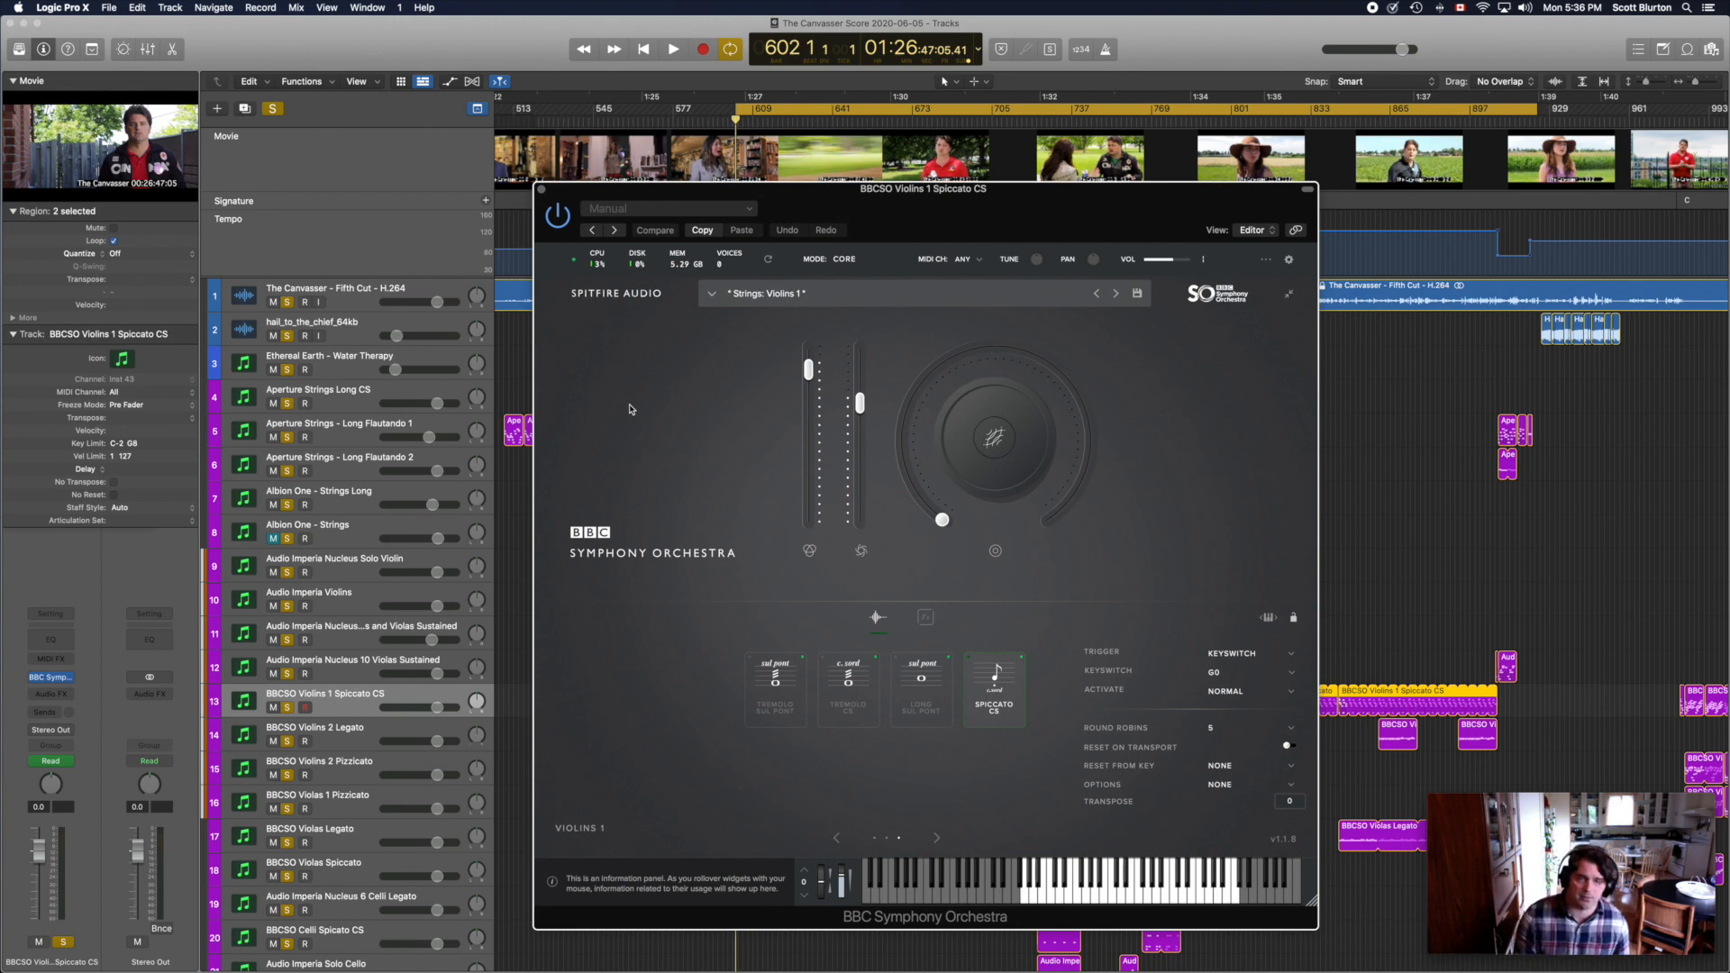
pyautogui.moveTo(773, 254)
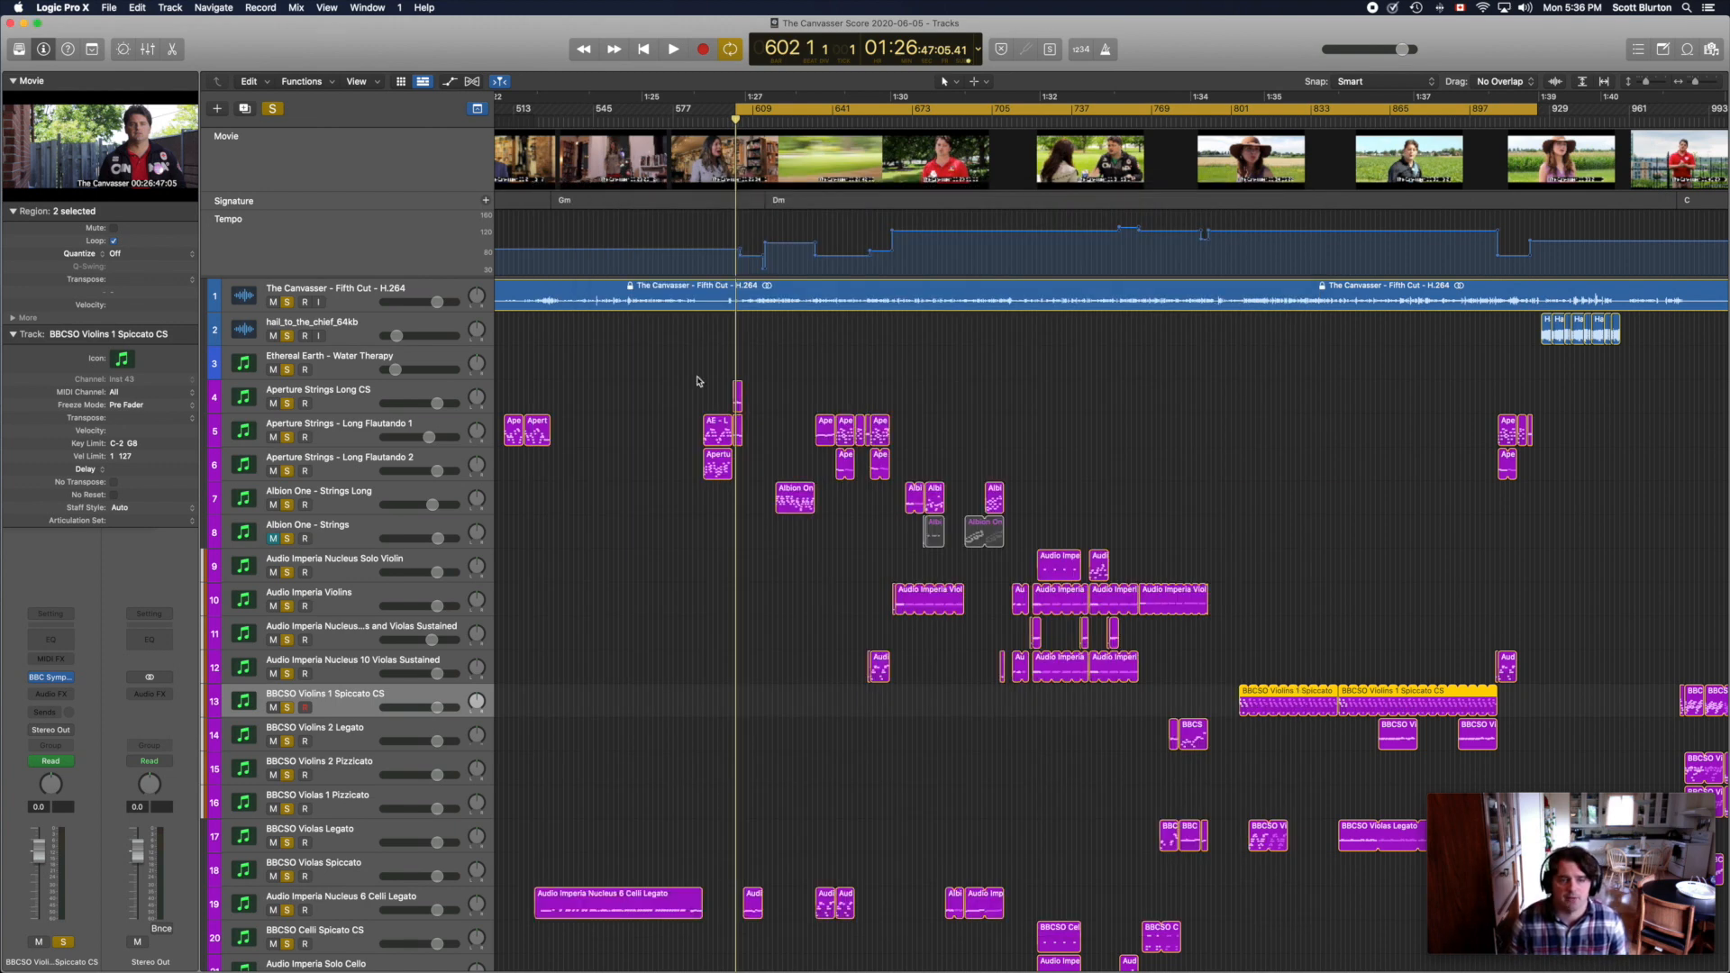
pyautogui.moveTo(742, 472)
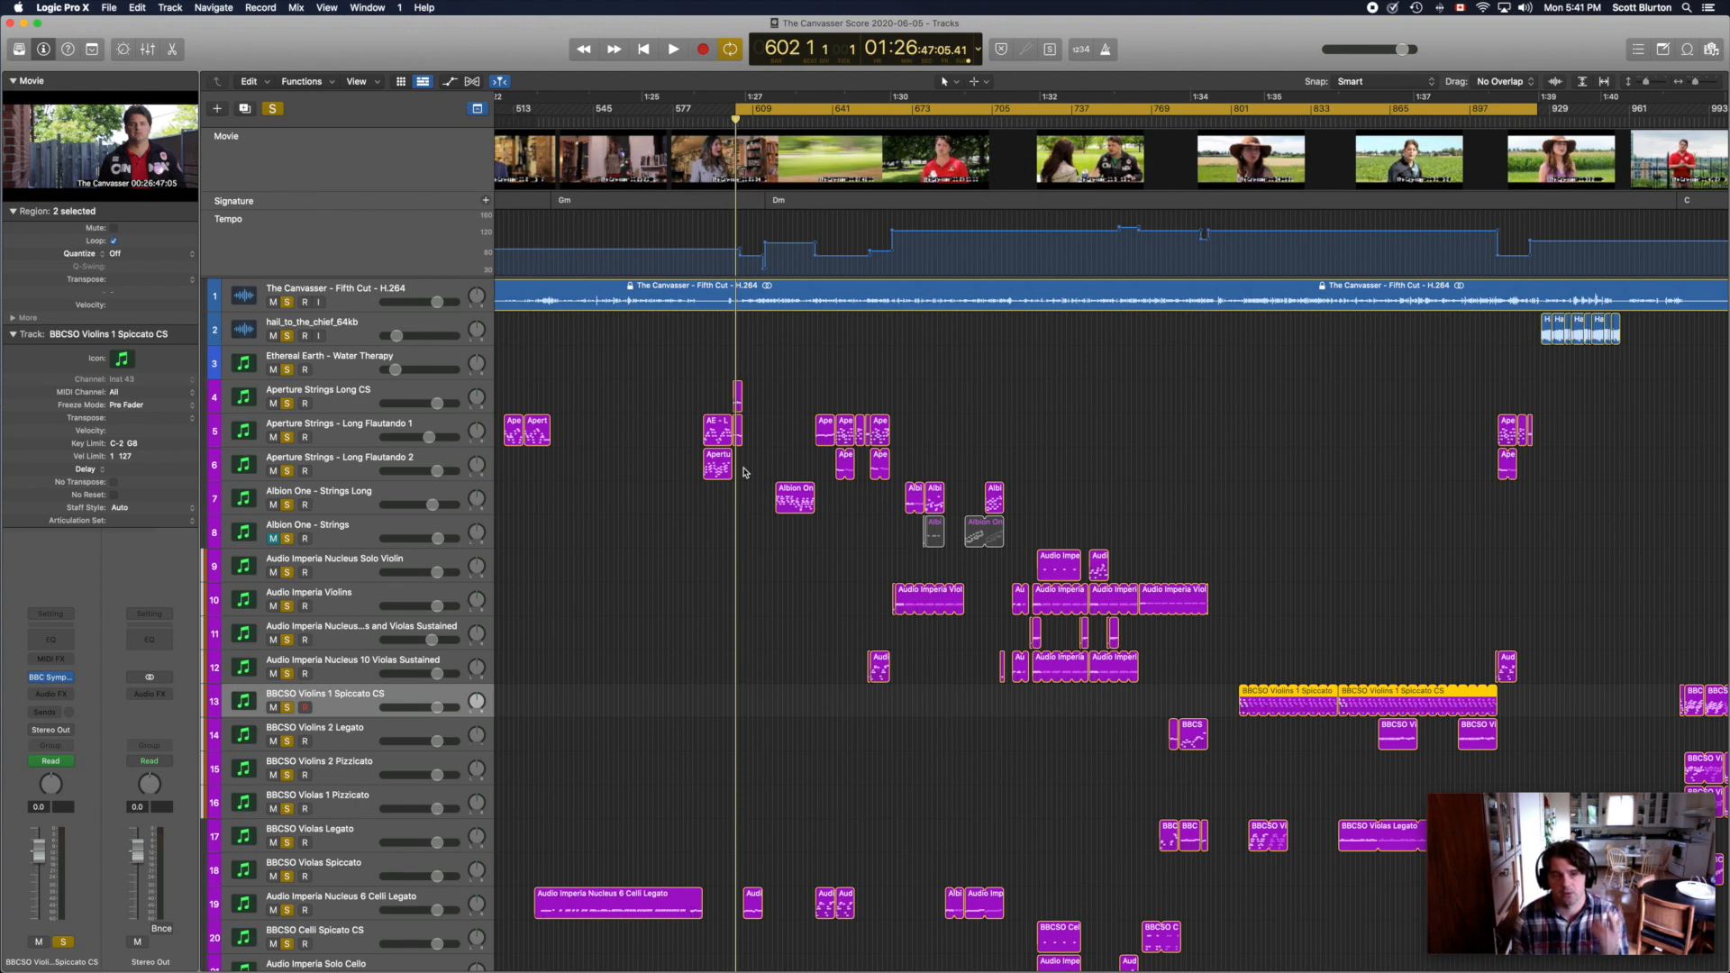
# Step: Start the score playing from the cue at bar 602
pyautogui.click(672, 49)
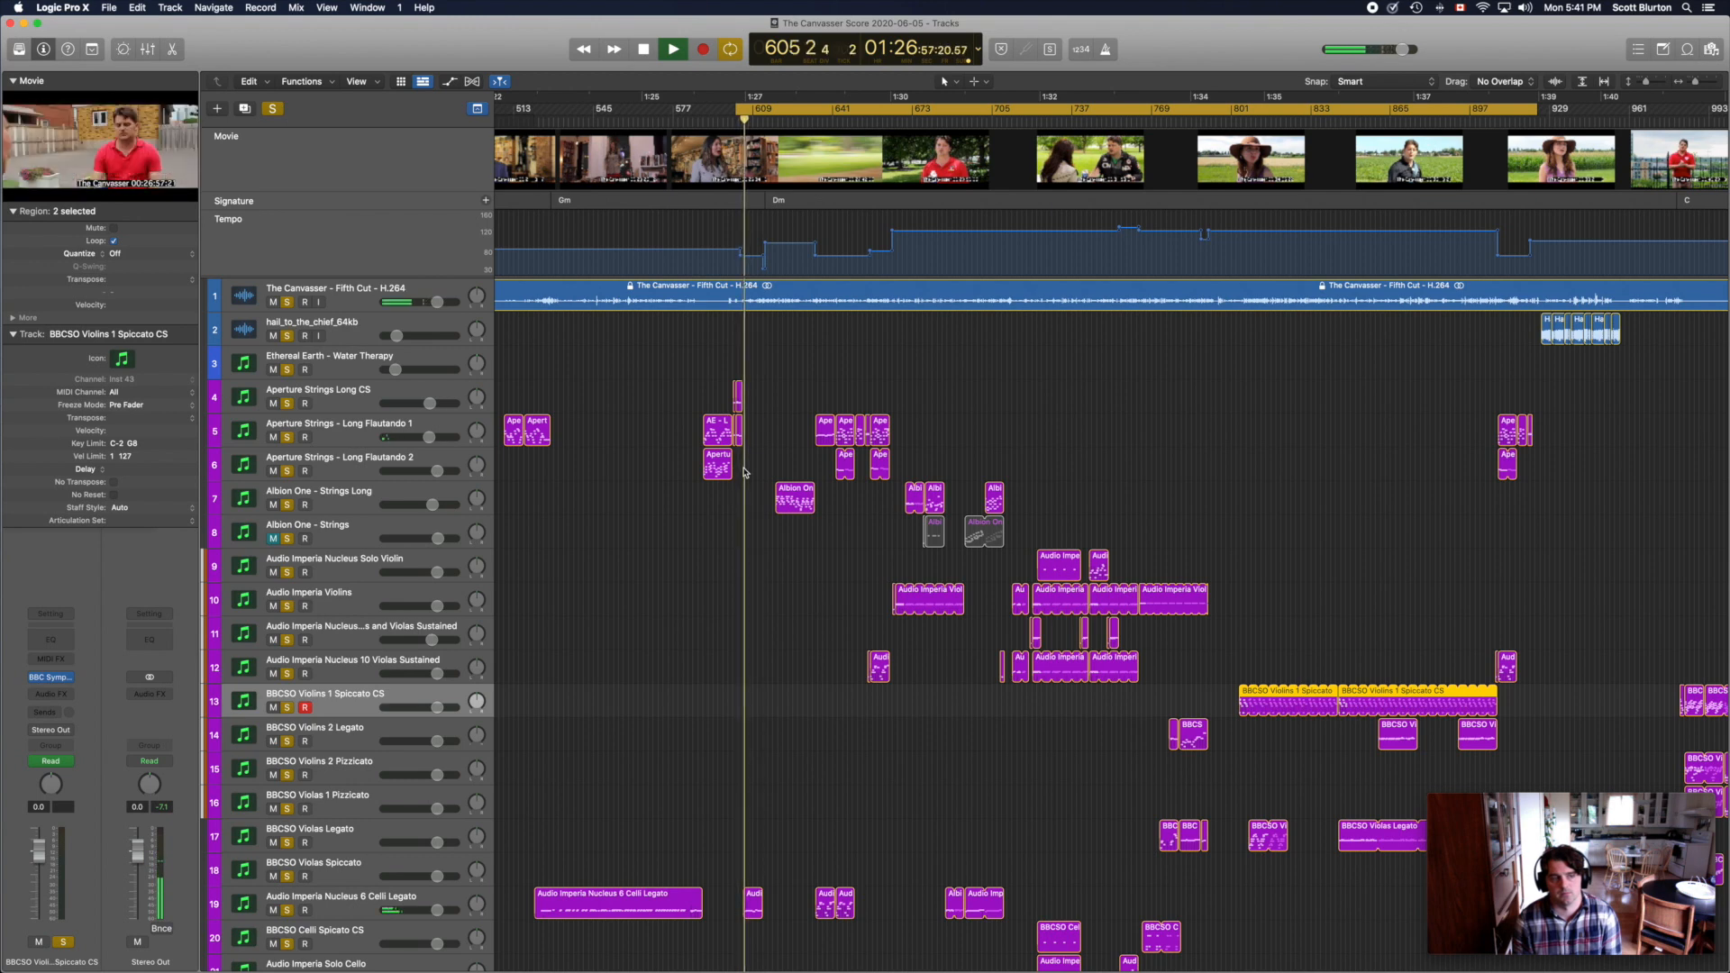
# Step: Pause and resume playback, following the Tracks area down past bar 613
pyautogui.click(672, 49)
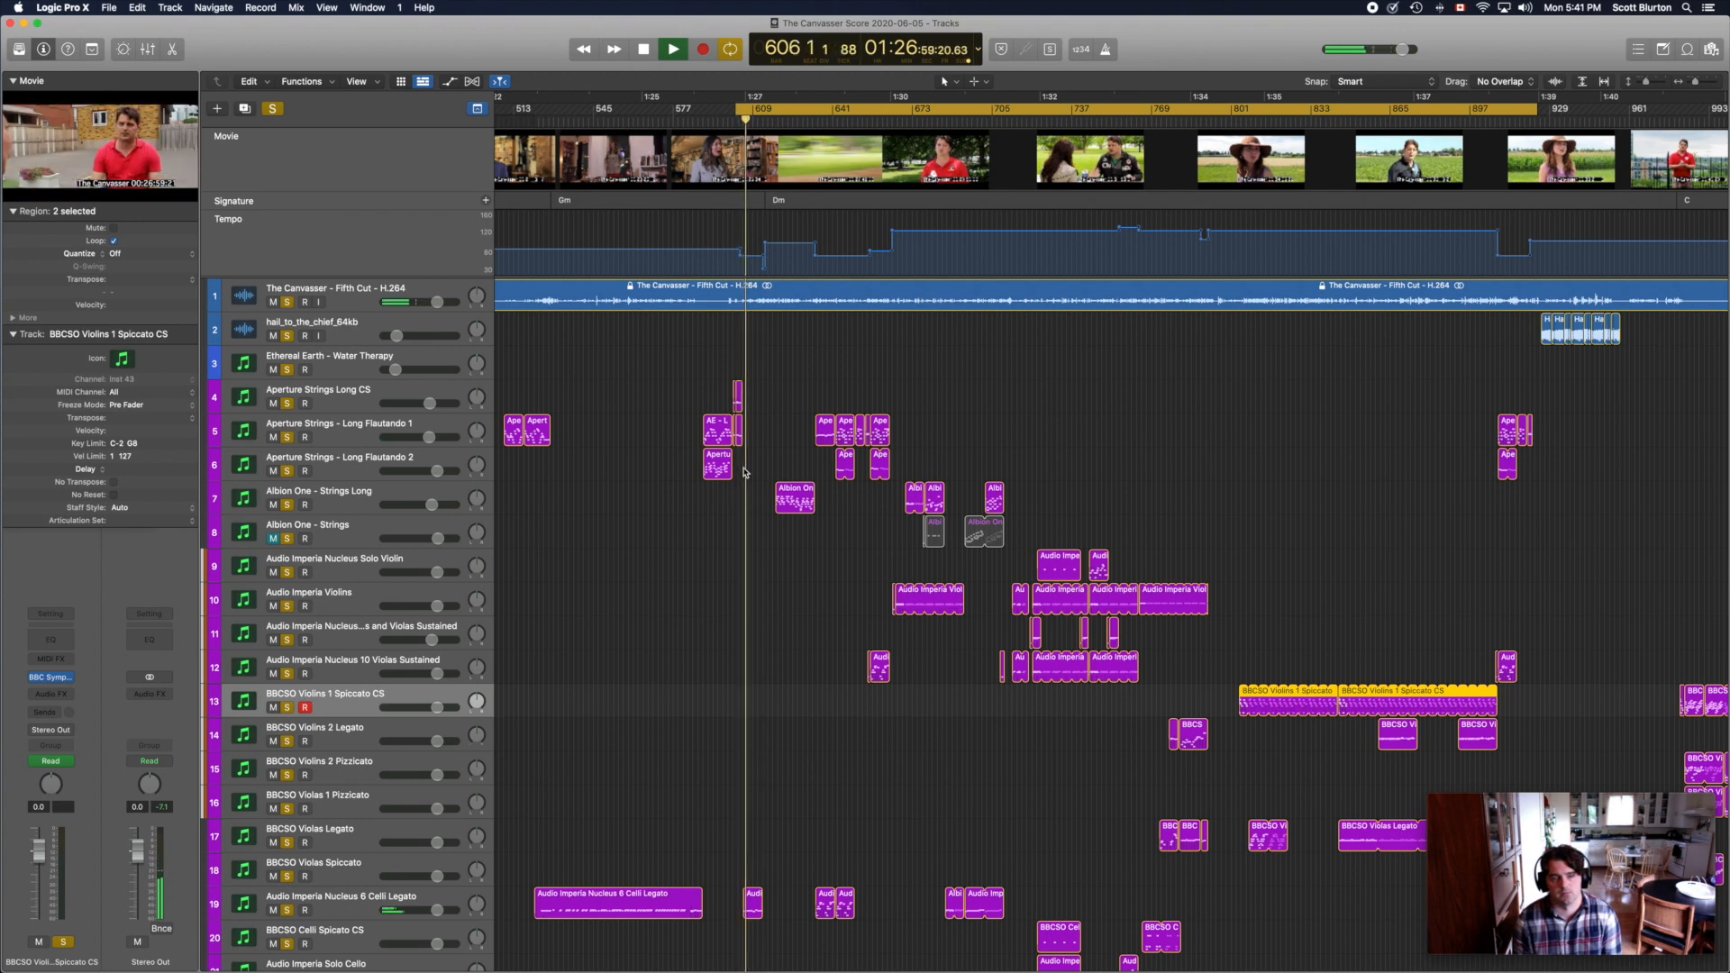
pyautogui.click(672, 49)
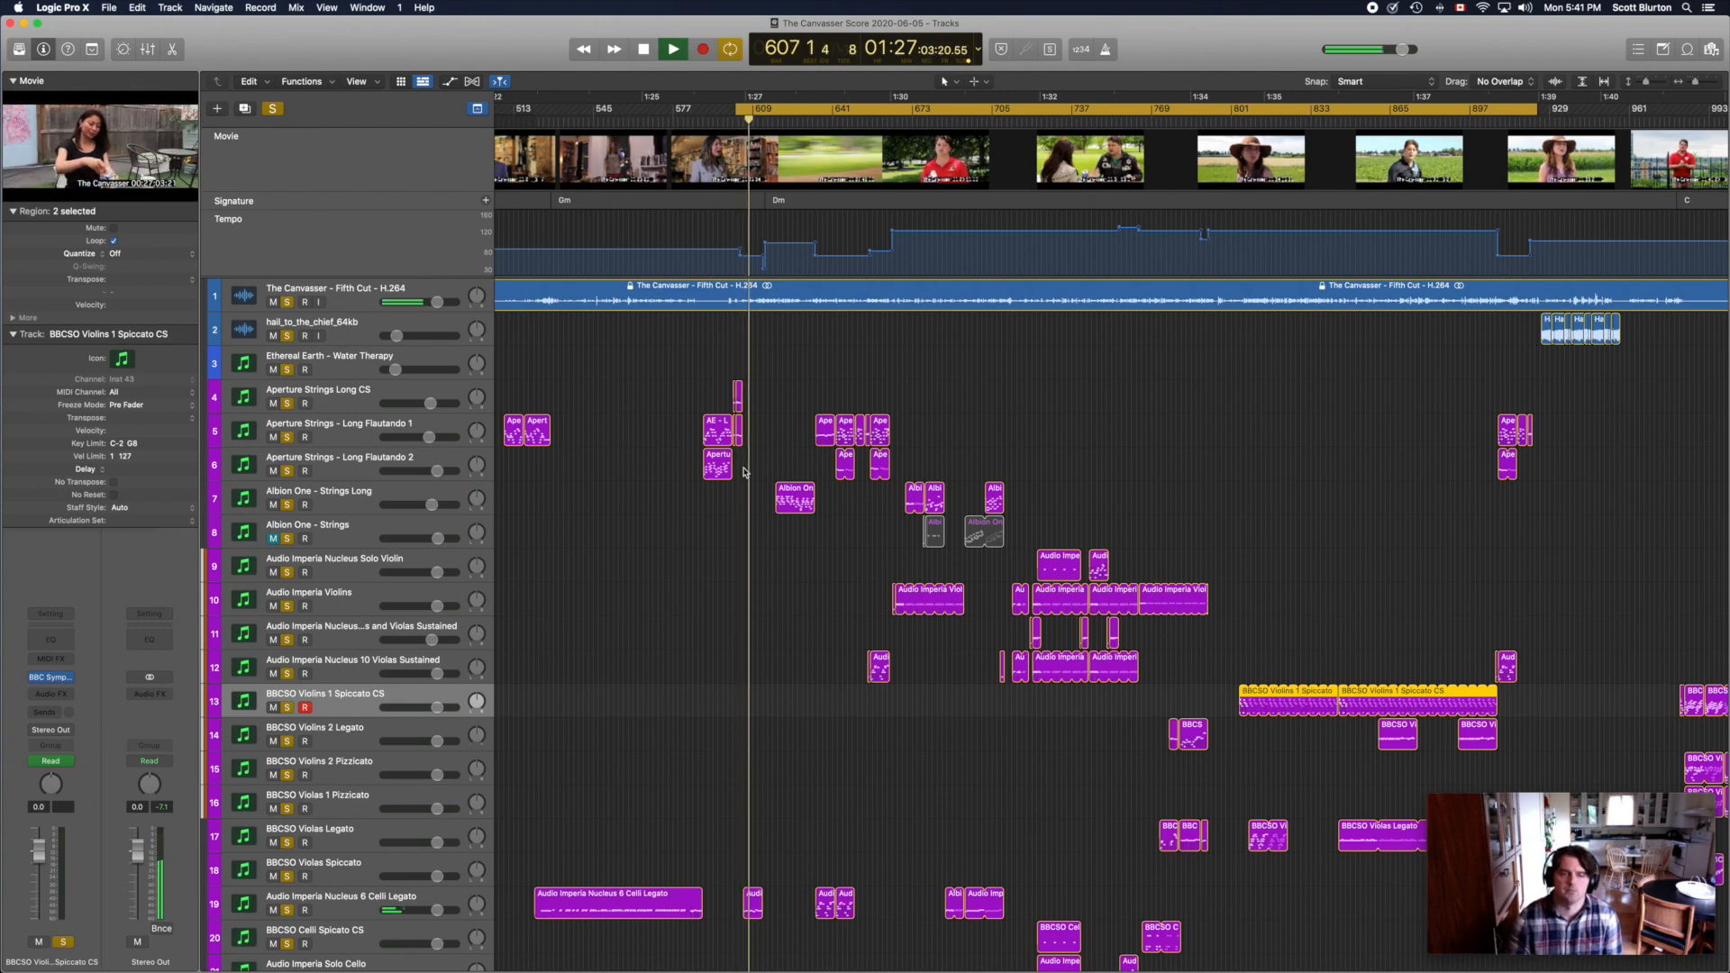
pyautogui.scroll(-3)
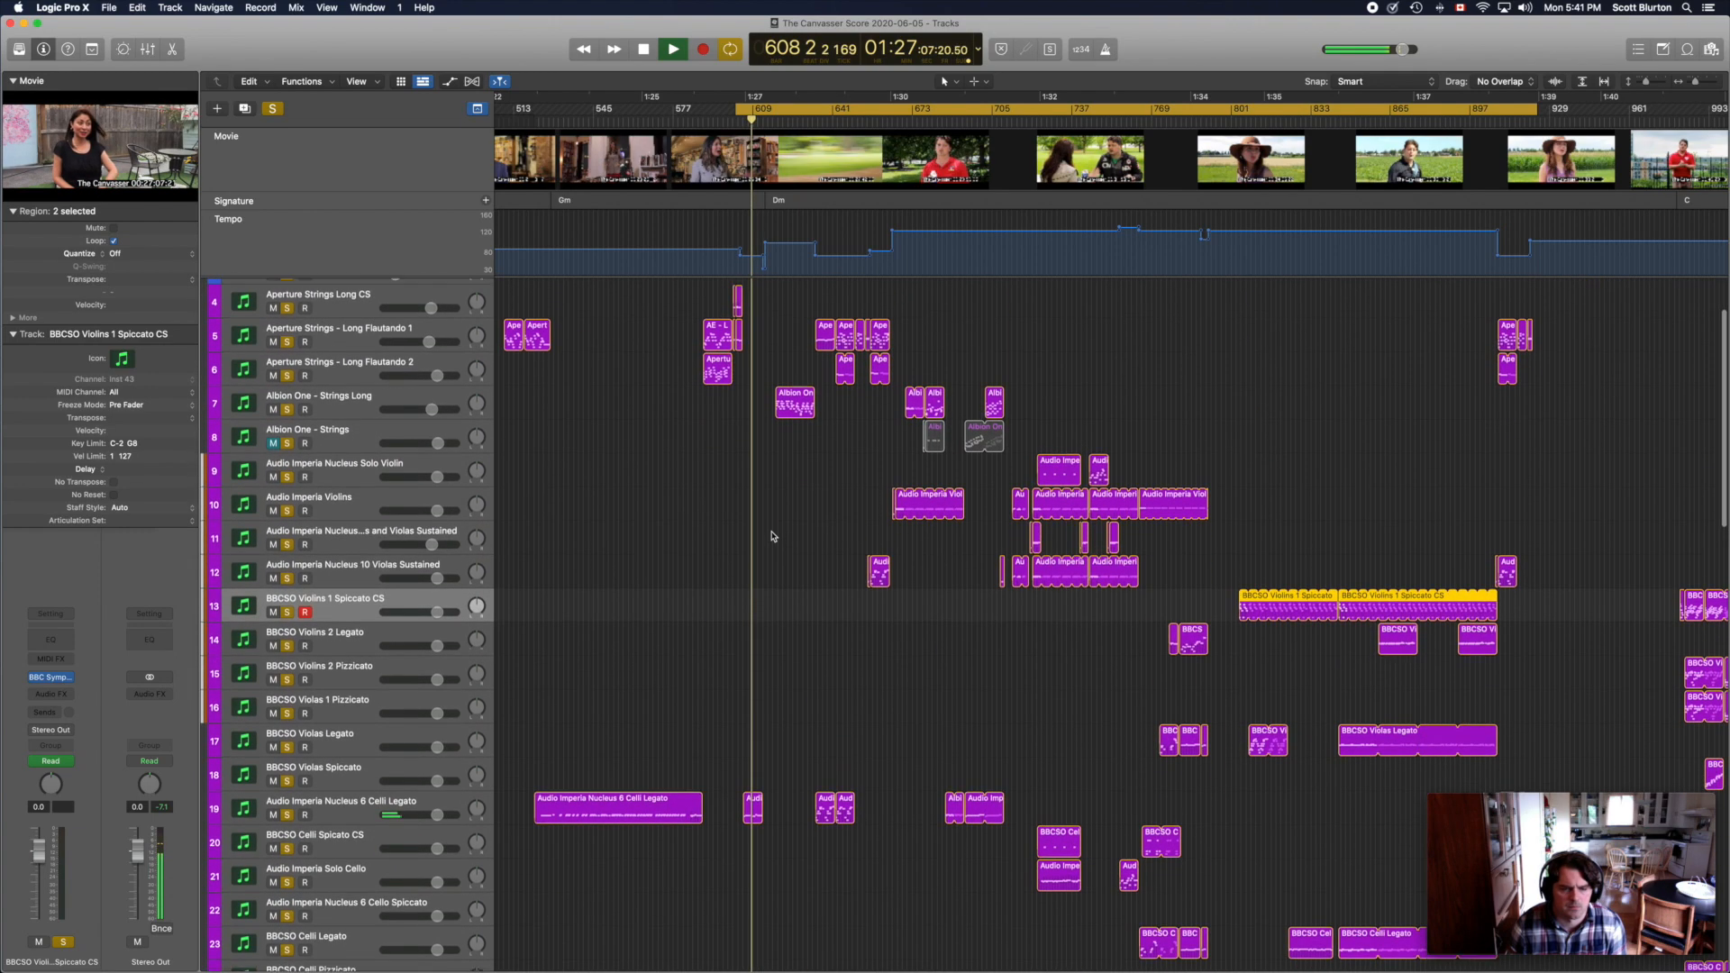
pyautogui.scroll(-3)
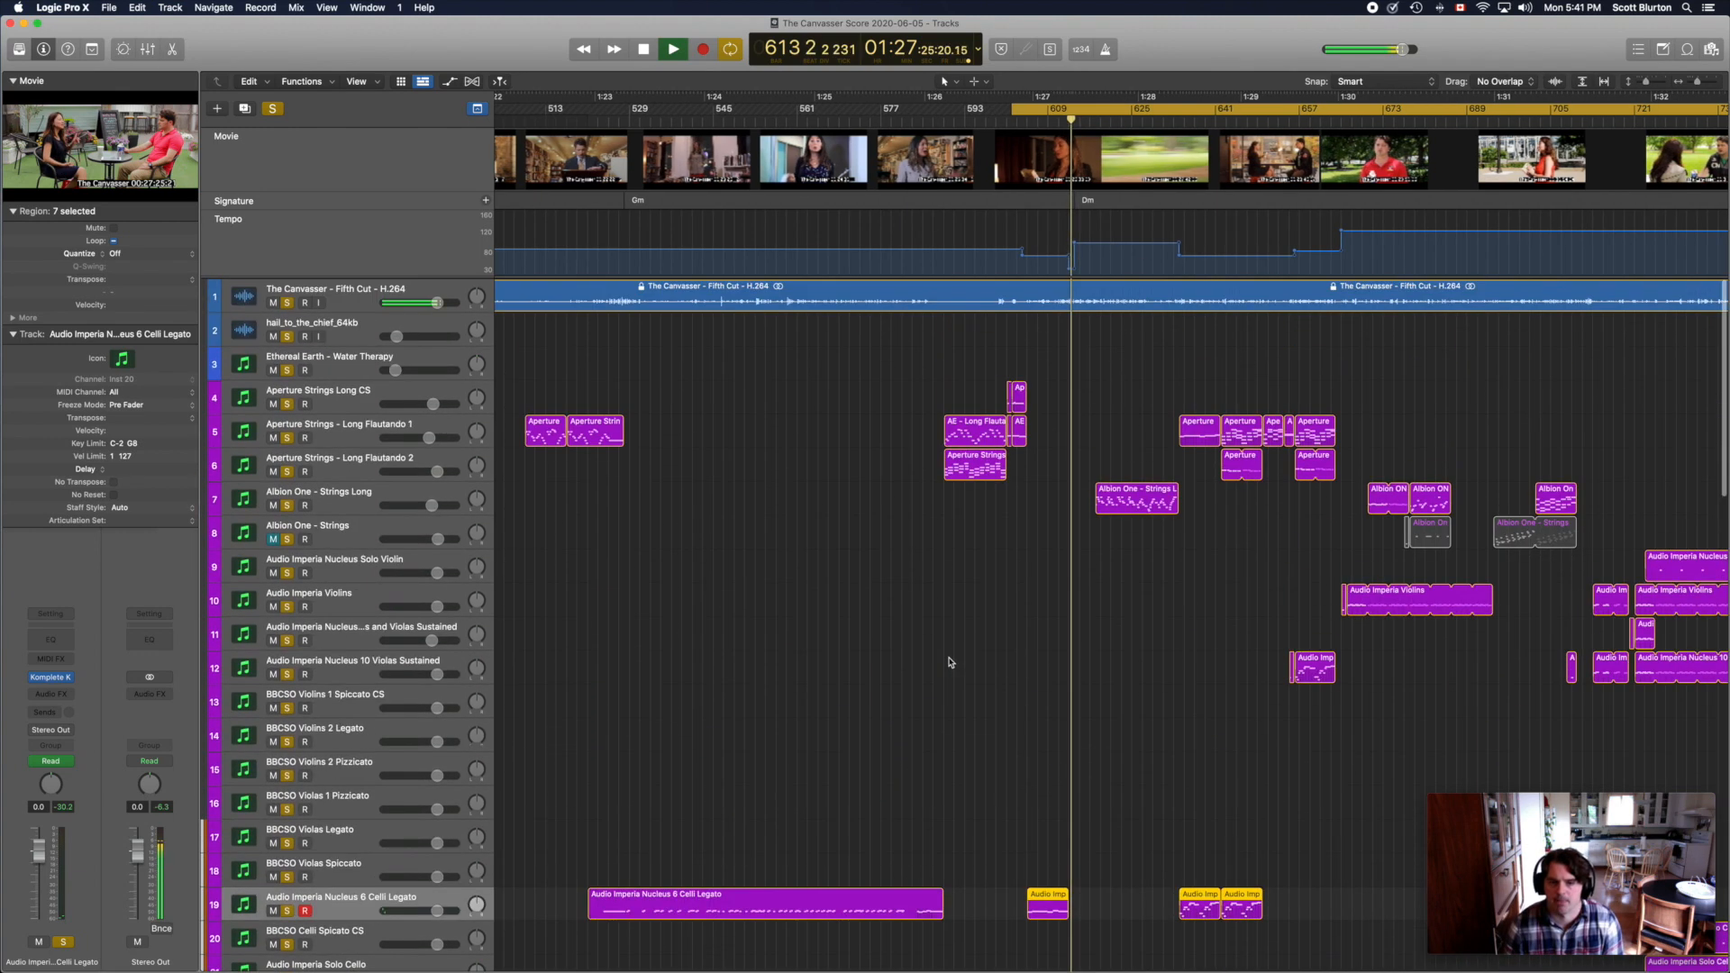
# Step: Let the score play to about bar 634 with the Albion One Strings Long track active
pyautogui.scroll(-3)
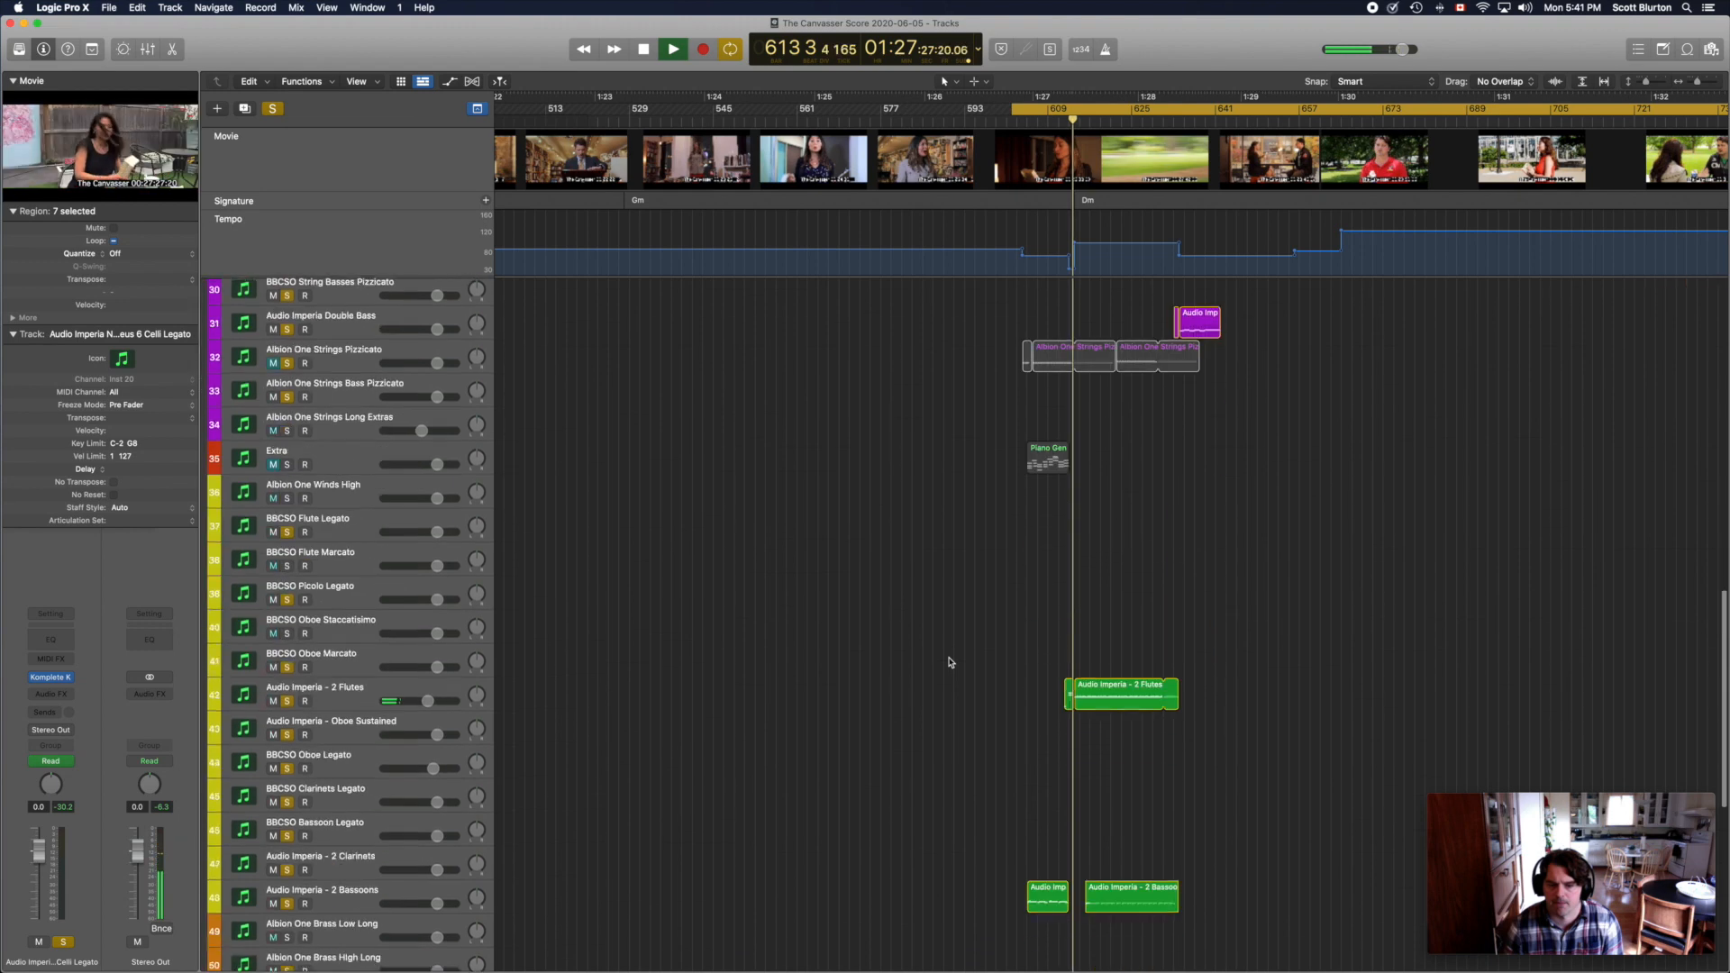
pyautogui.scroll(-3)
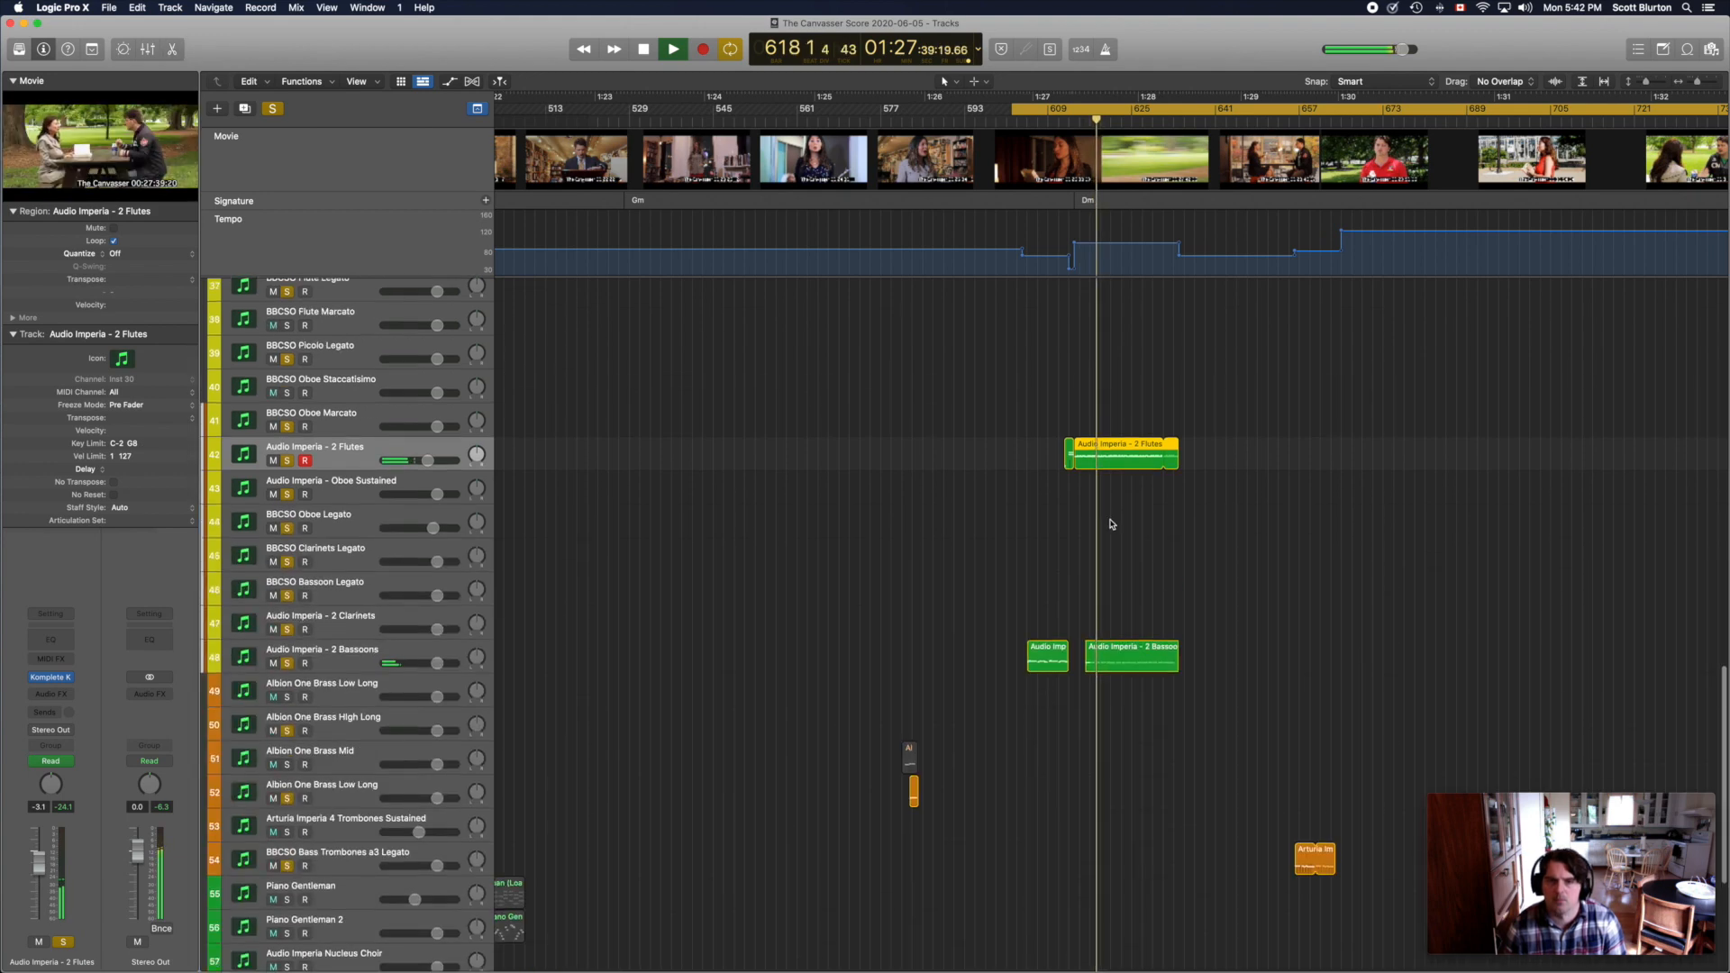
pyautogui.scroll(3)
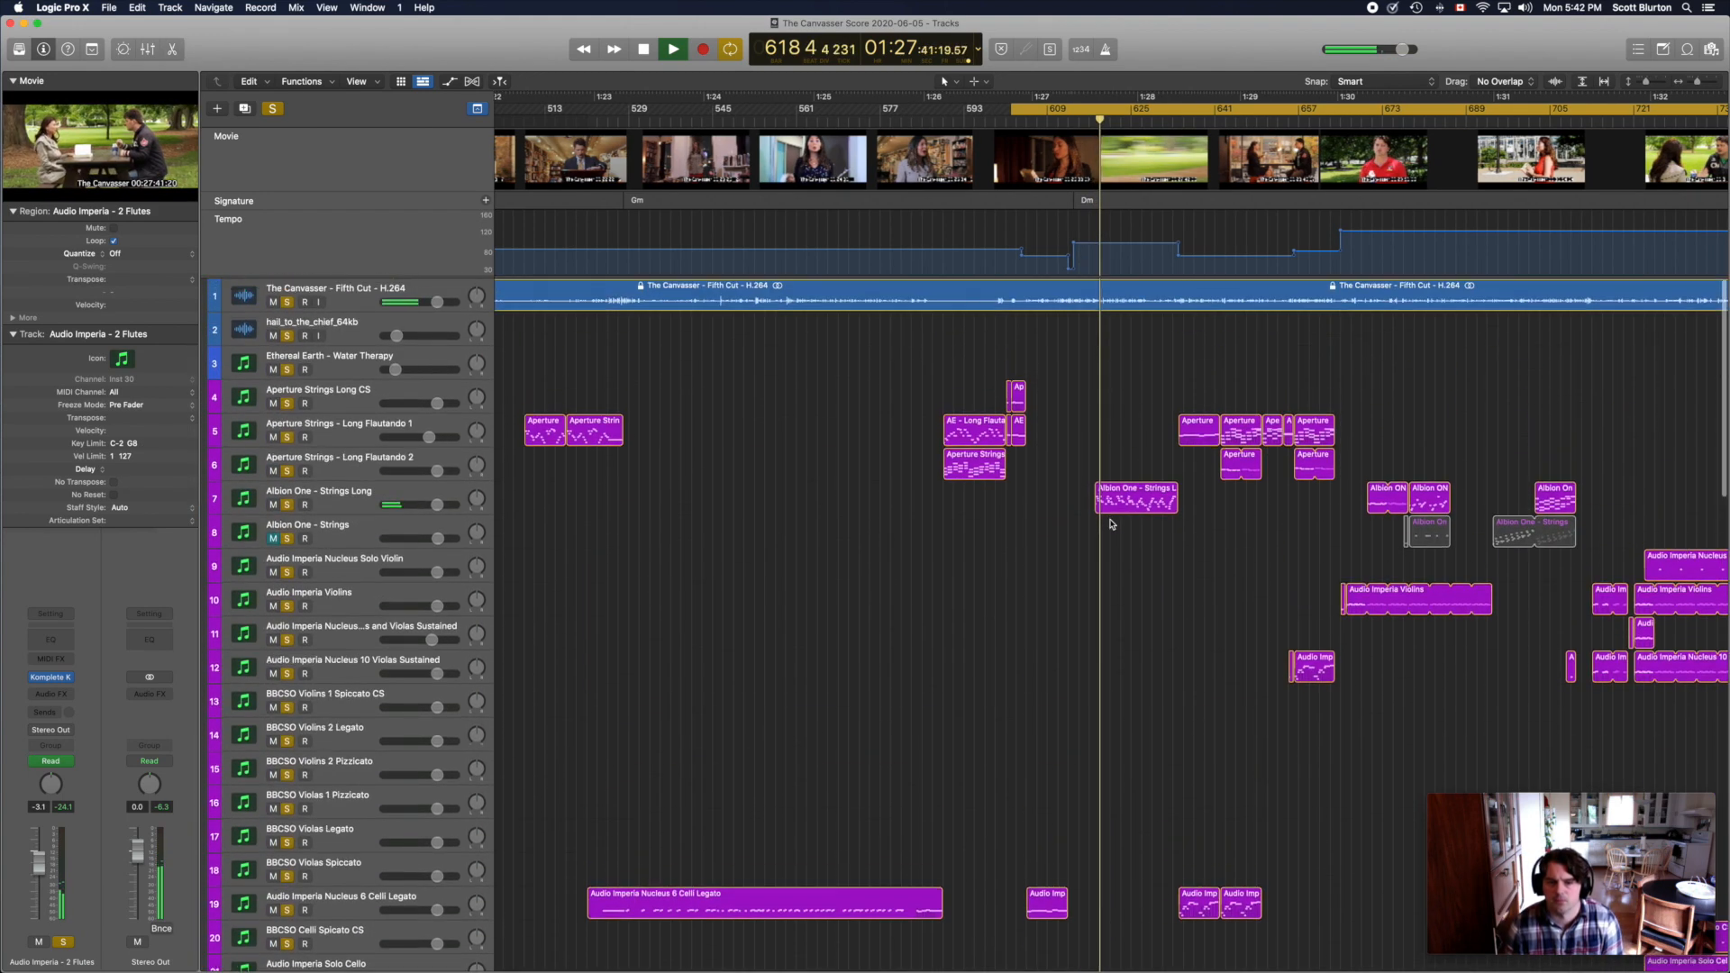
pyautogui.click(1134, 499)
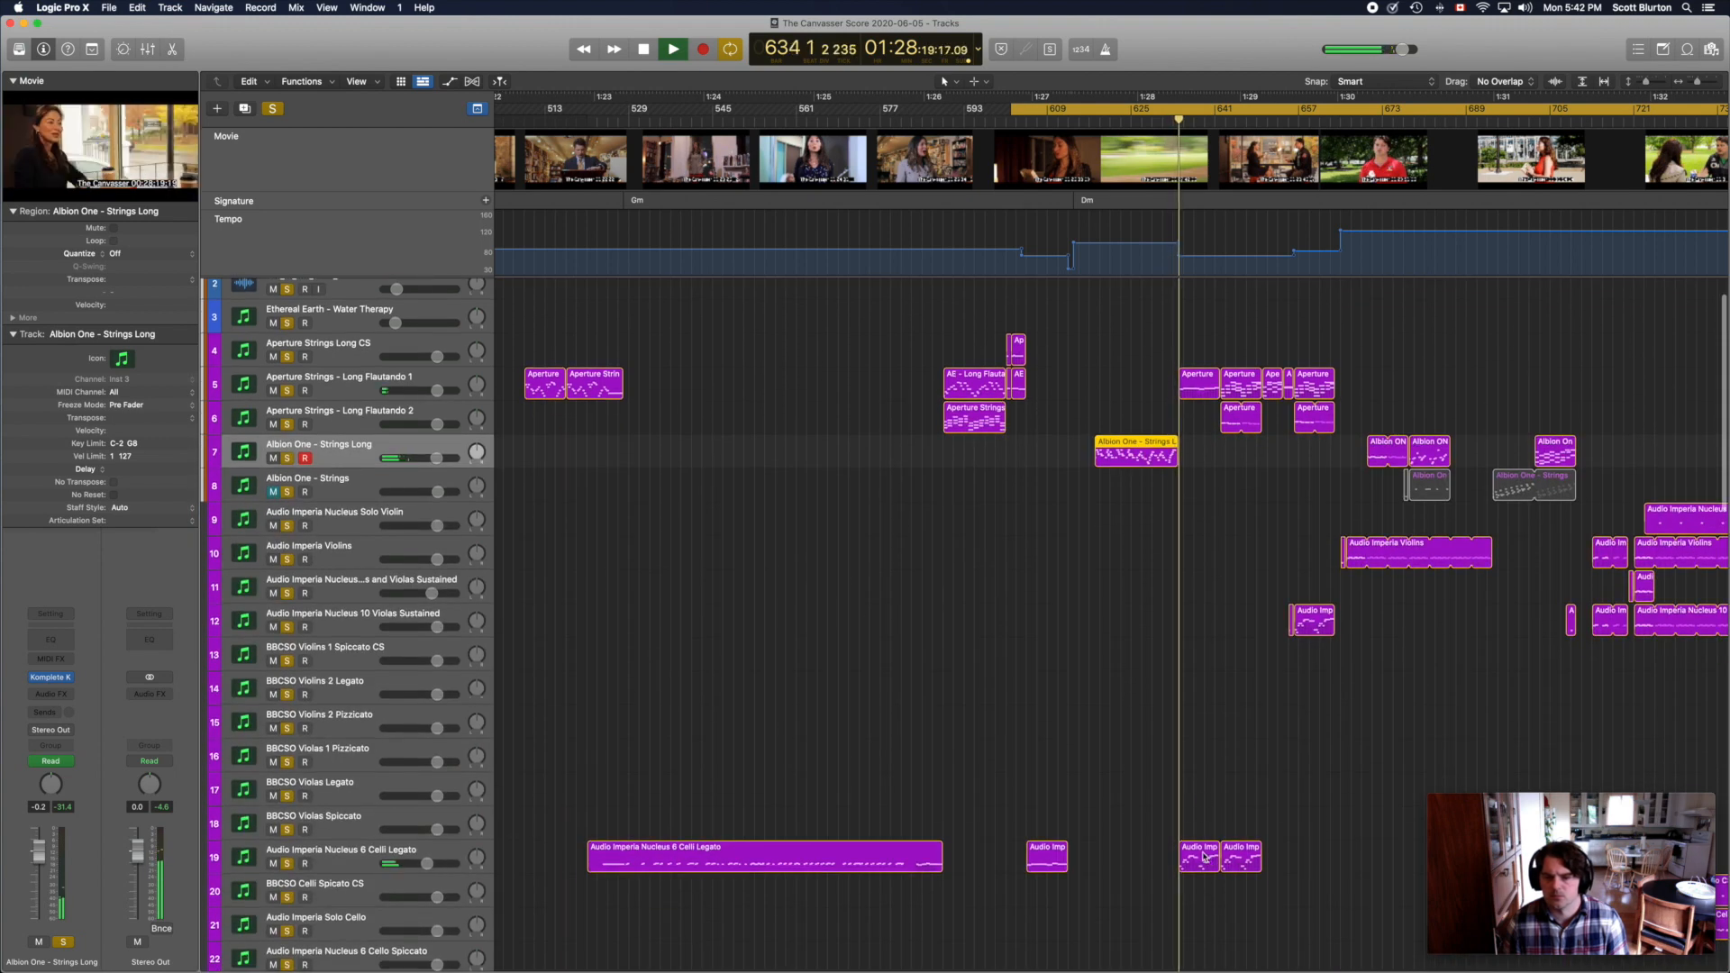
# Step: Show the Audio Imperia Nucleus 6 Celli Legato region's notes in the Piano Roll
pyautogui.doubleClick(764, 856)
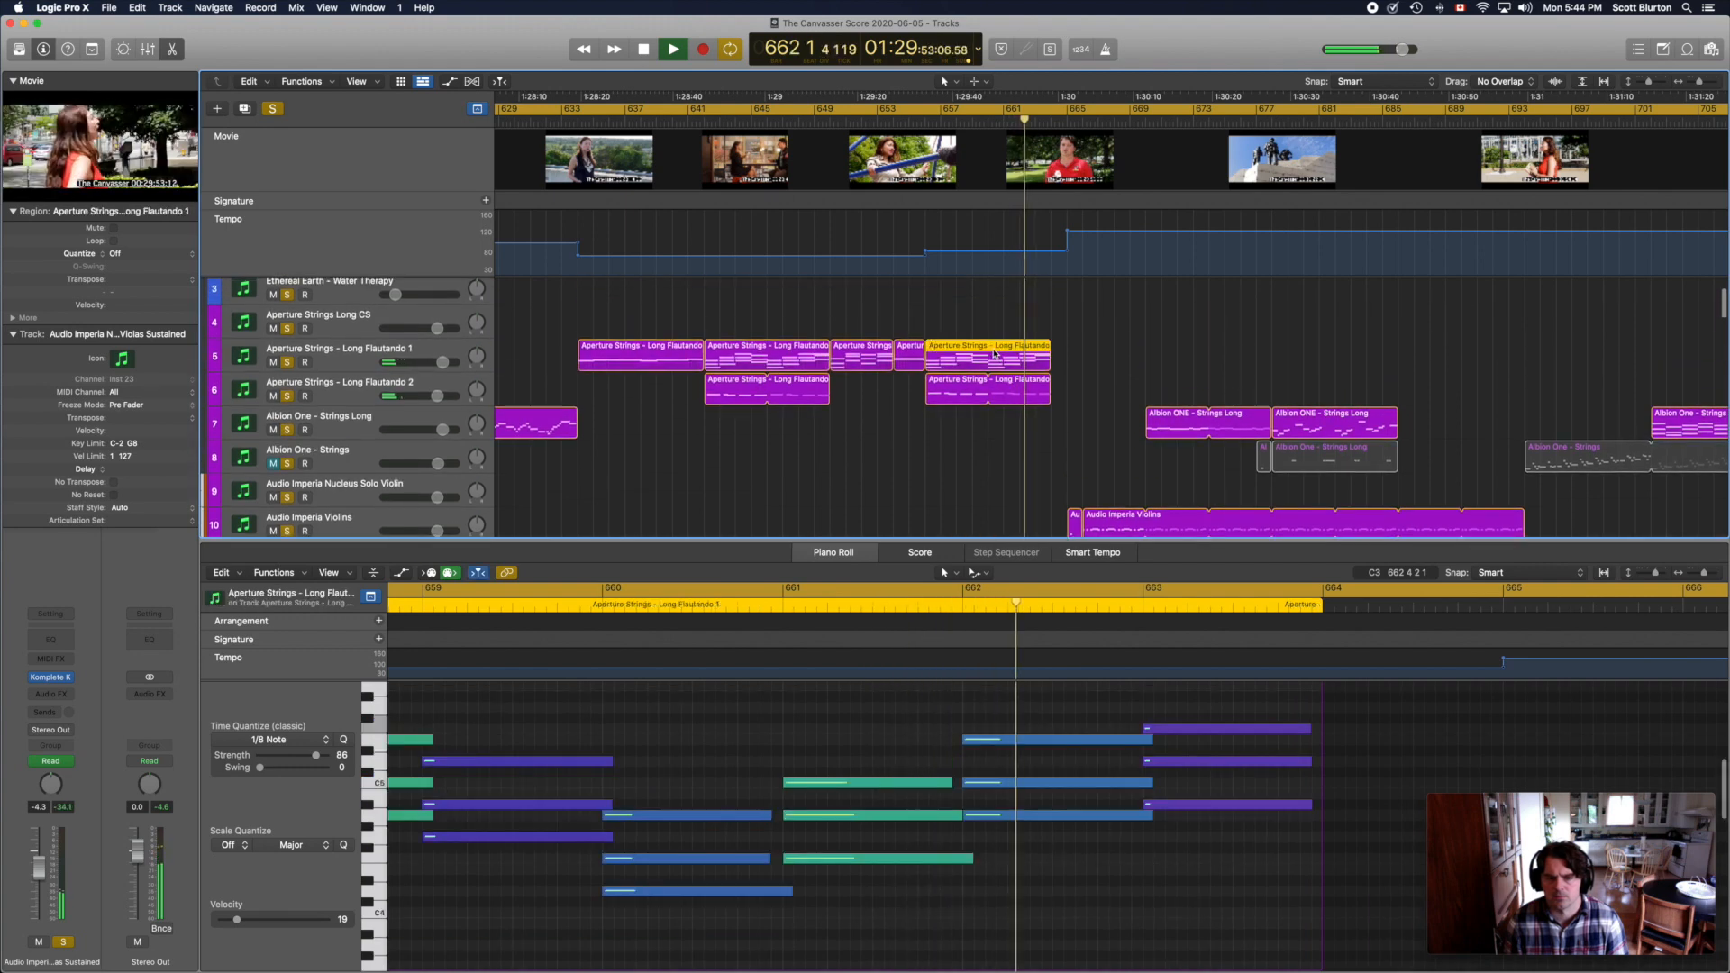
pyautogui.click(987, 385)
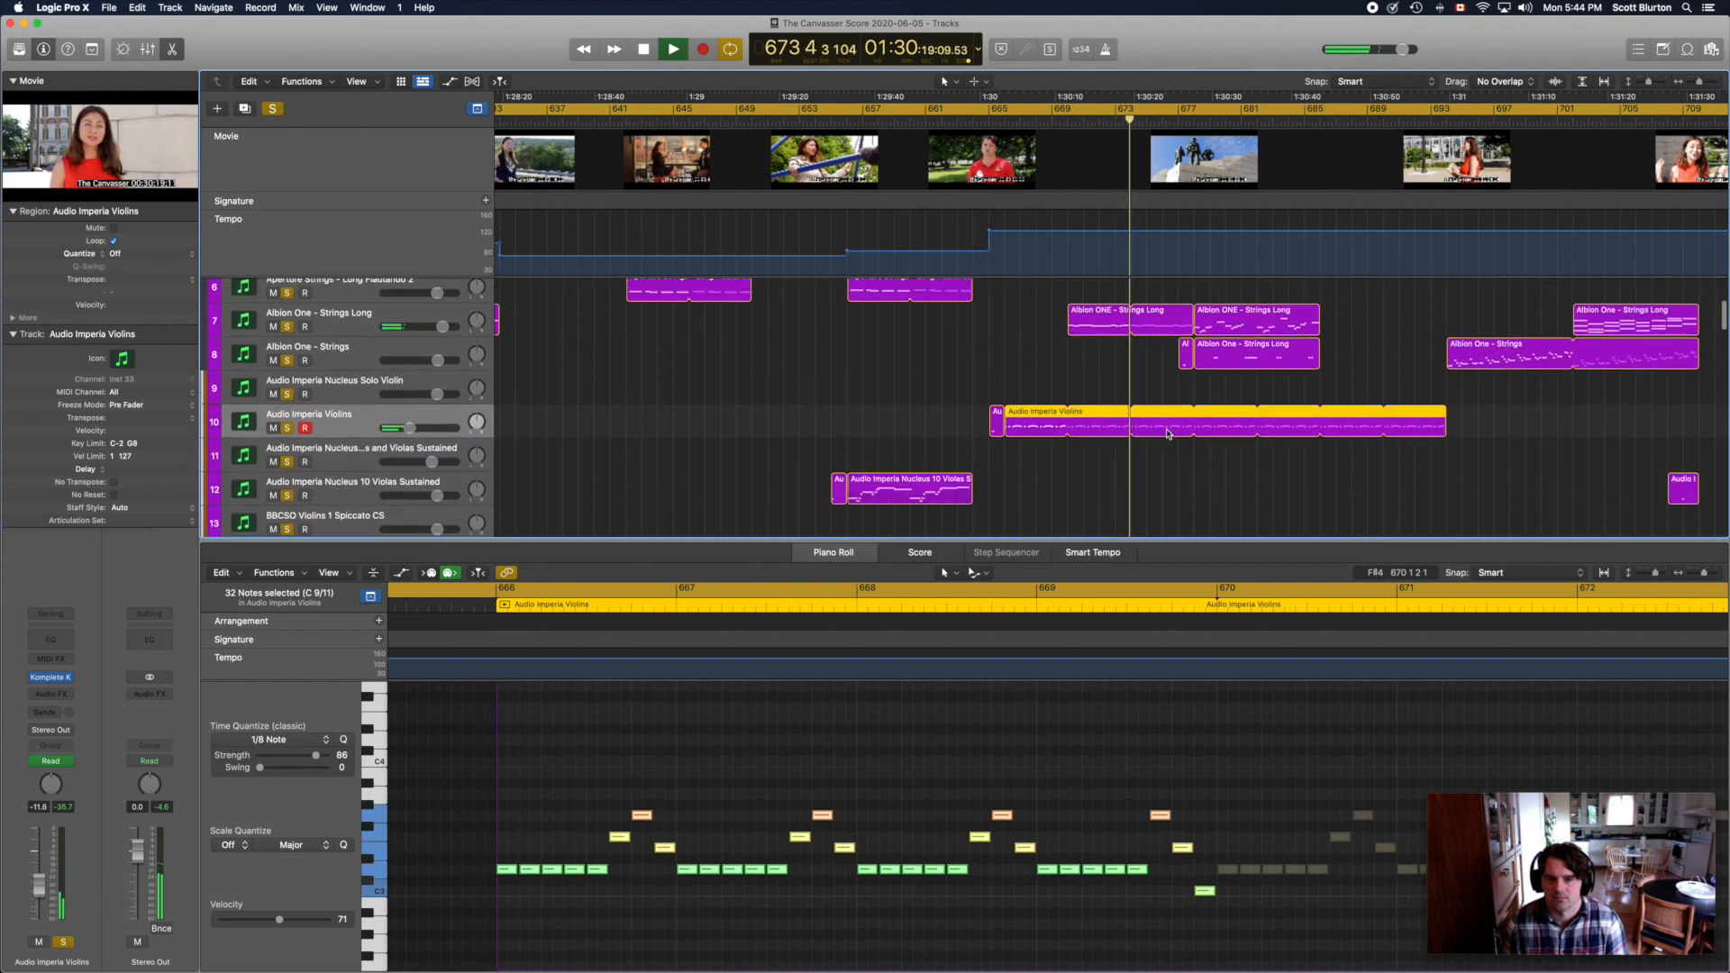
pyautogui.click(1124, 358)
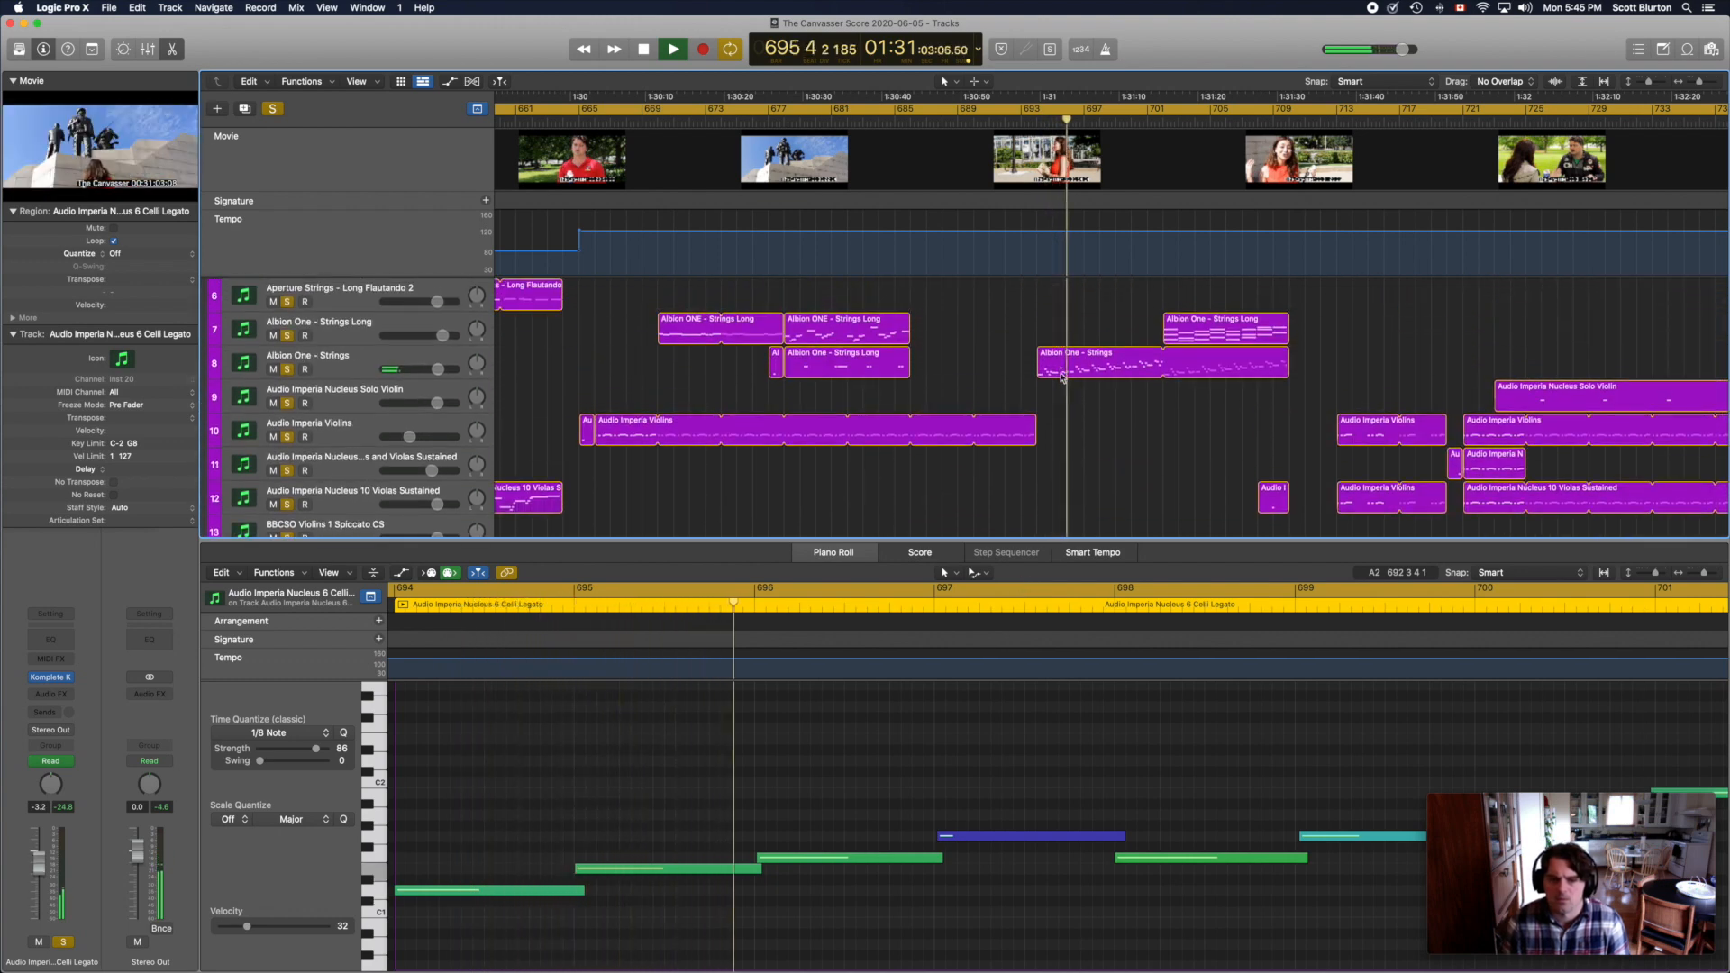
# Step: View the Albion One Strings, Strings Long, then BBCSO Xylophone Hits notes in turn
pyautogui.click(1159, 362)
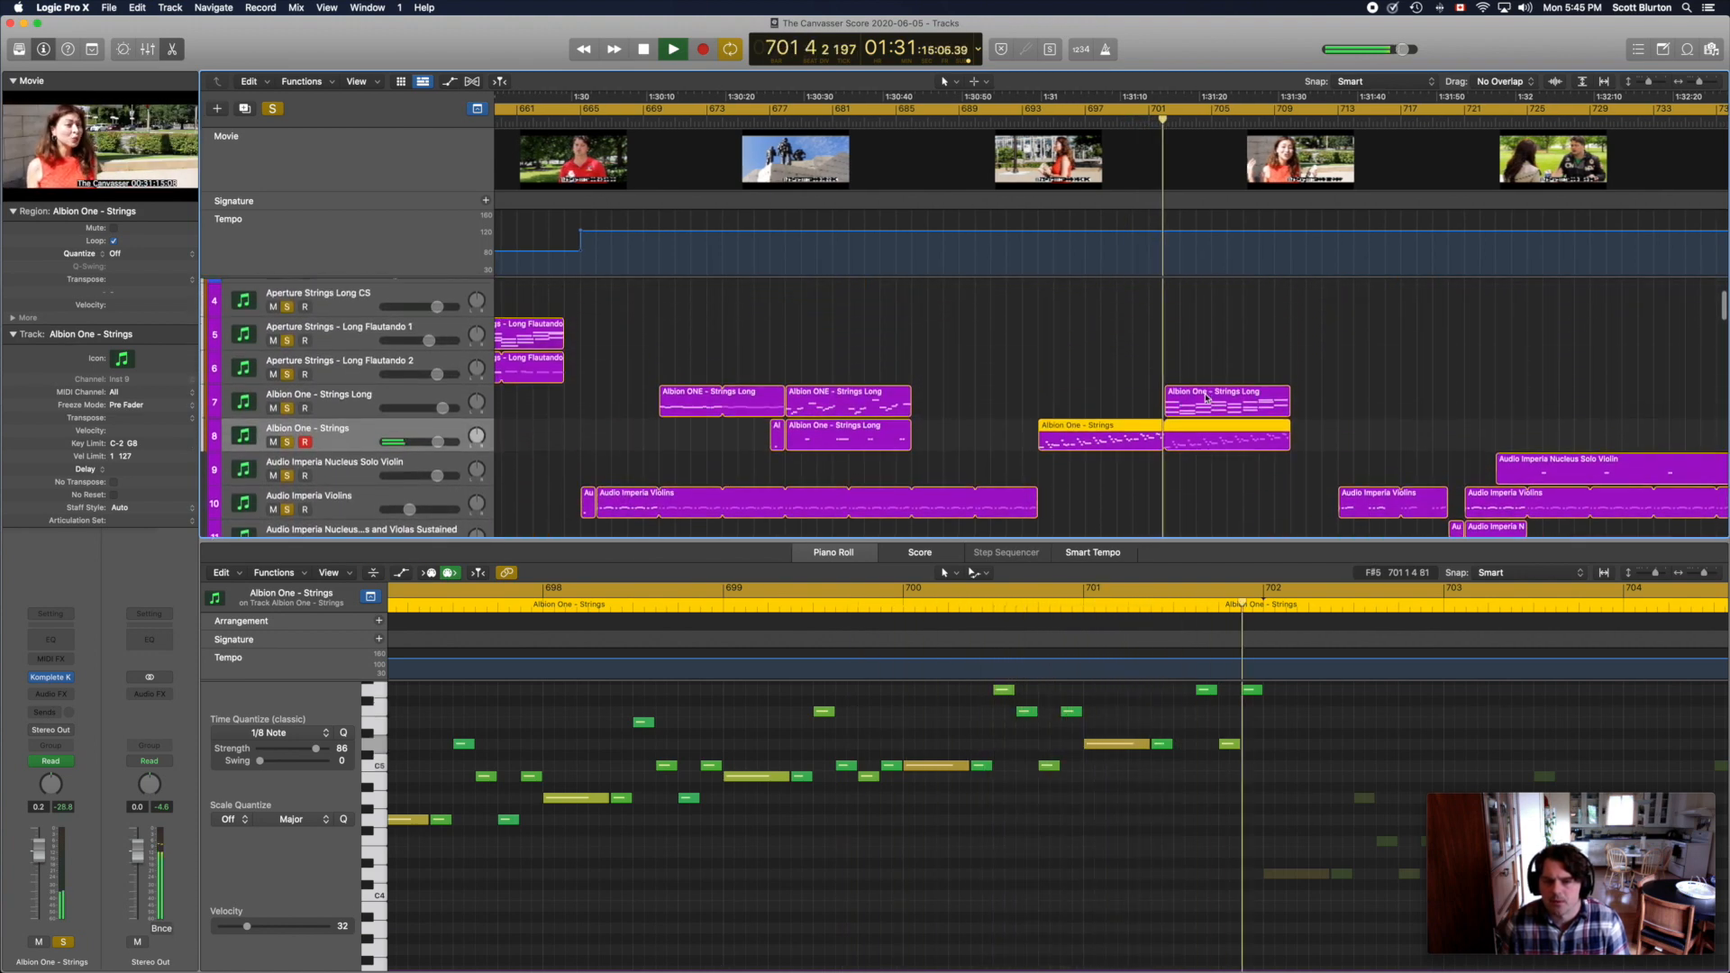
pyautogui.click(1226, 400)
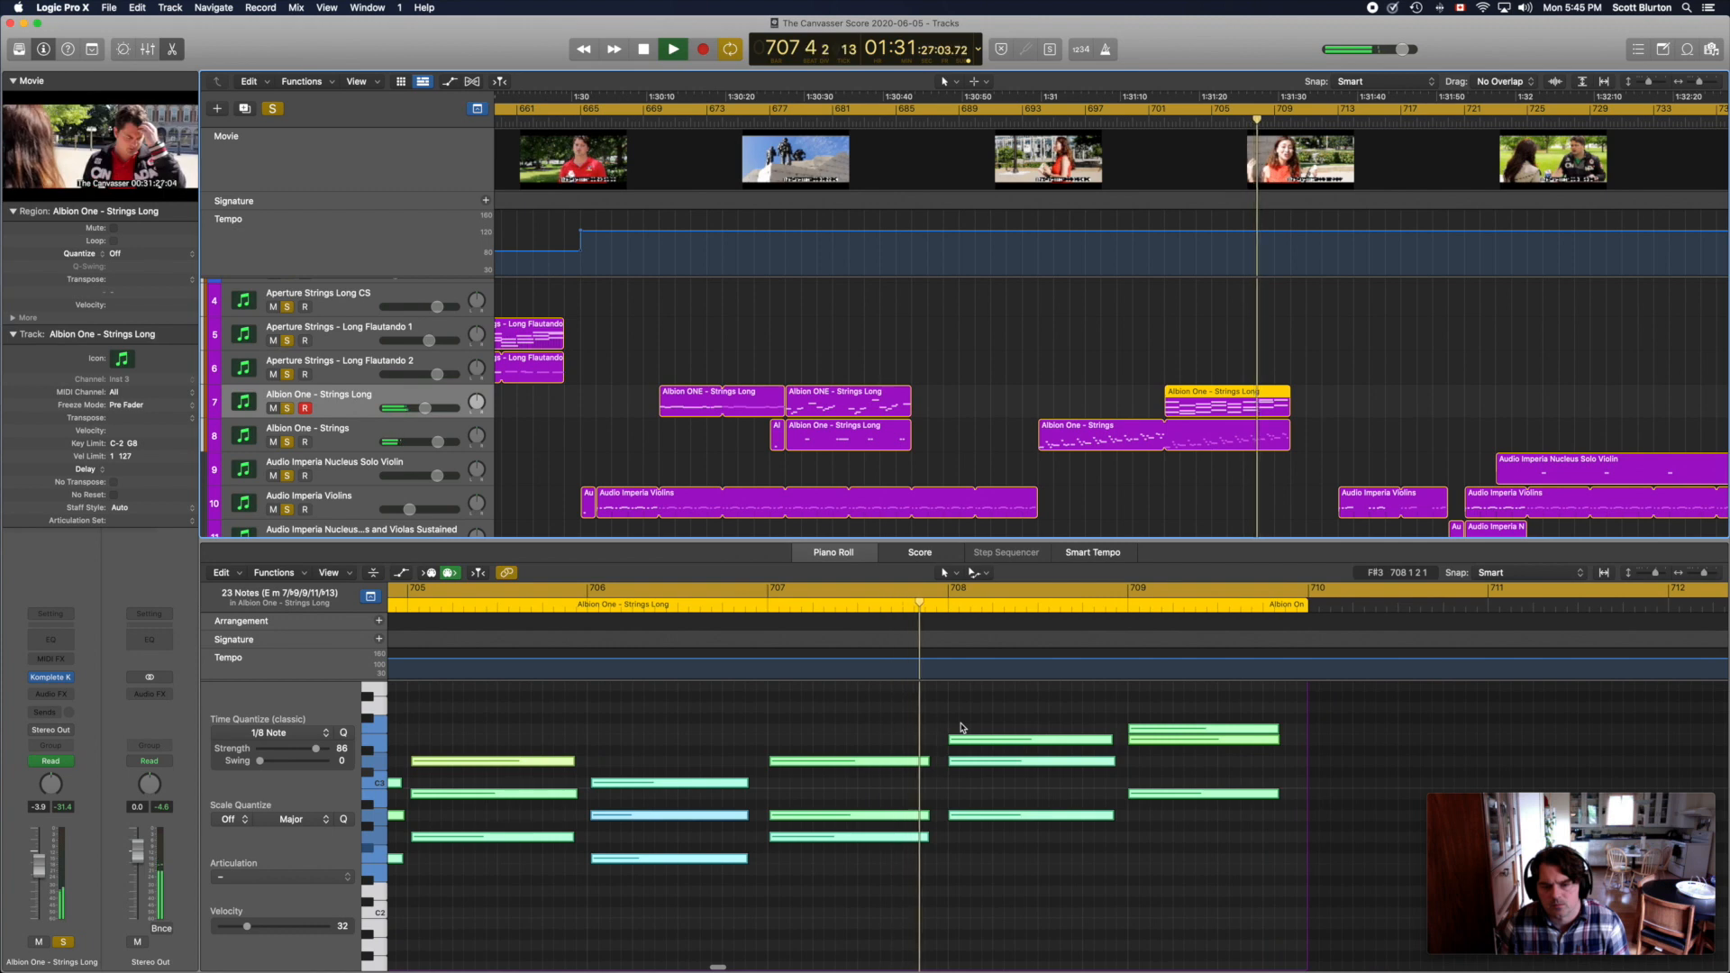
pyautogui.click(672, 49)
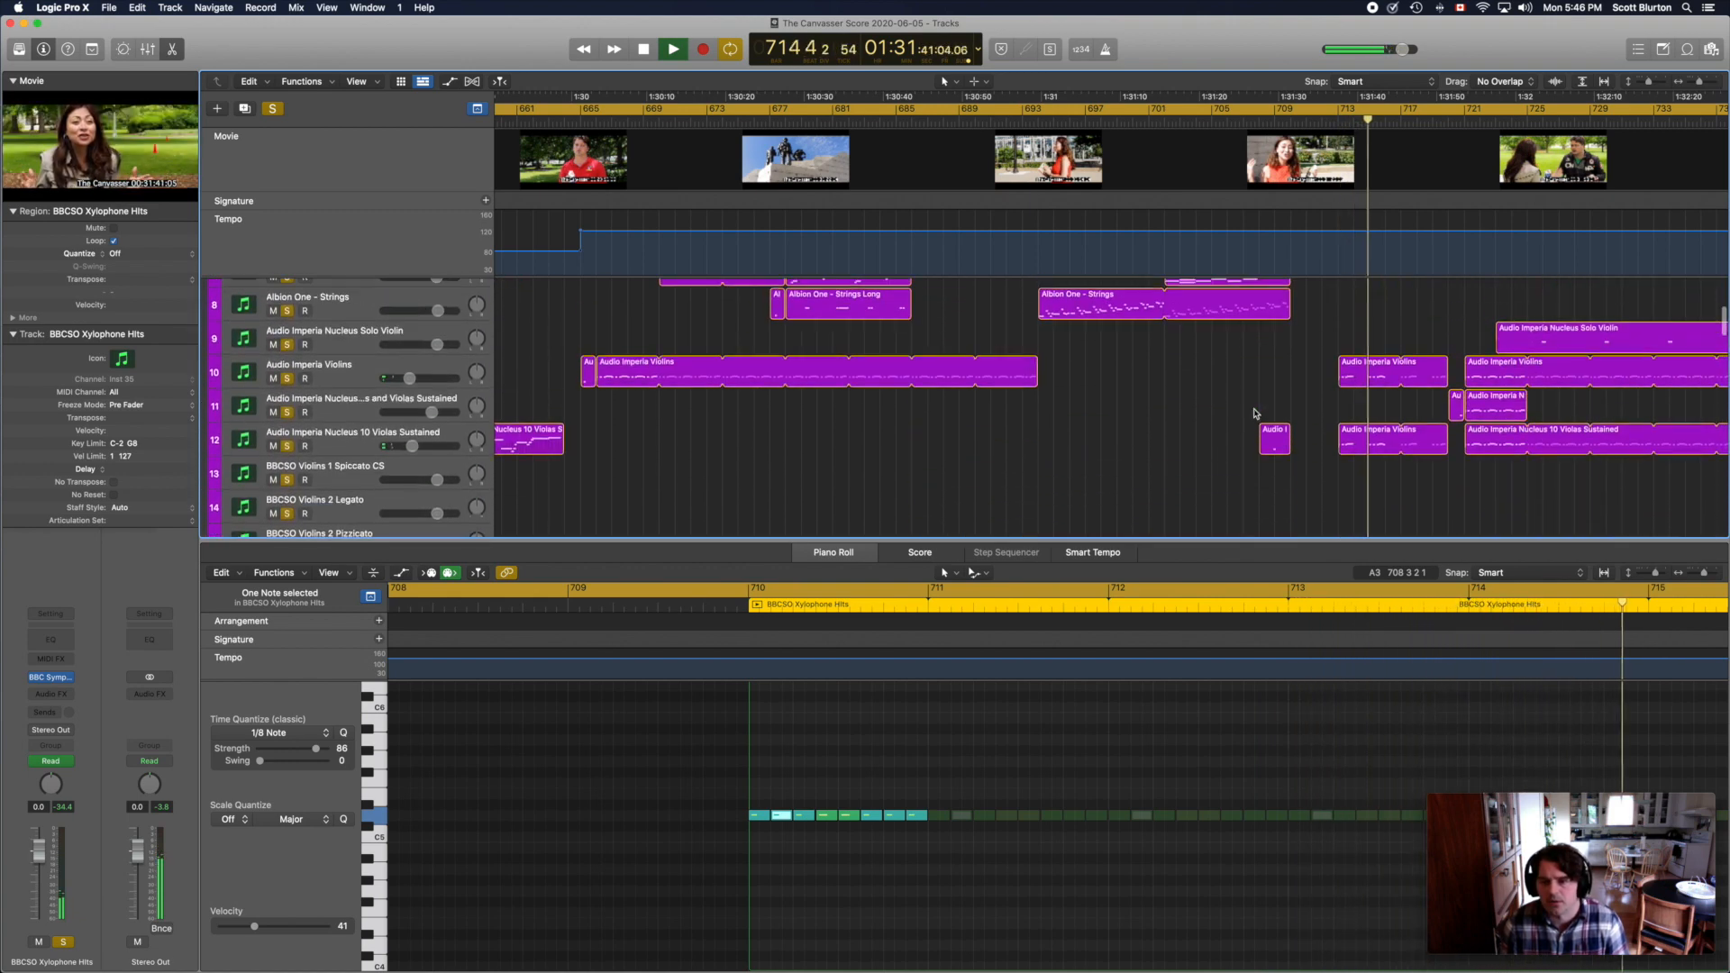
# Step: Show the Audio Imperia Nucleus 10 Violas Sustained region's notes in the Piano Roll
pyautogui.click(1391, 369)
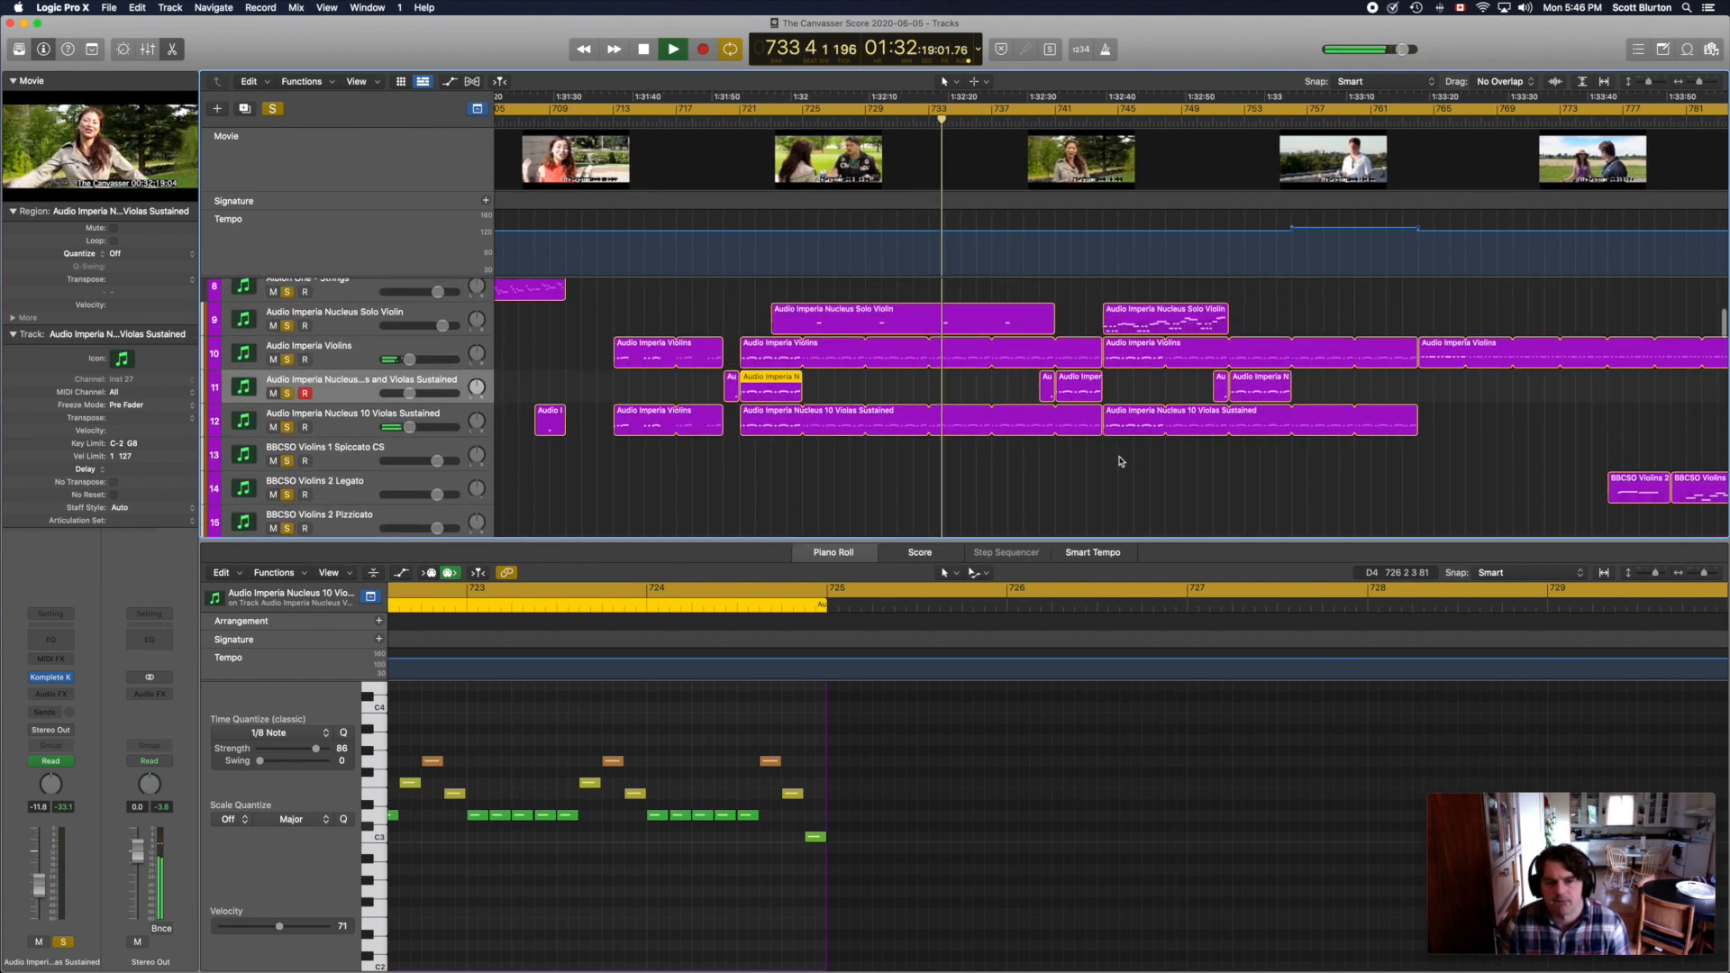
# Step: View the Solo Cello, Violas Sustained, then Nucleus Solo Violin notes in turn
pyautogui.scroll(-3)
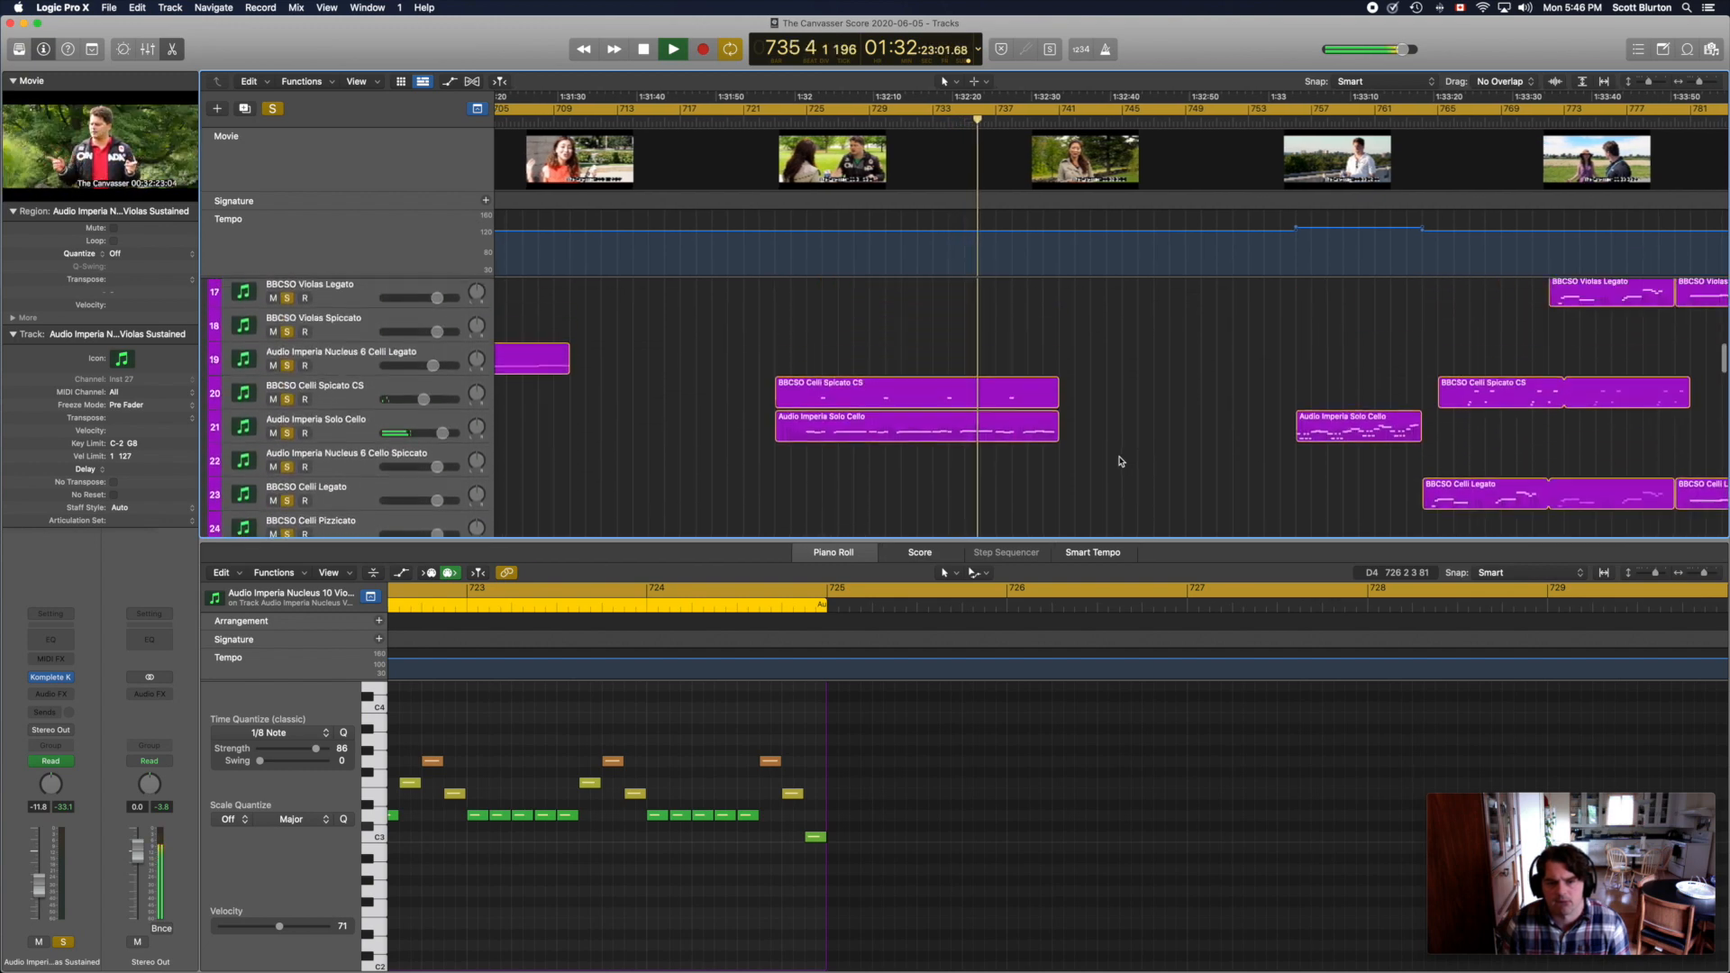
pyautogui.click(916, 445)
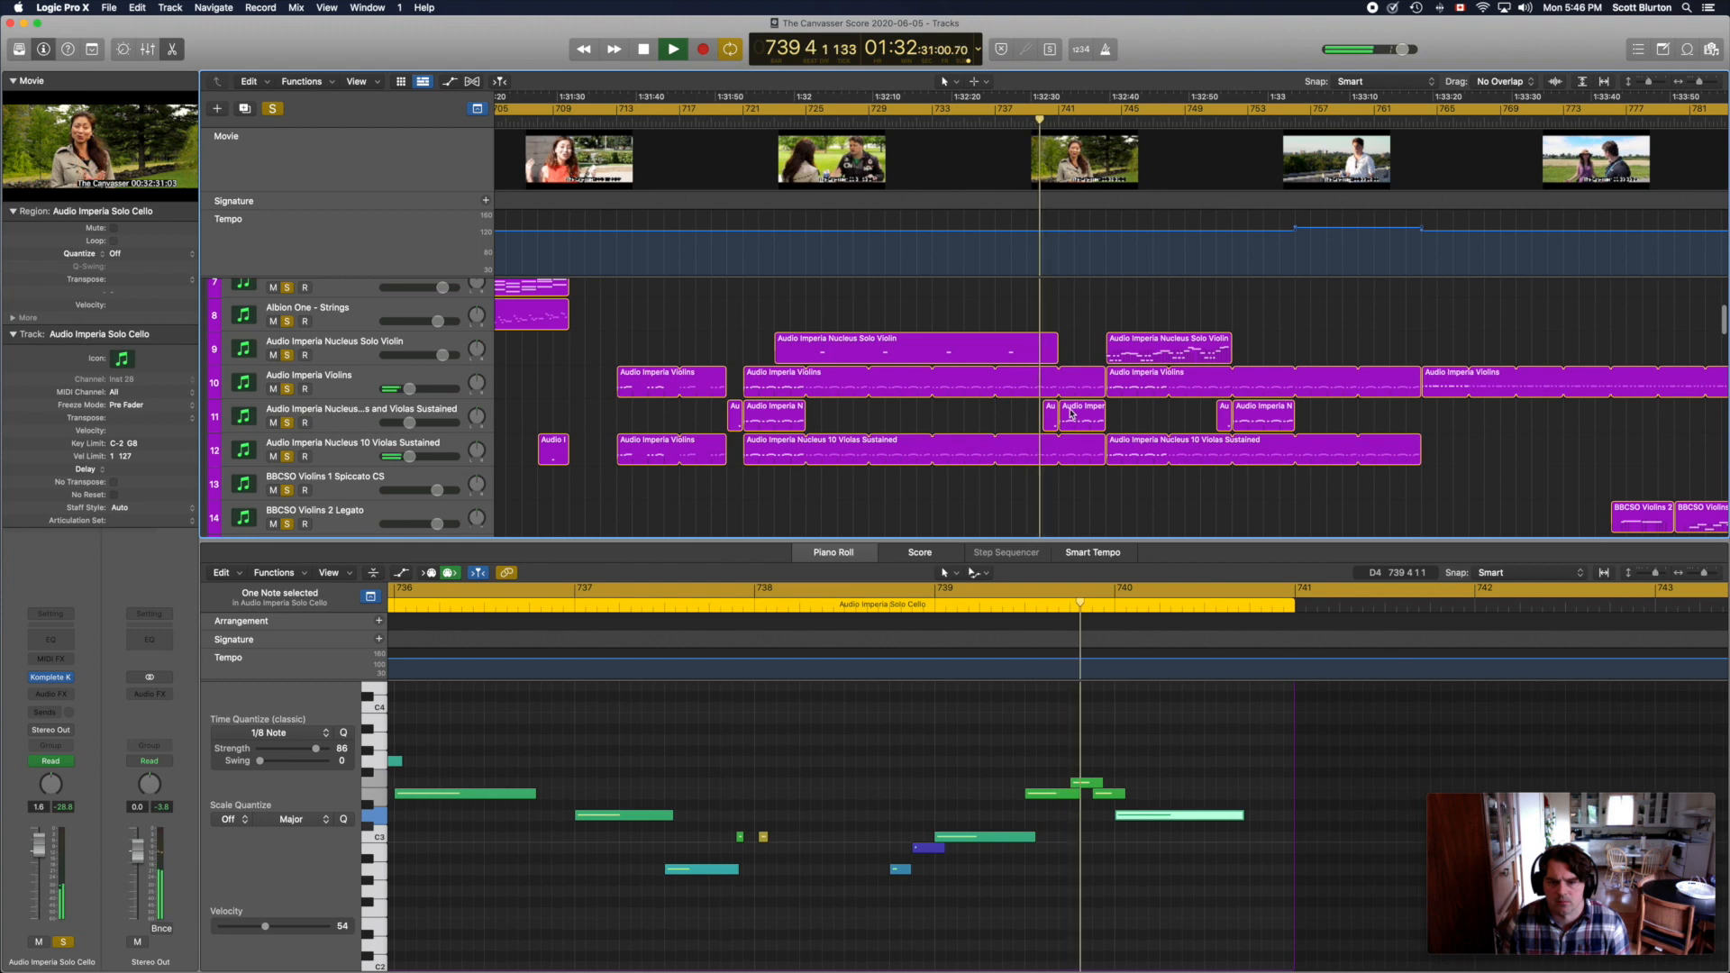
pyautogui.click(1082, 415)
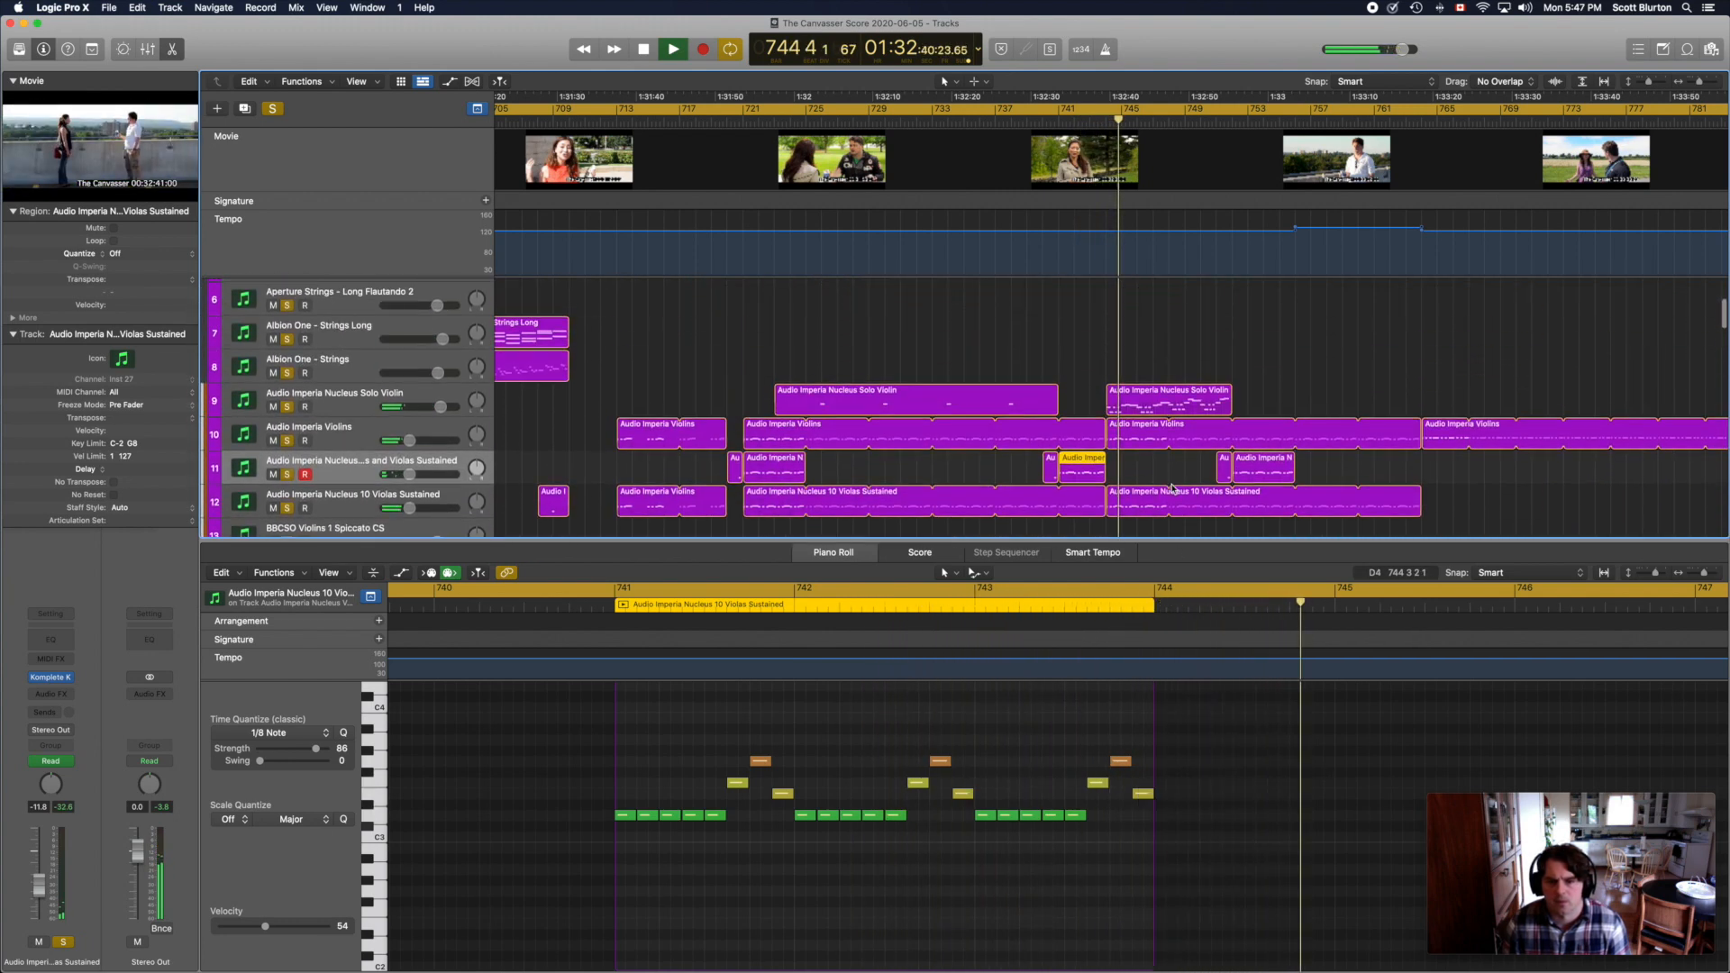
pyautogui.click(1164, 389)
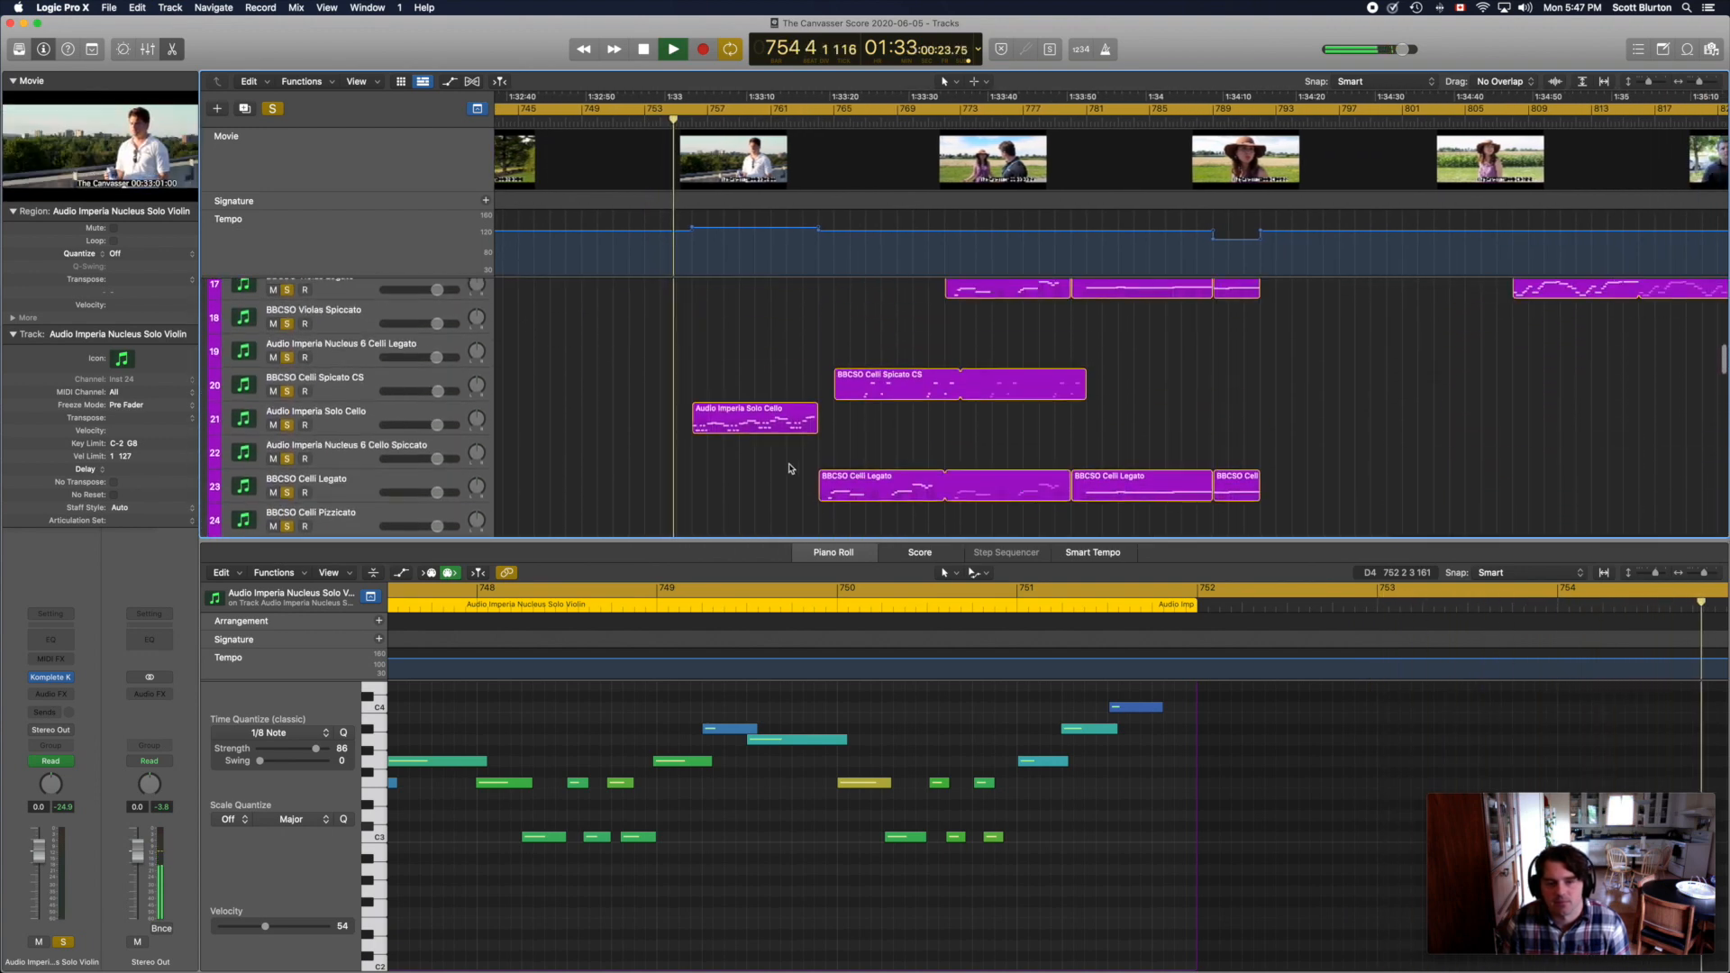
# Step: View the Audio Imperia Solo Cello notes, then the BBCSO Celli Legato notes
pyautogui.click(754, 416)
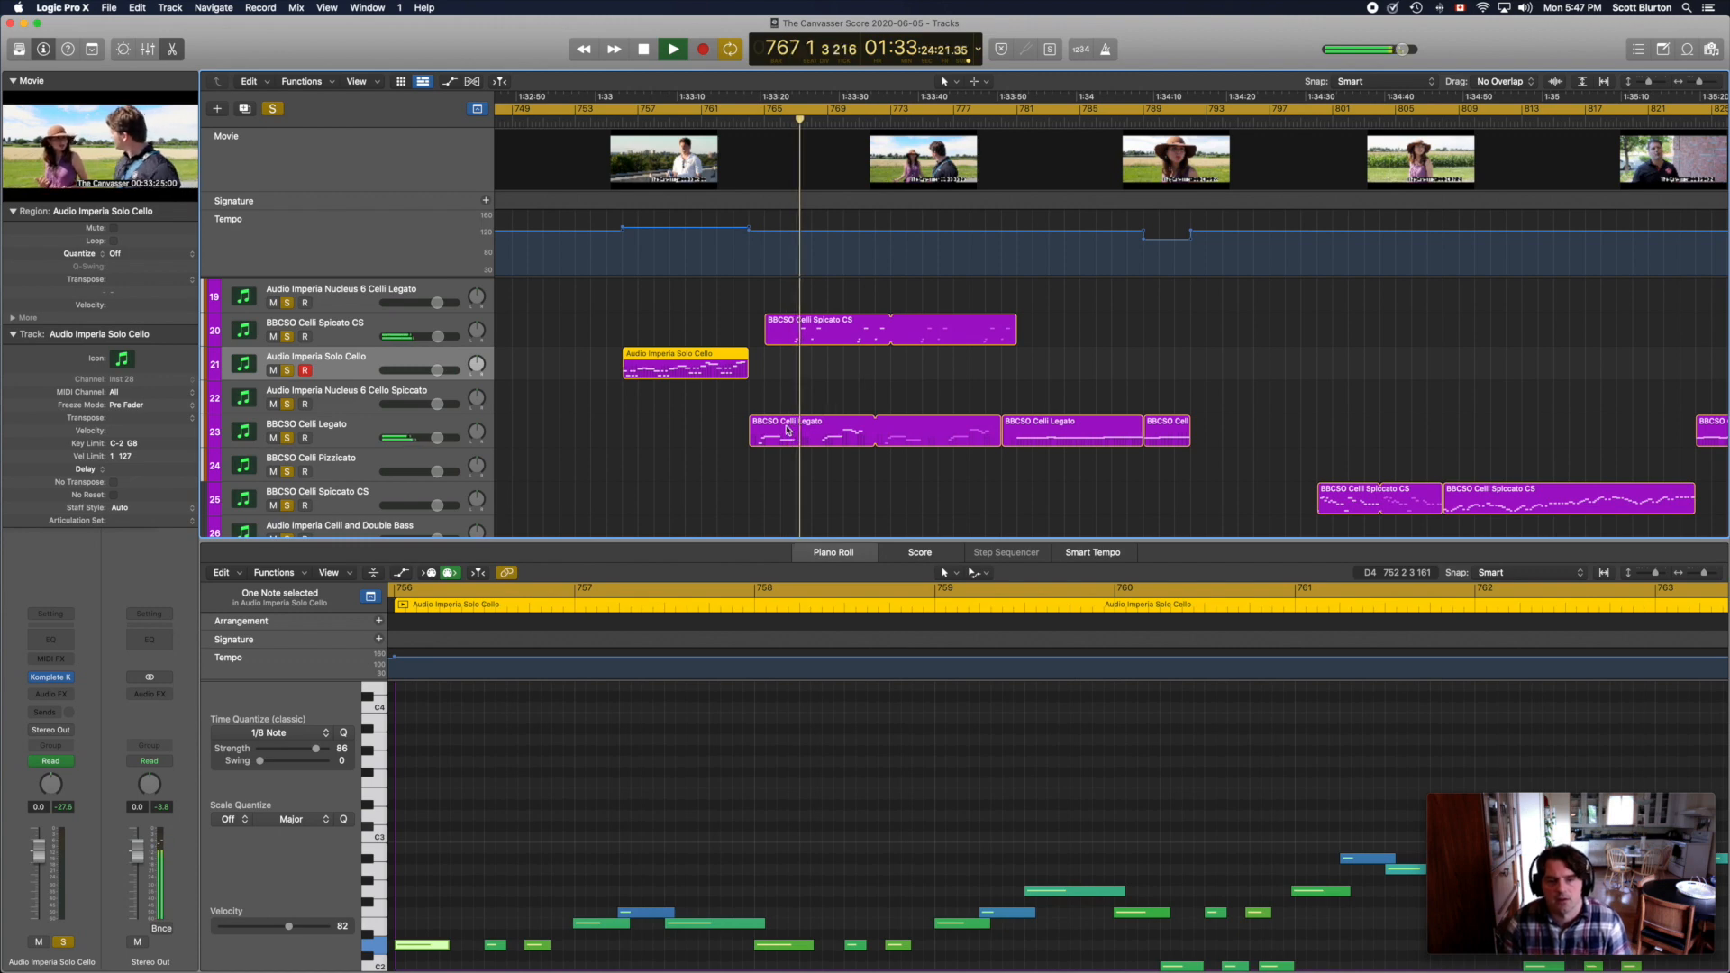
pyautogui.click(805, 430)
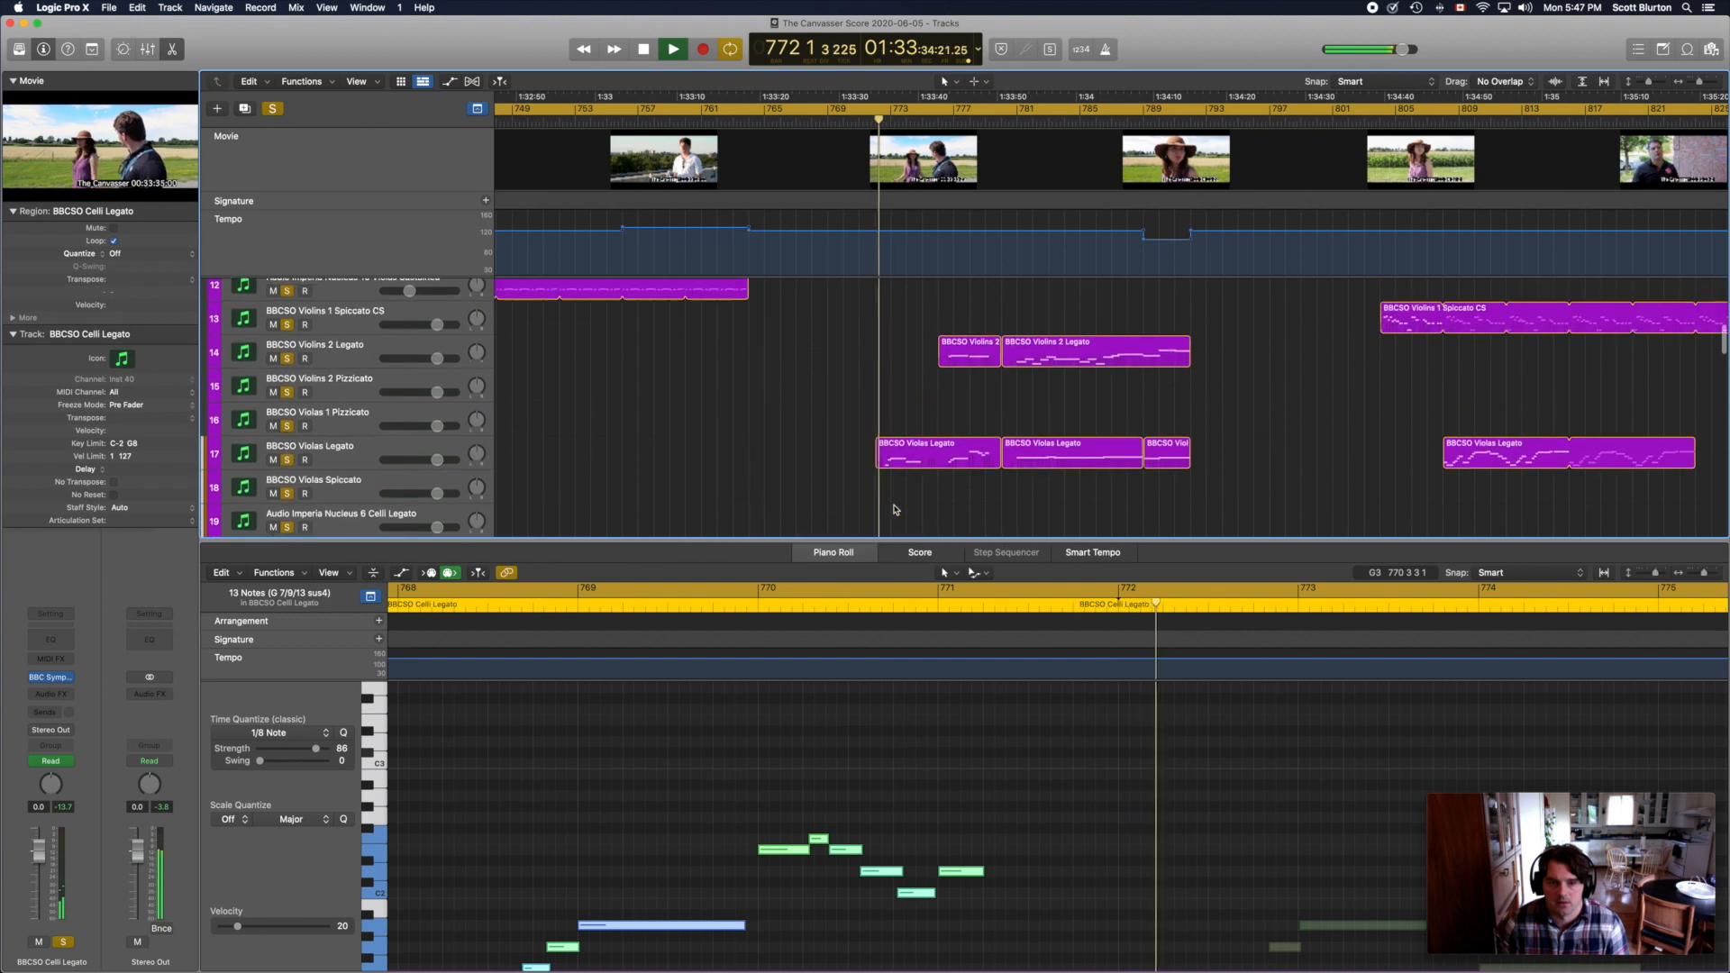
# Step: Show the BBCSO Violas Legato notes, then the BBCSO Violins 2 Legato notes, in the Piano Roll
pyautogui.click(937, 434)
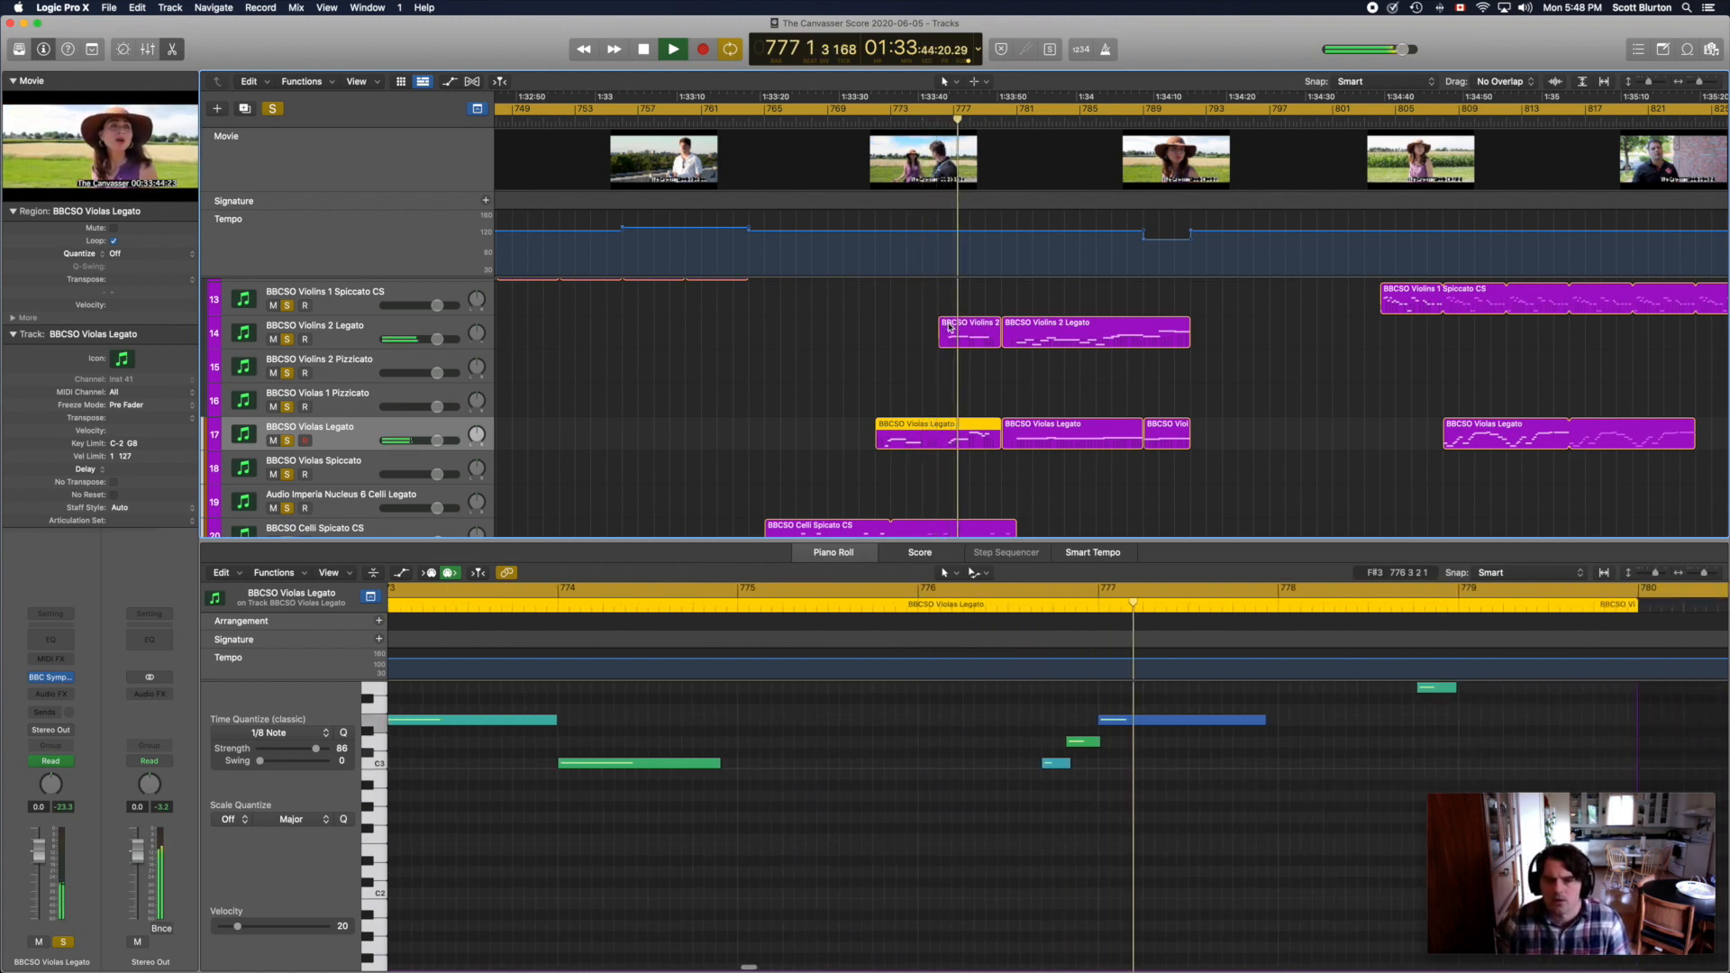
pyautogui.click(969, 331)
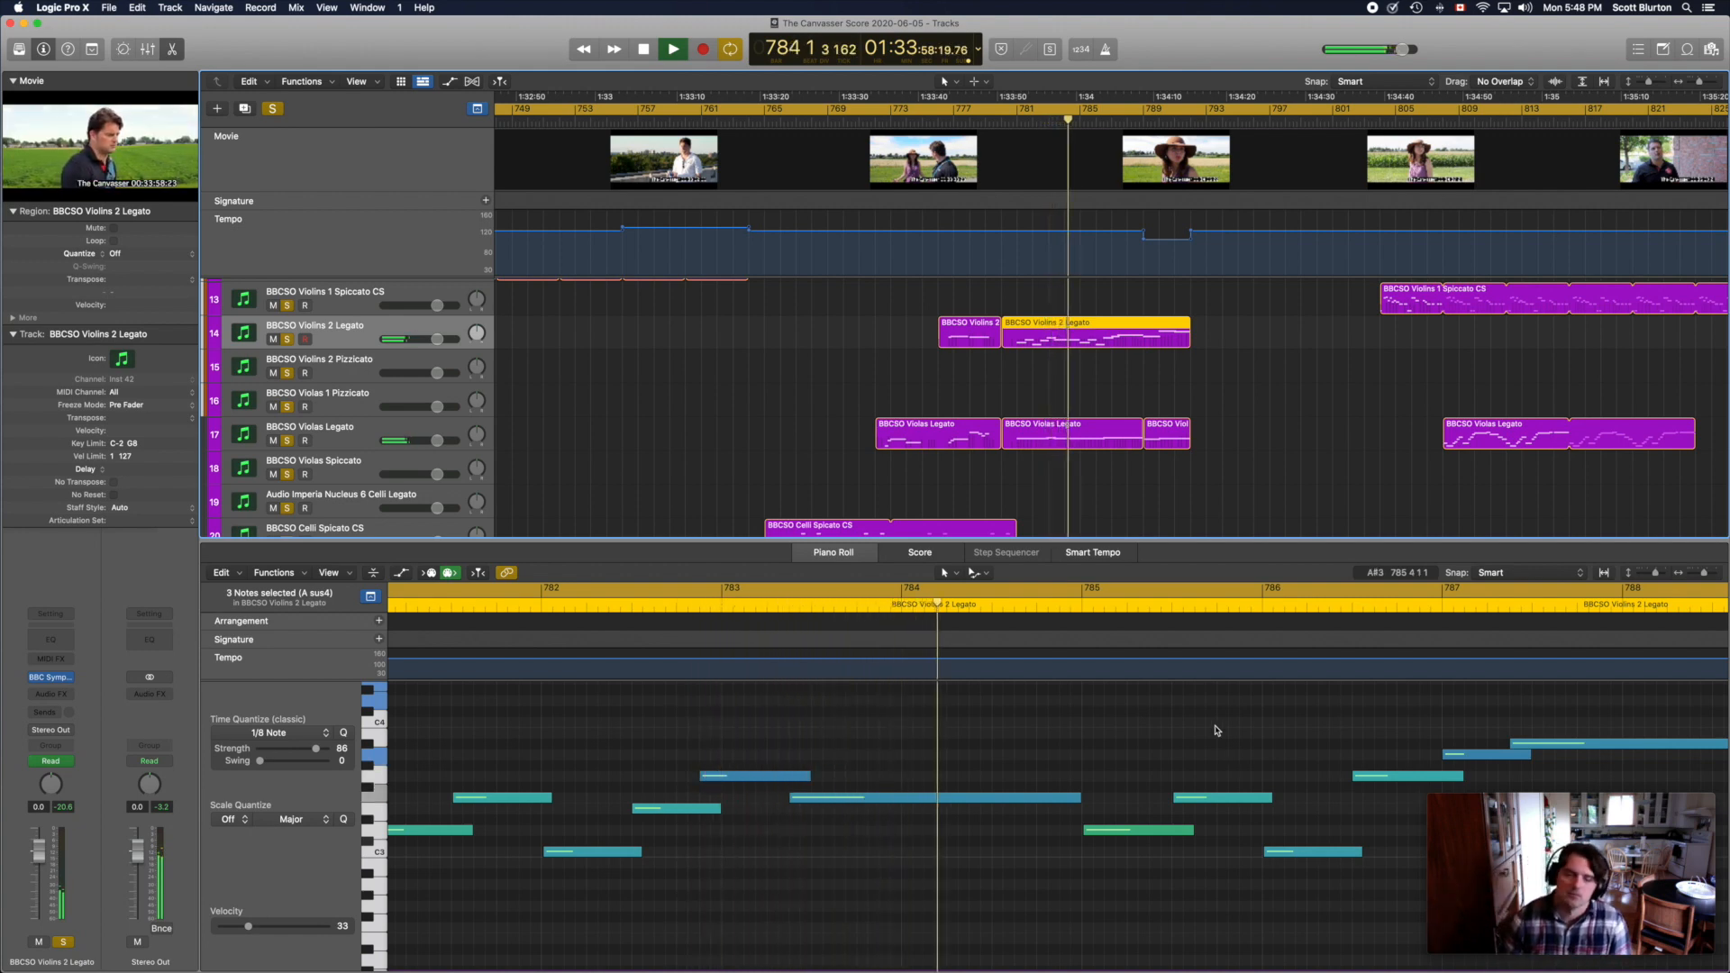
# Step: Show the BBCSO Xylophone Hits region's notes, then scroll the track list down to the woodwinds
pyautogui.click(672, 49)
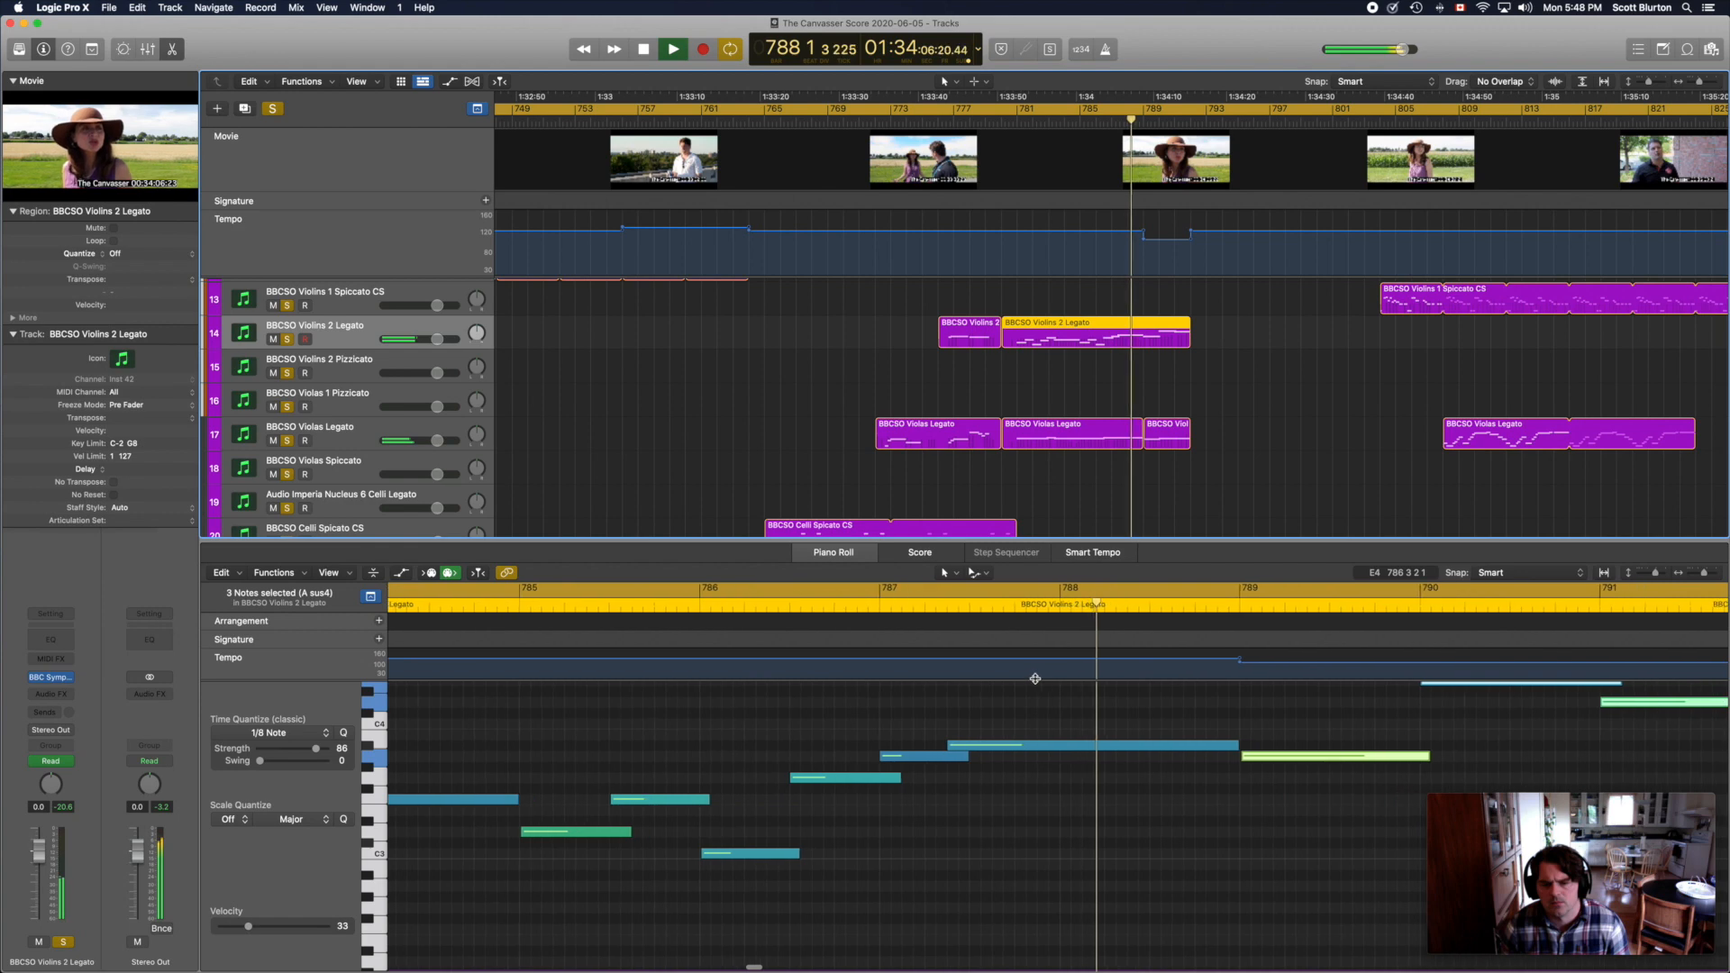
pyautogui.click(1164, 431)
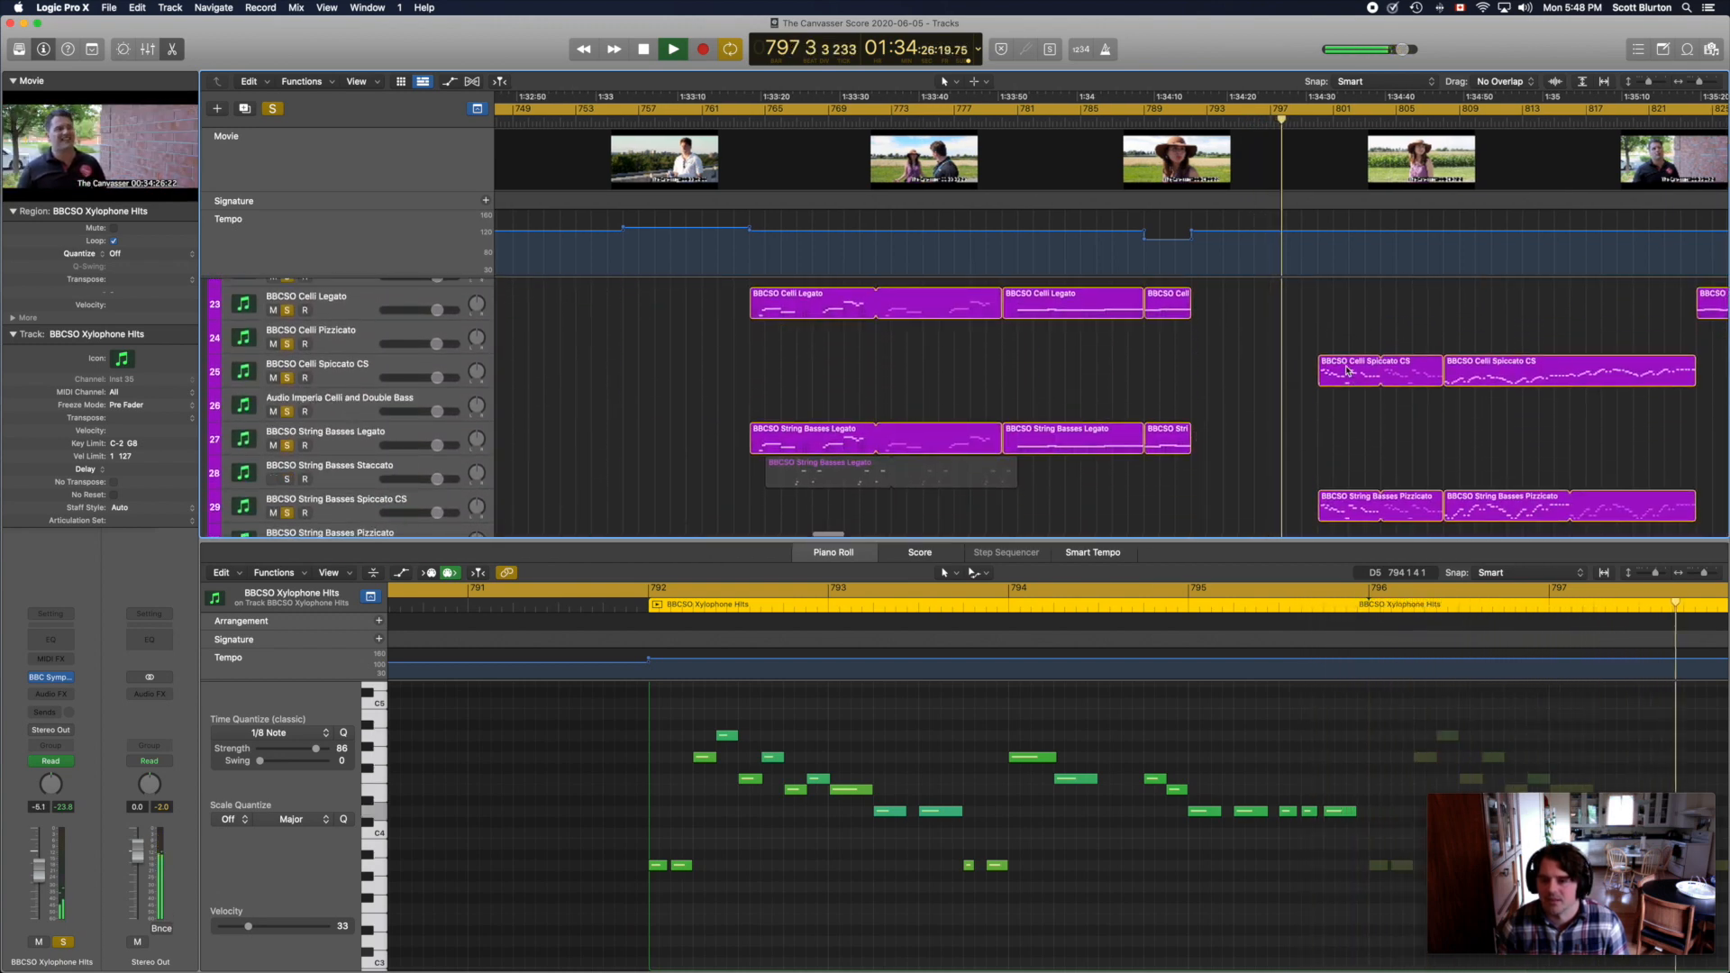
pyautogui.click(1378, 369)
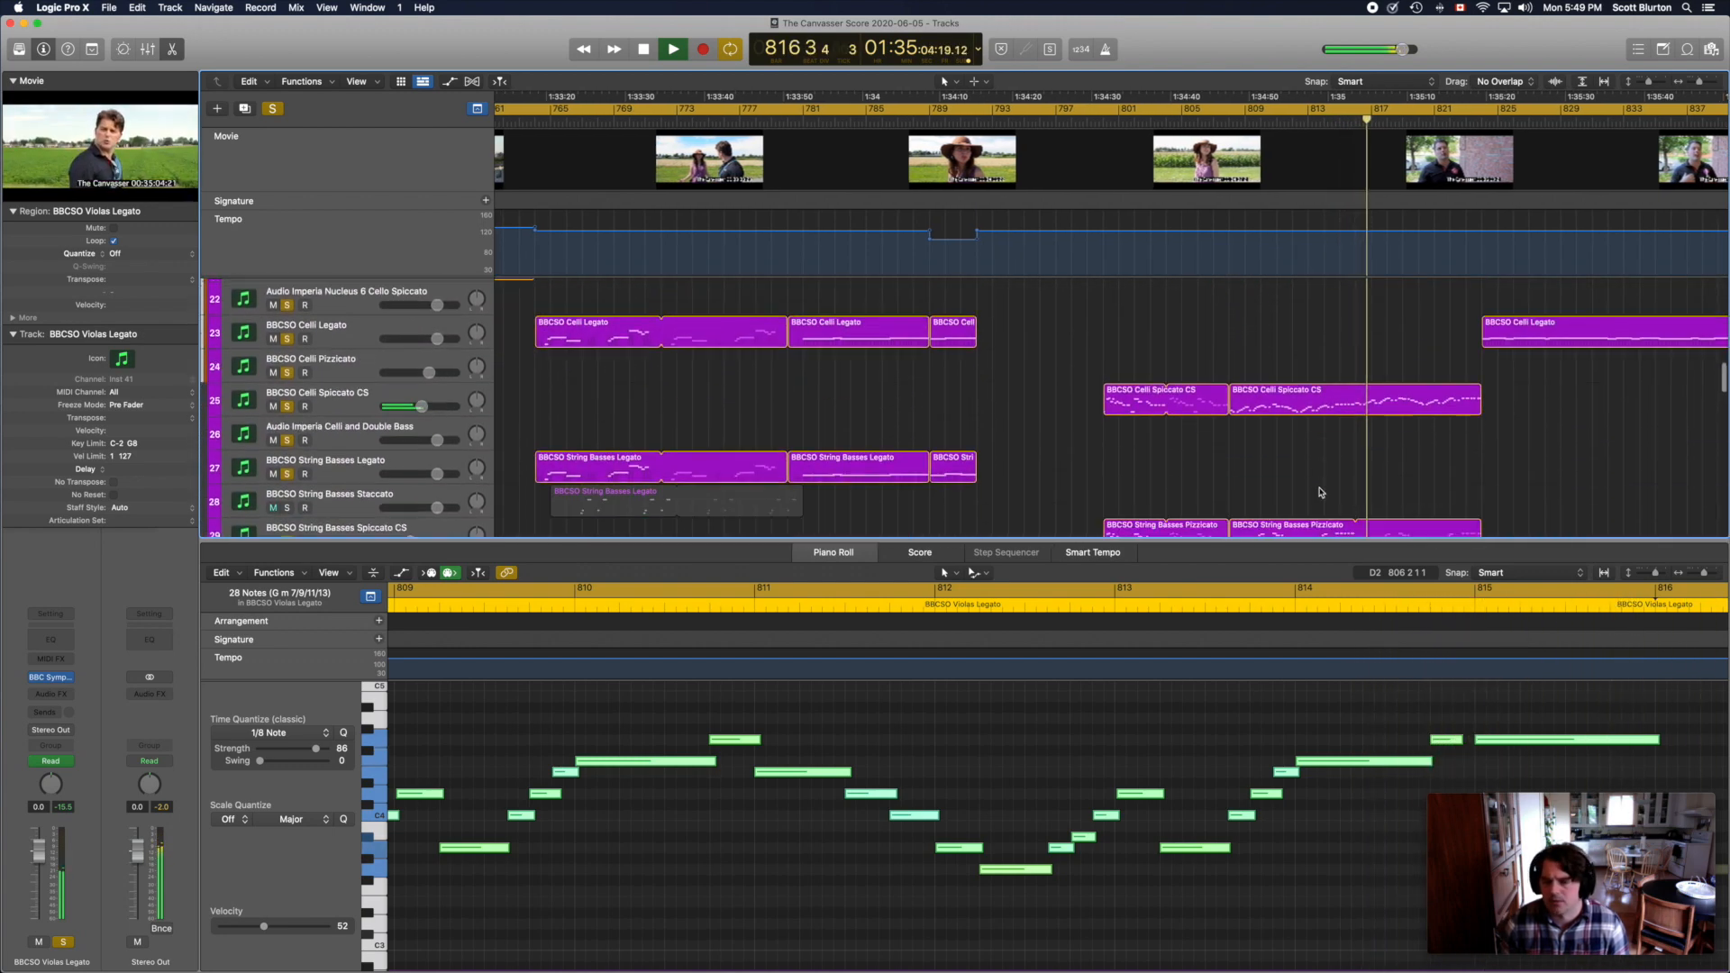
pyautogui.scroll(-3)
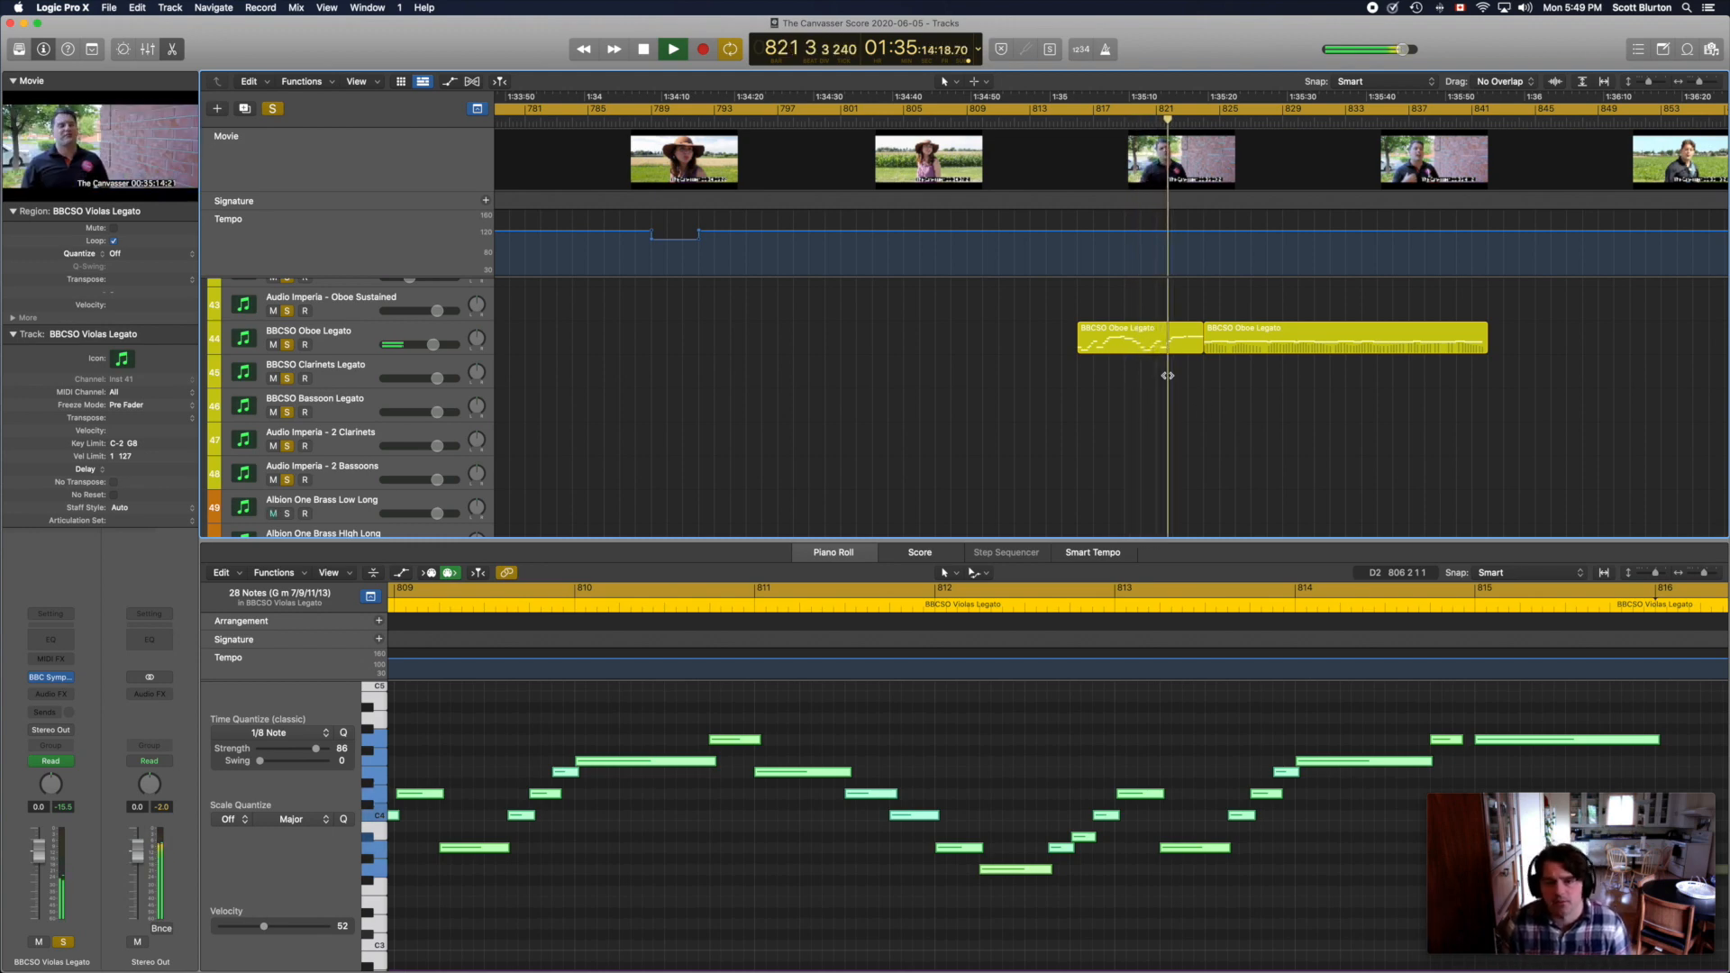
# Step: Show the BBCSO Oboe Legato, Flute, then Celli Legato regions' notes in the Piano Roll
pyautogui.click(308, 330)
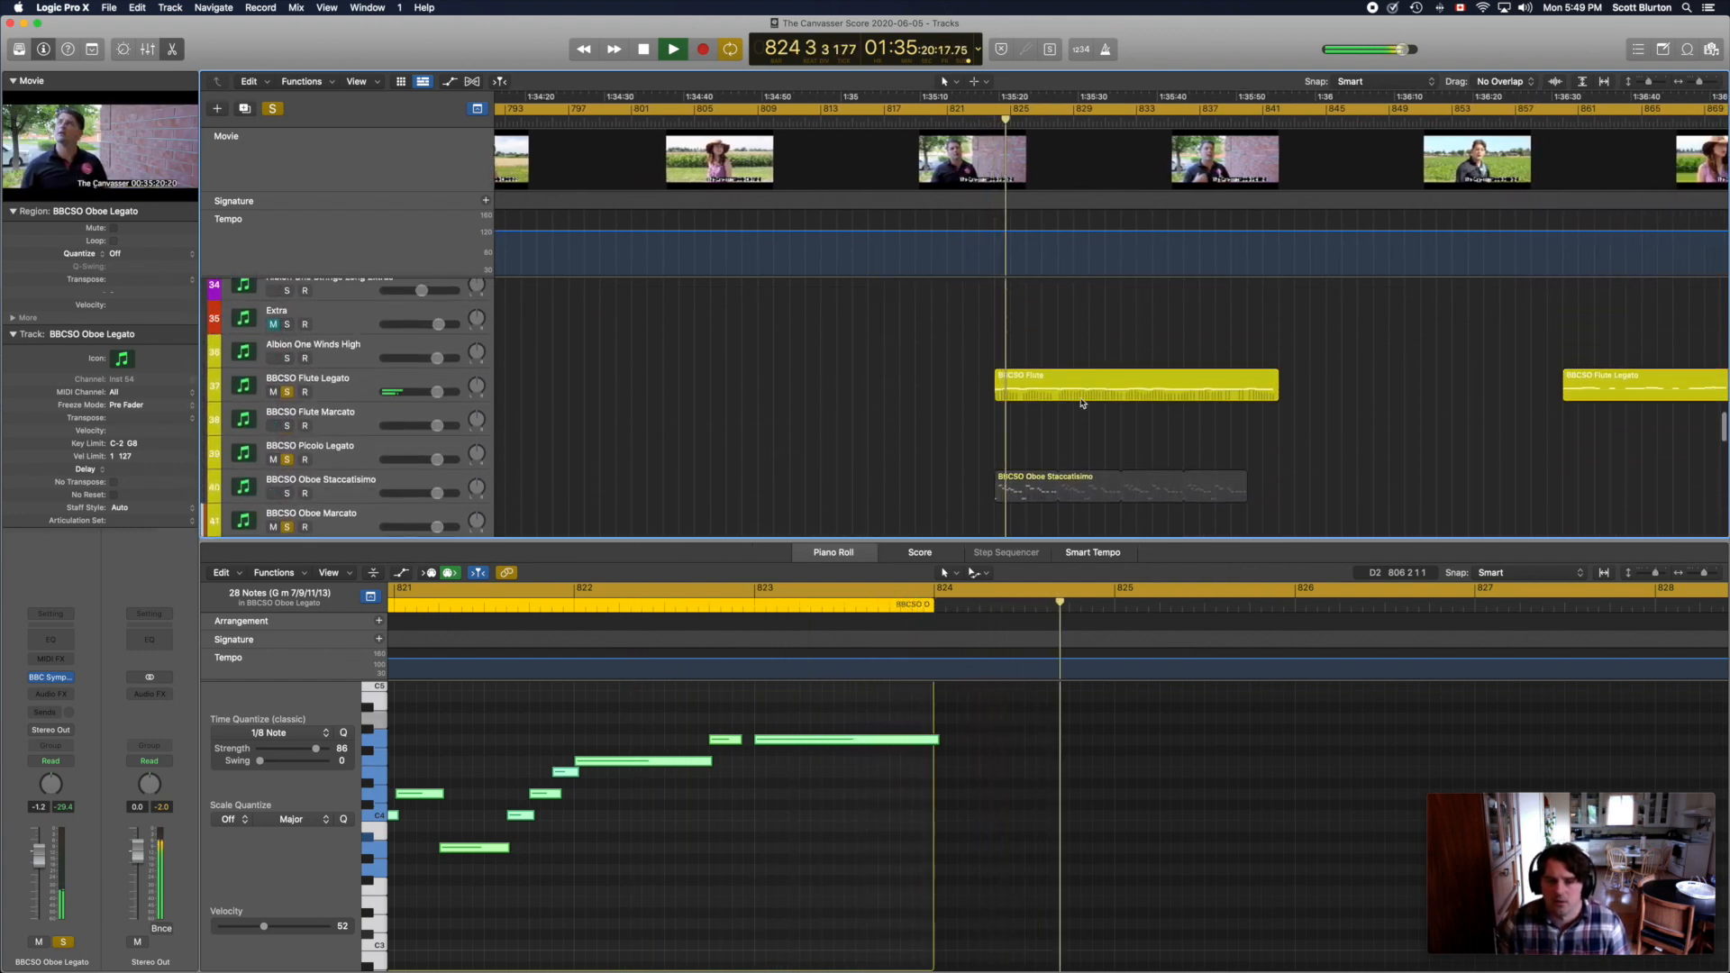
pyautogui.click(1132, 382)
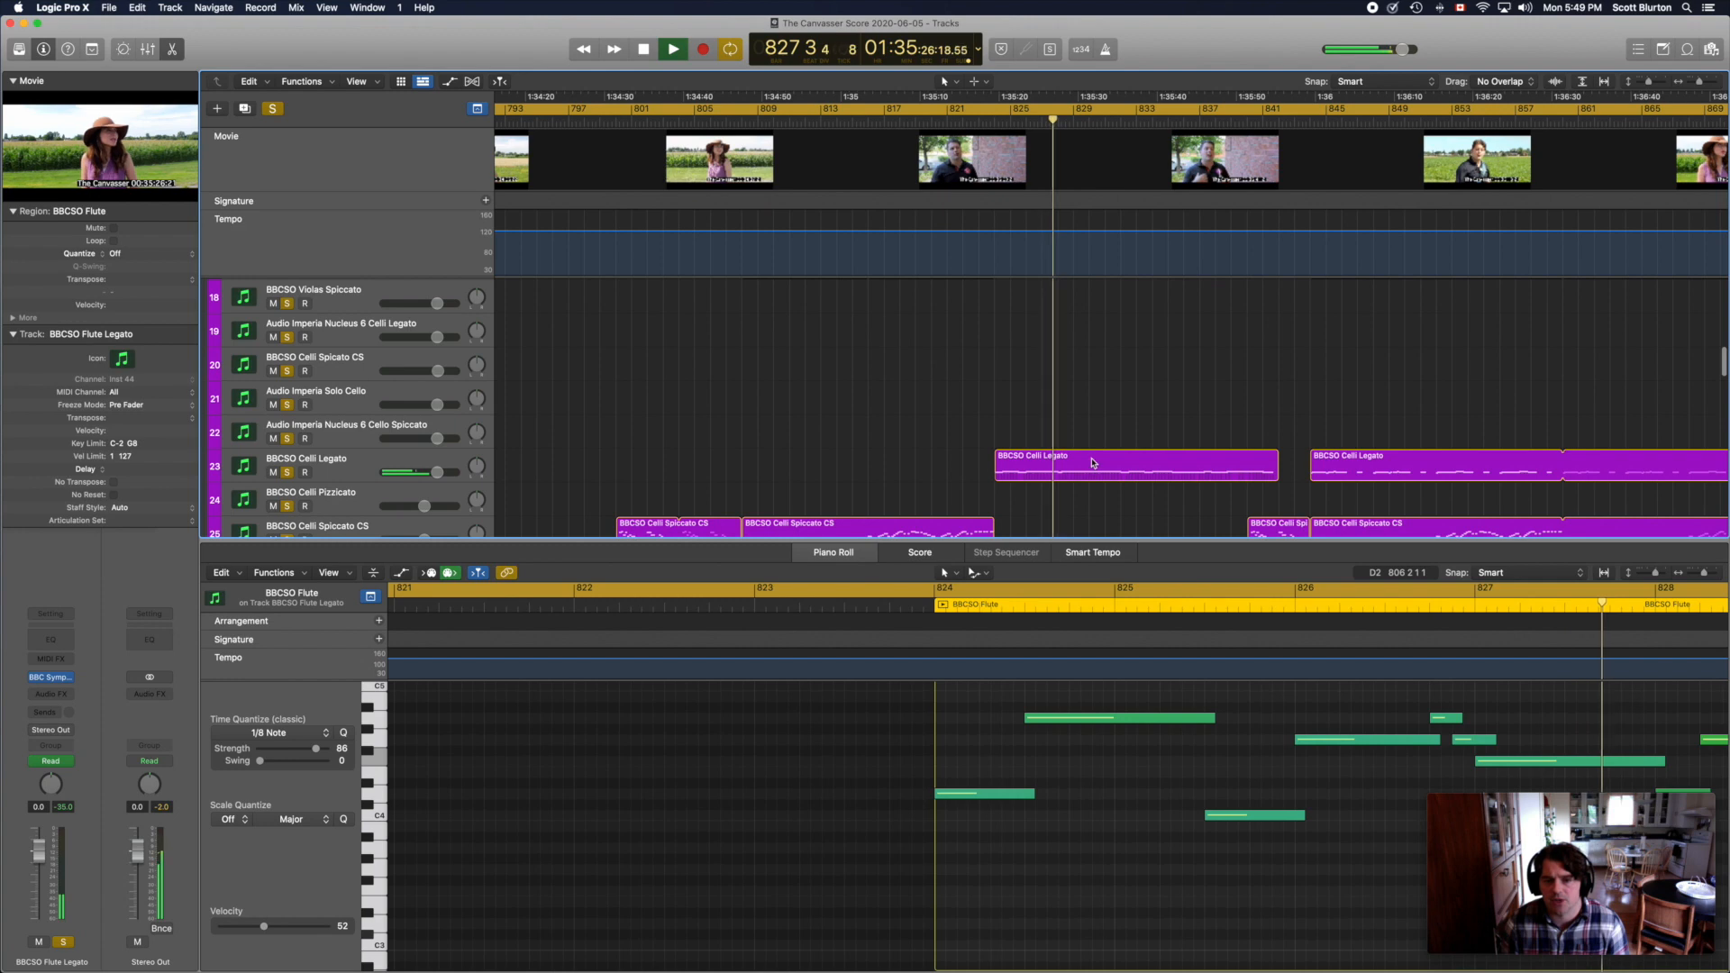
pyautogui.click(1133, 463)
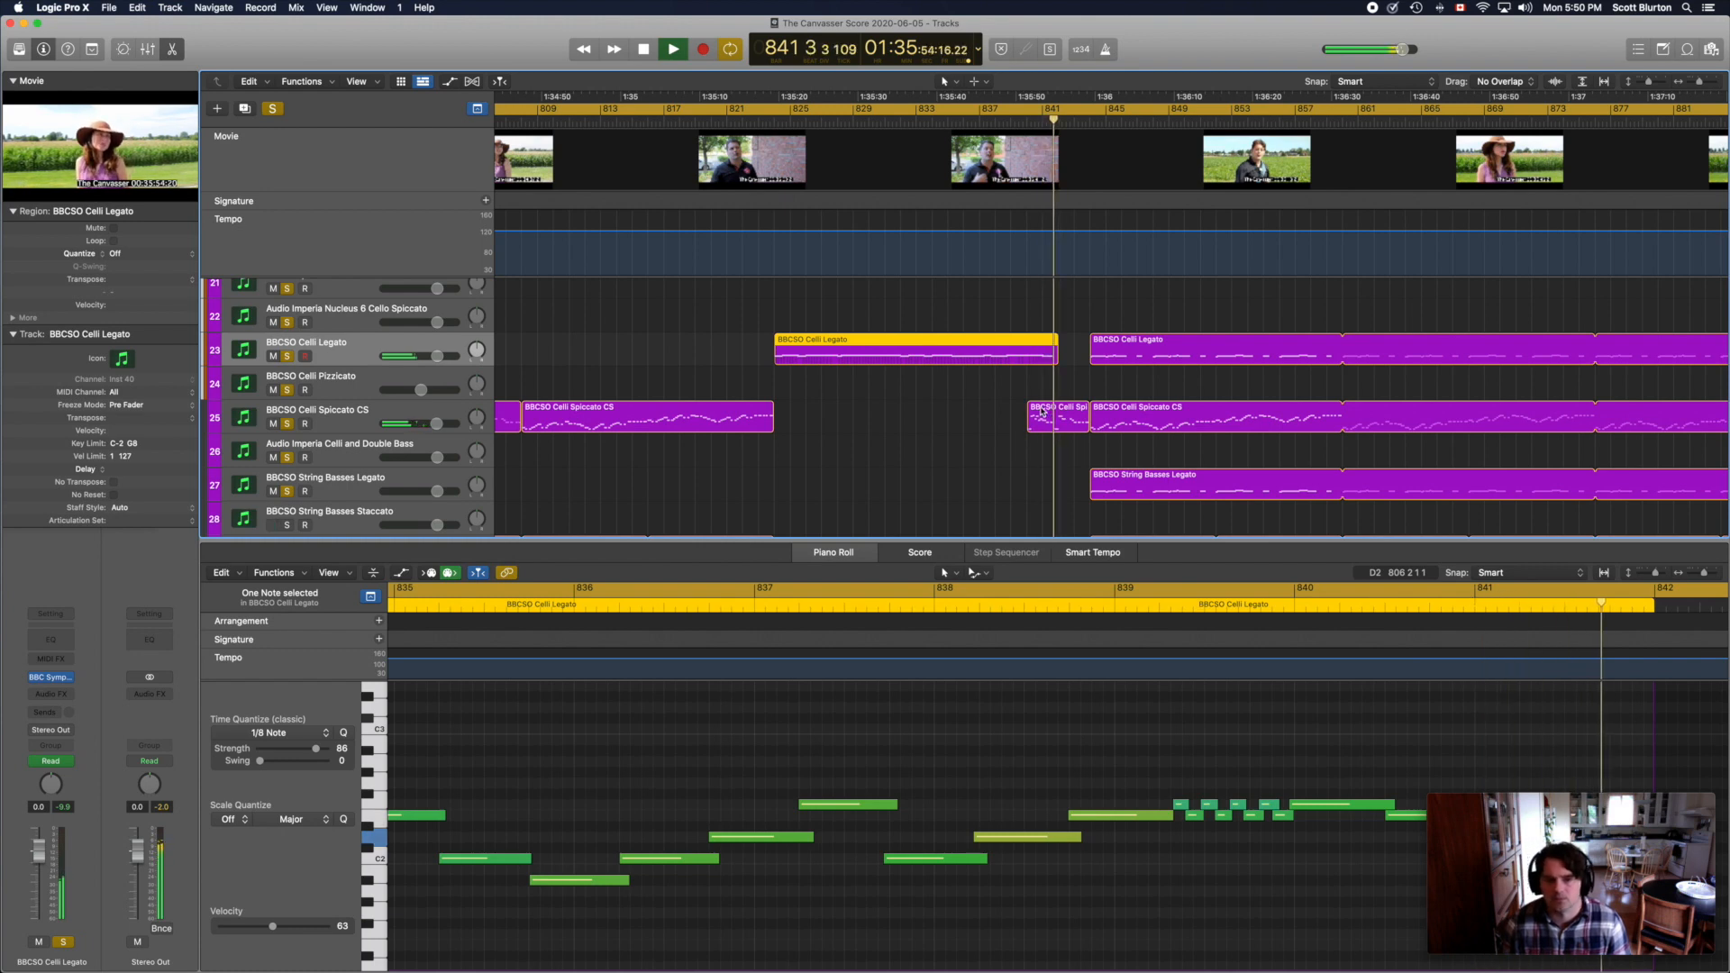
# Step: Show the BBCSO String Basses Legato notes, then scroll down the track list as playback continues
pyautogui.click(1055, 416)
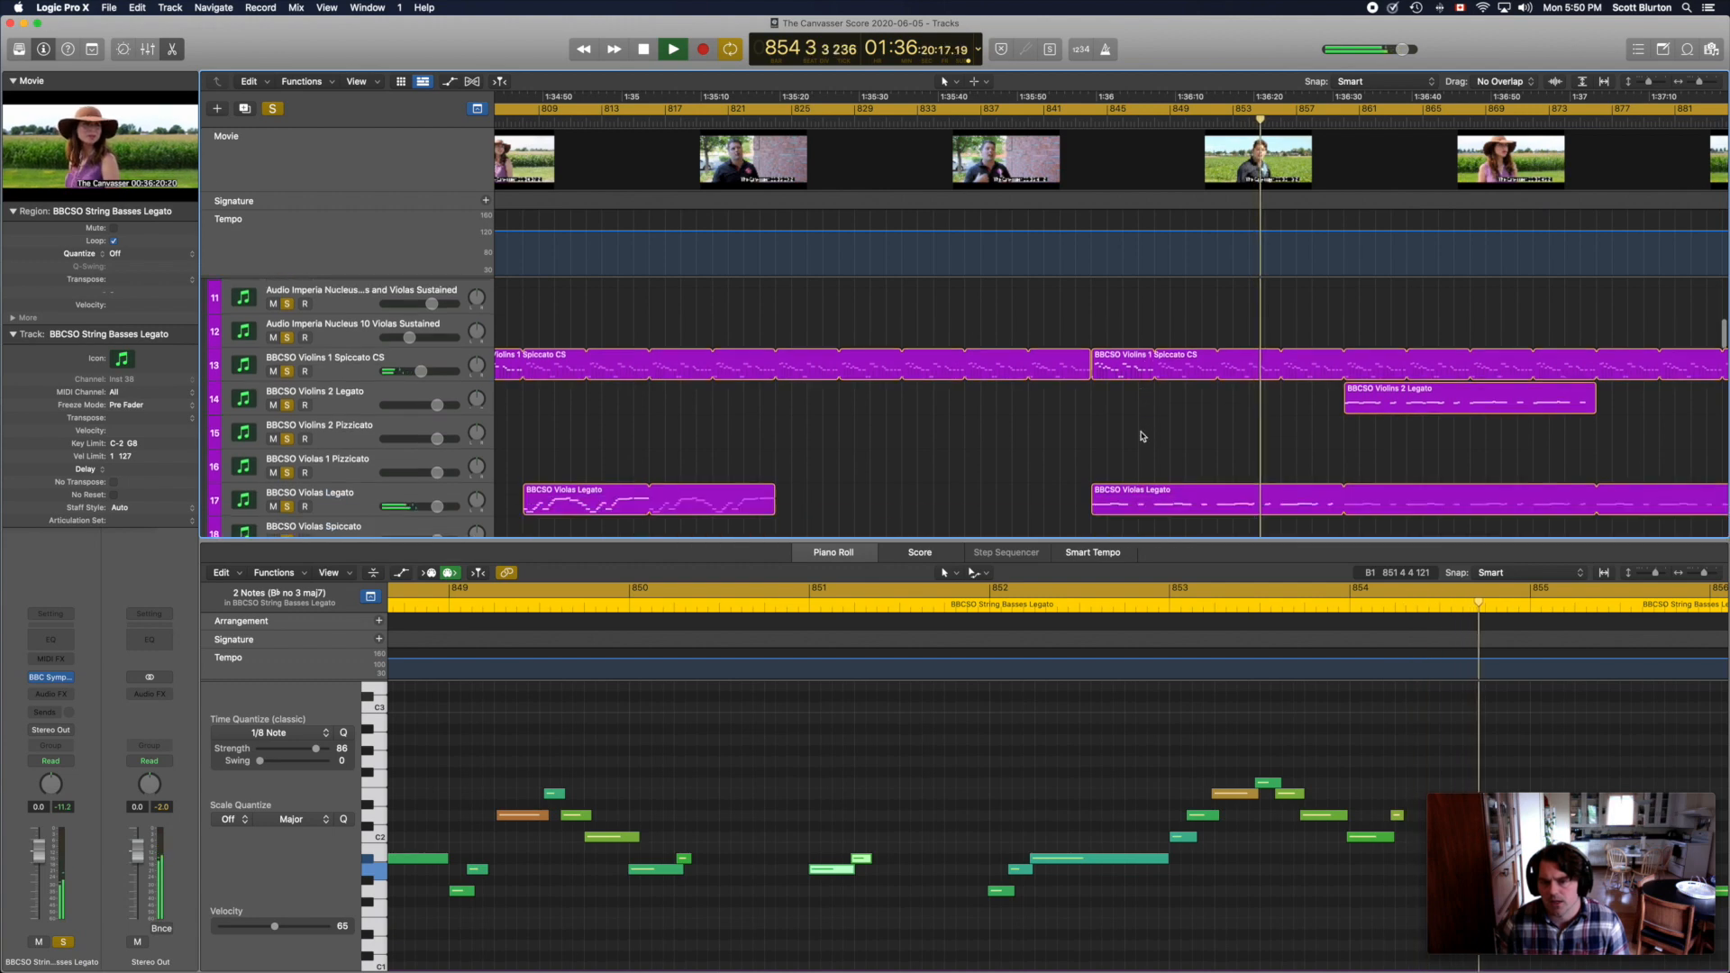
pyautogui.scroll(-3)
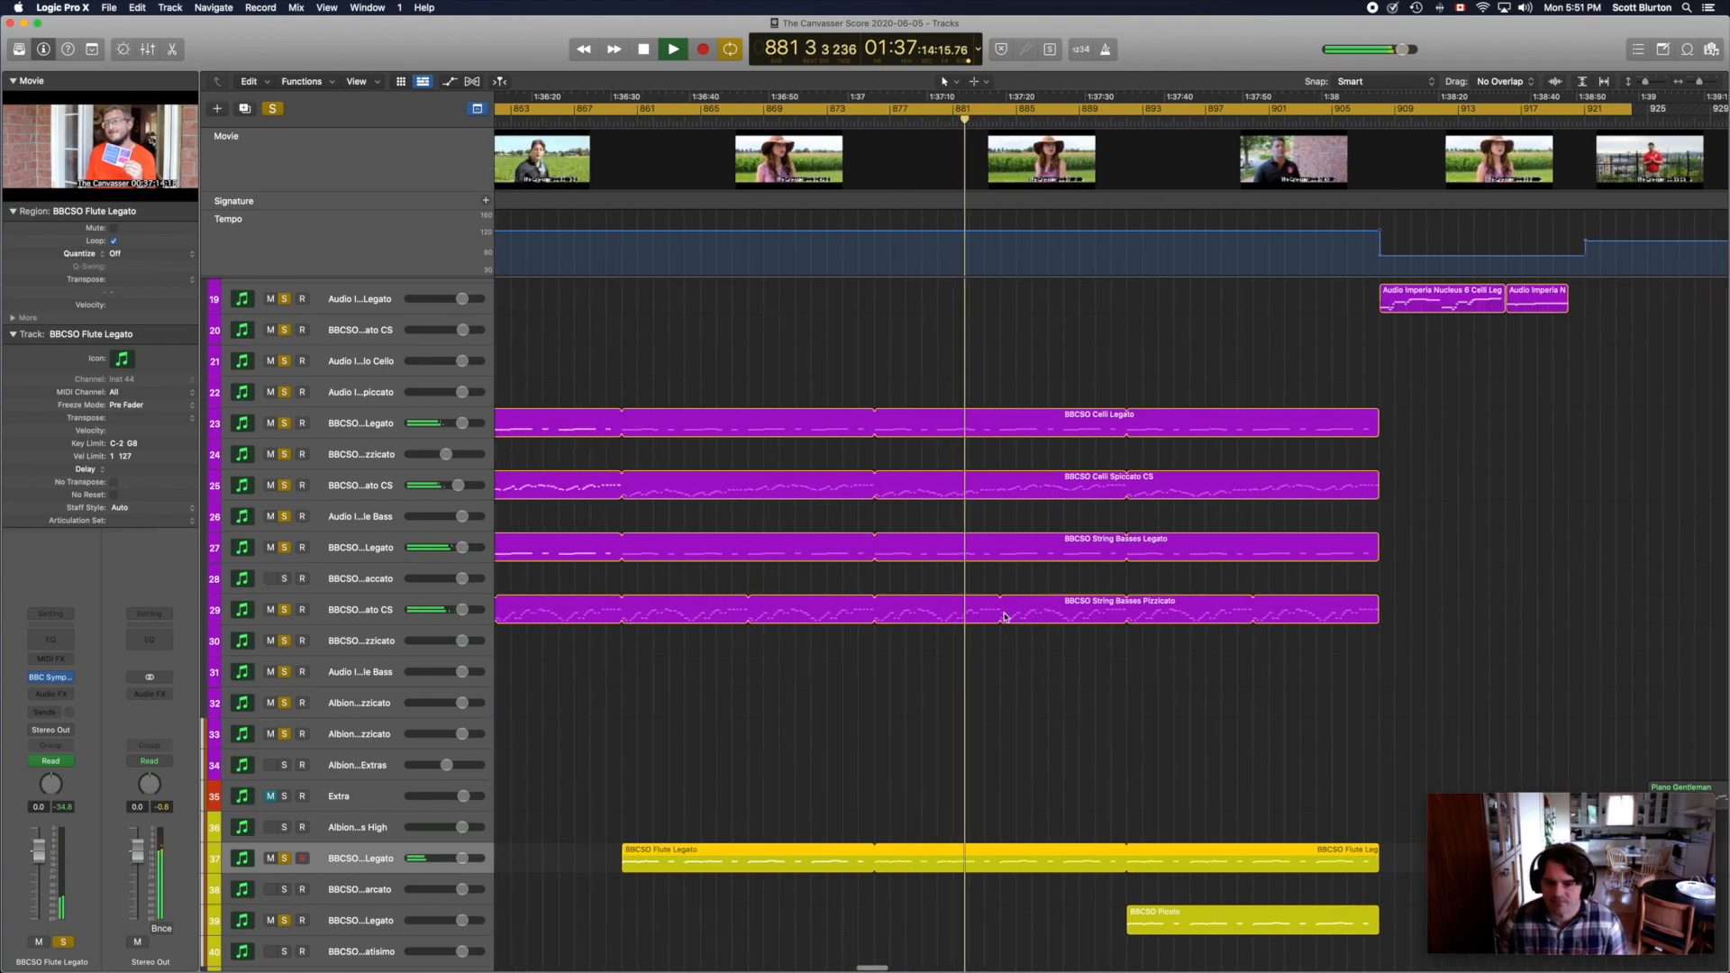
# Step: Scroll the track list down to reach the BBCSO Picolo track
pyautogui.scroll(-3)
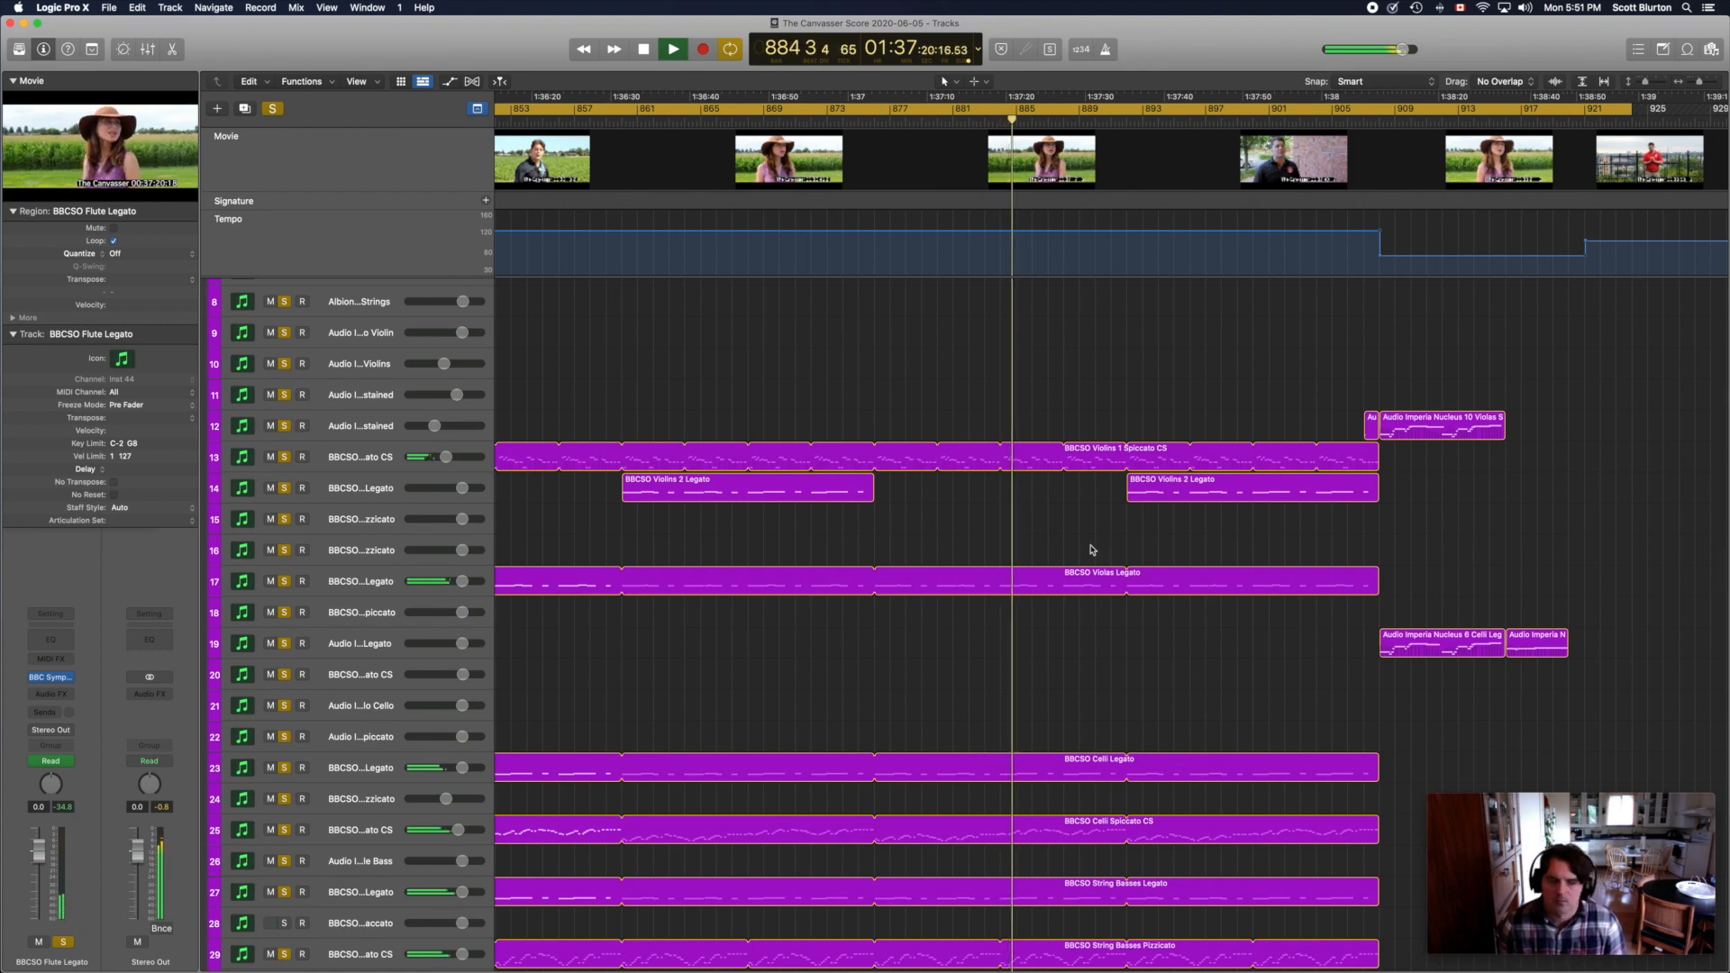
pyautogui.scroll(-3)
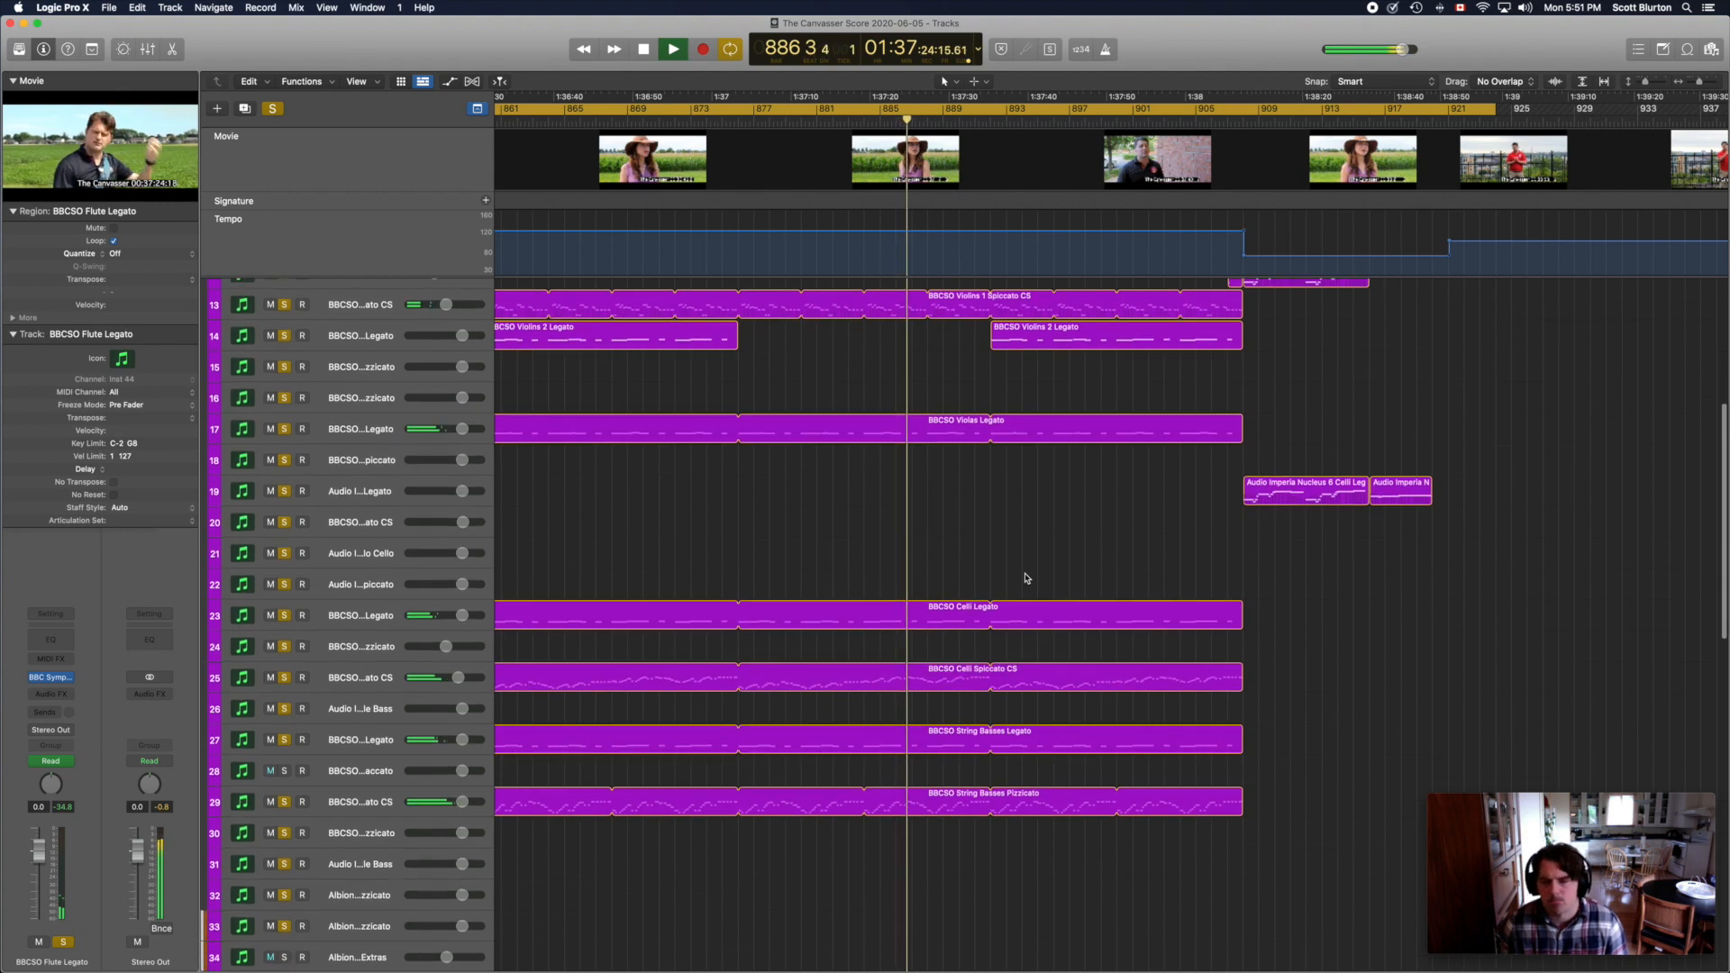
pyautogui.scroll(-3)
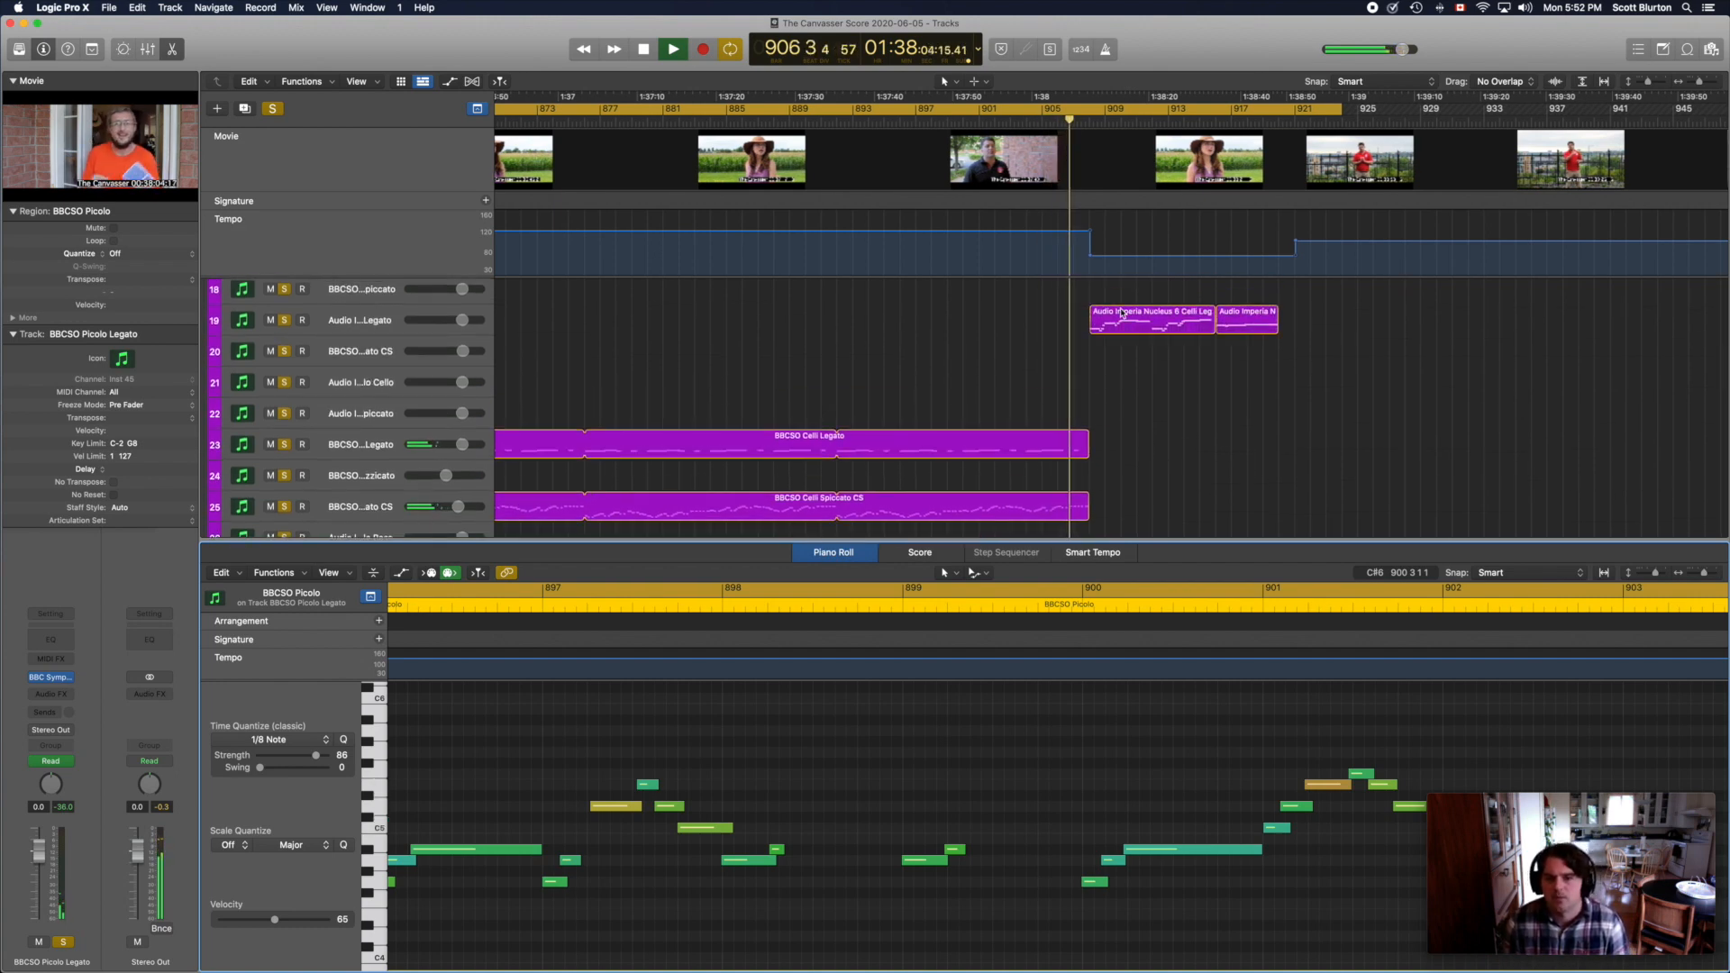
# Step: Select the Audio Imperia Nucleus 6 Celli Legato region while playback runs on
pyautogui.click(1152, 319)
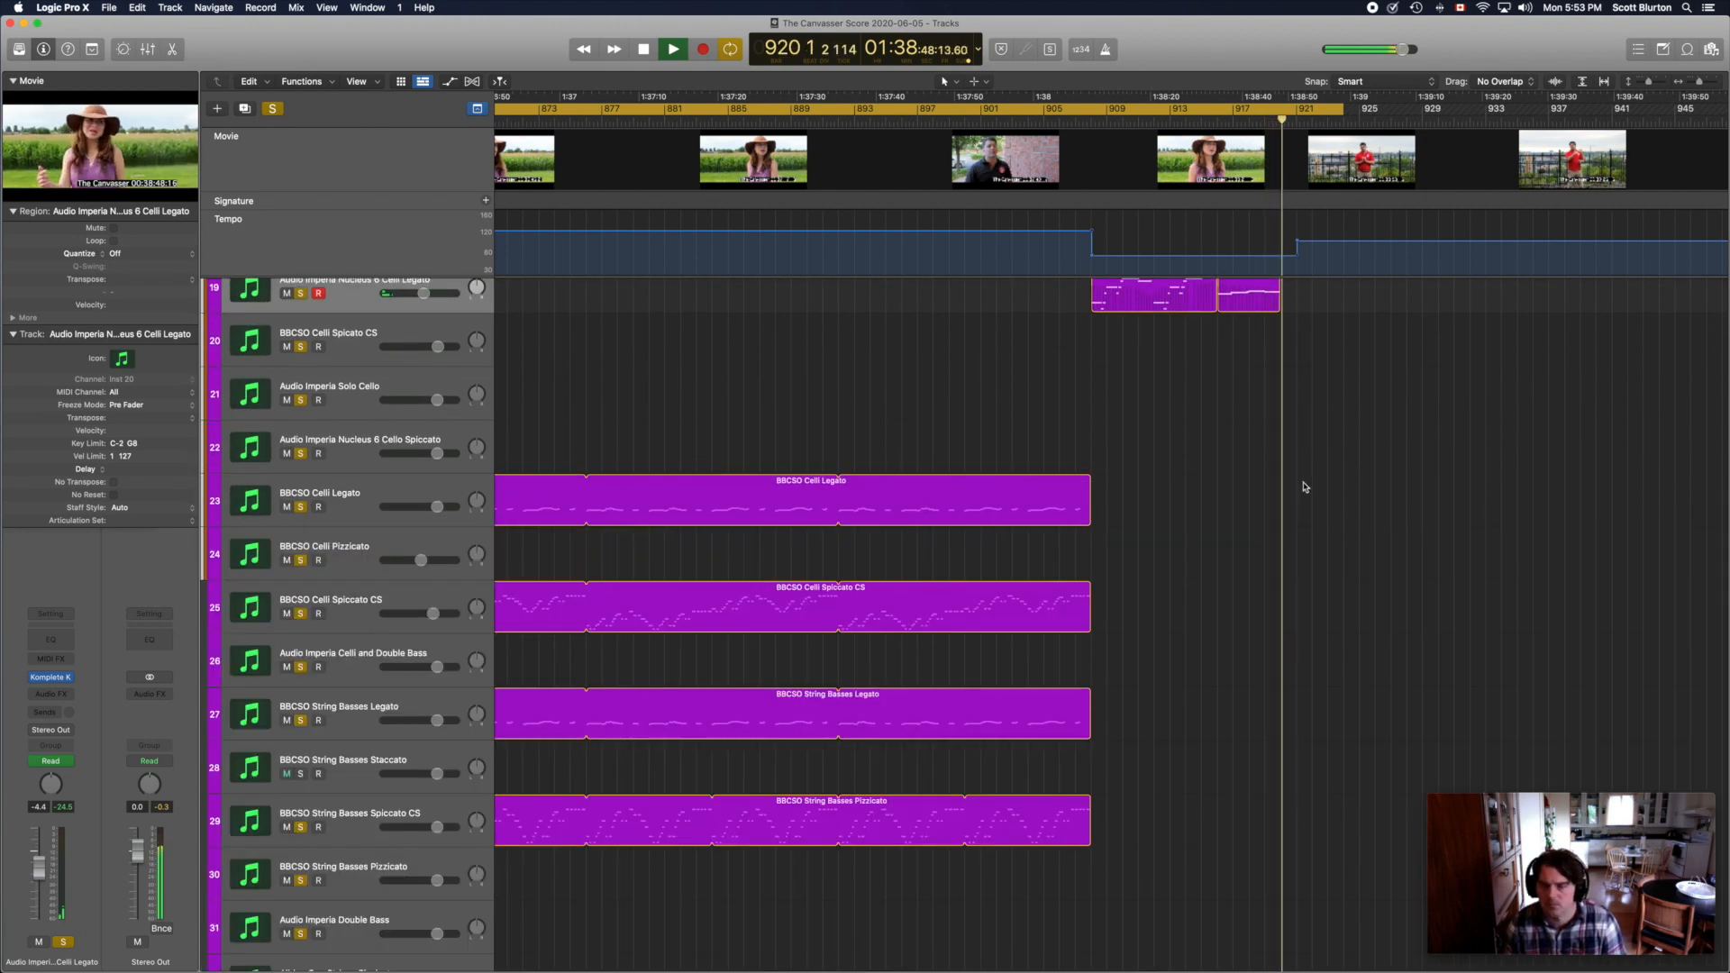
# Step: Scroll back to the movie and audio tracks and stop playback at bar 923, the scene's end
pyautogui.scroll(-3)
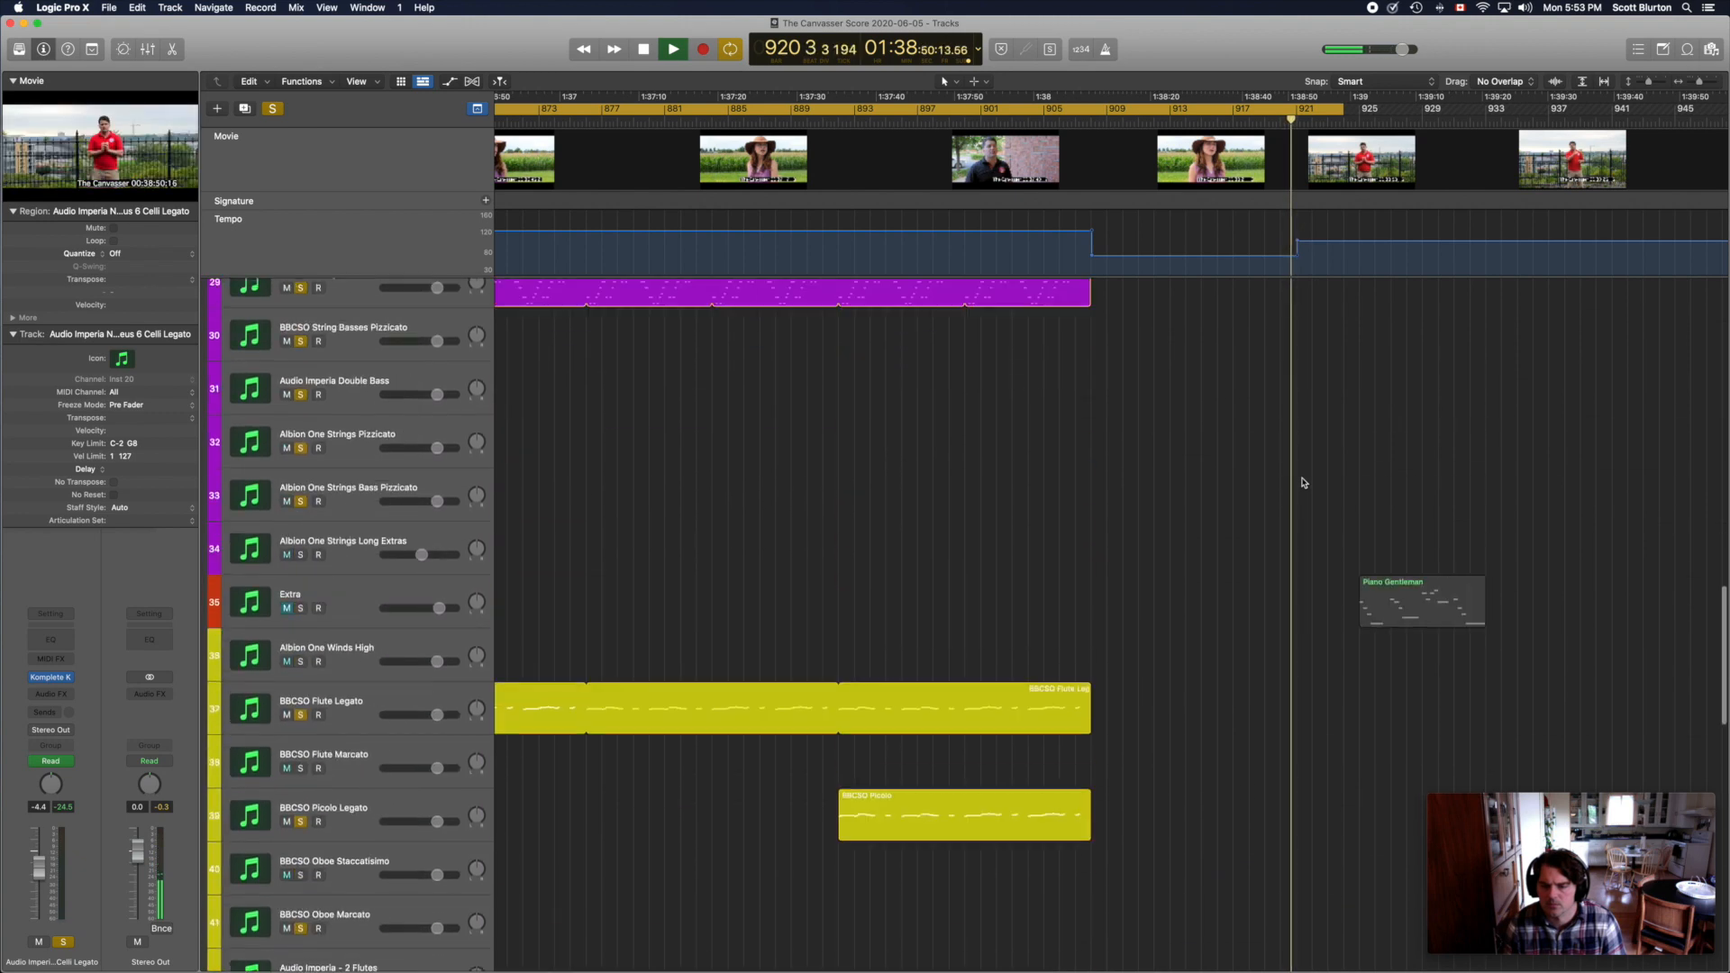
pyautogui.scroll(3)
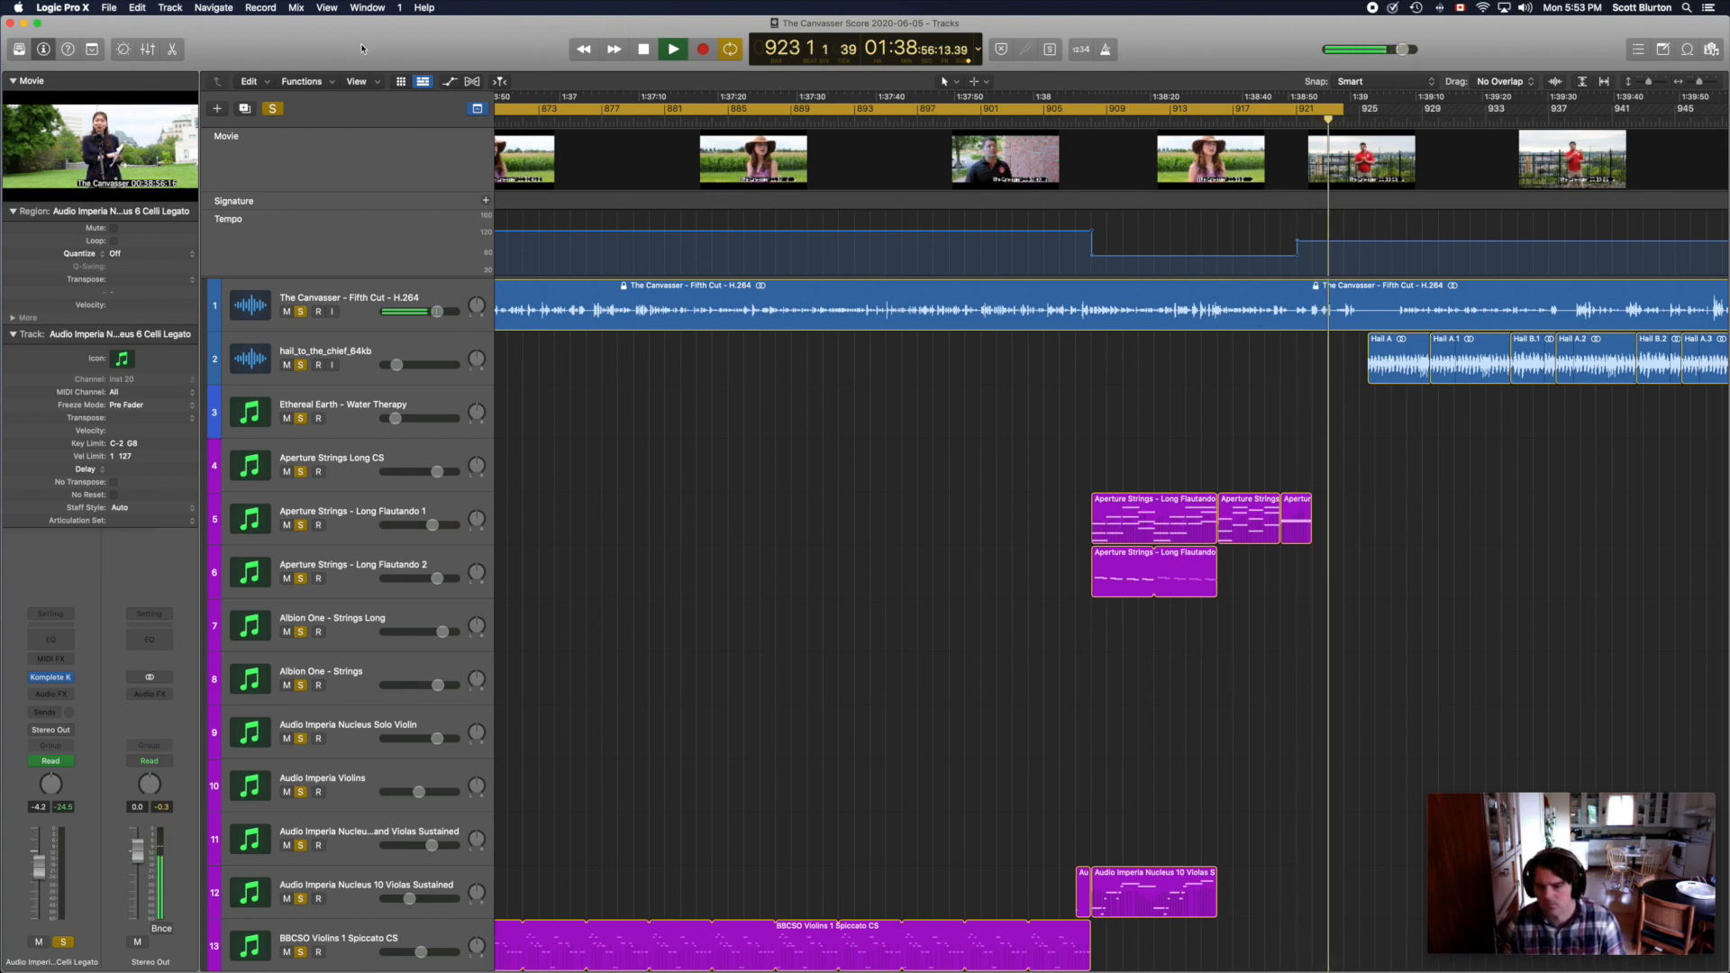
pyautogui.click(703, 49)
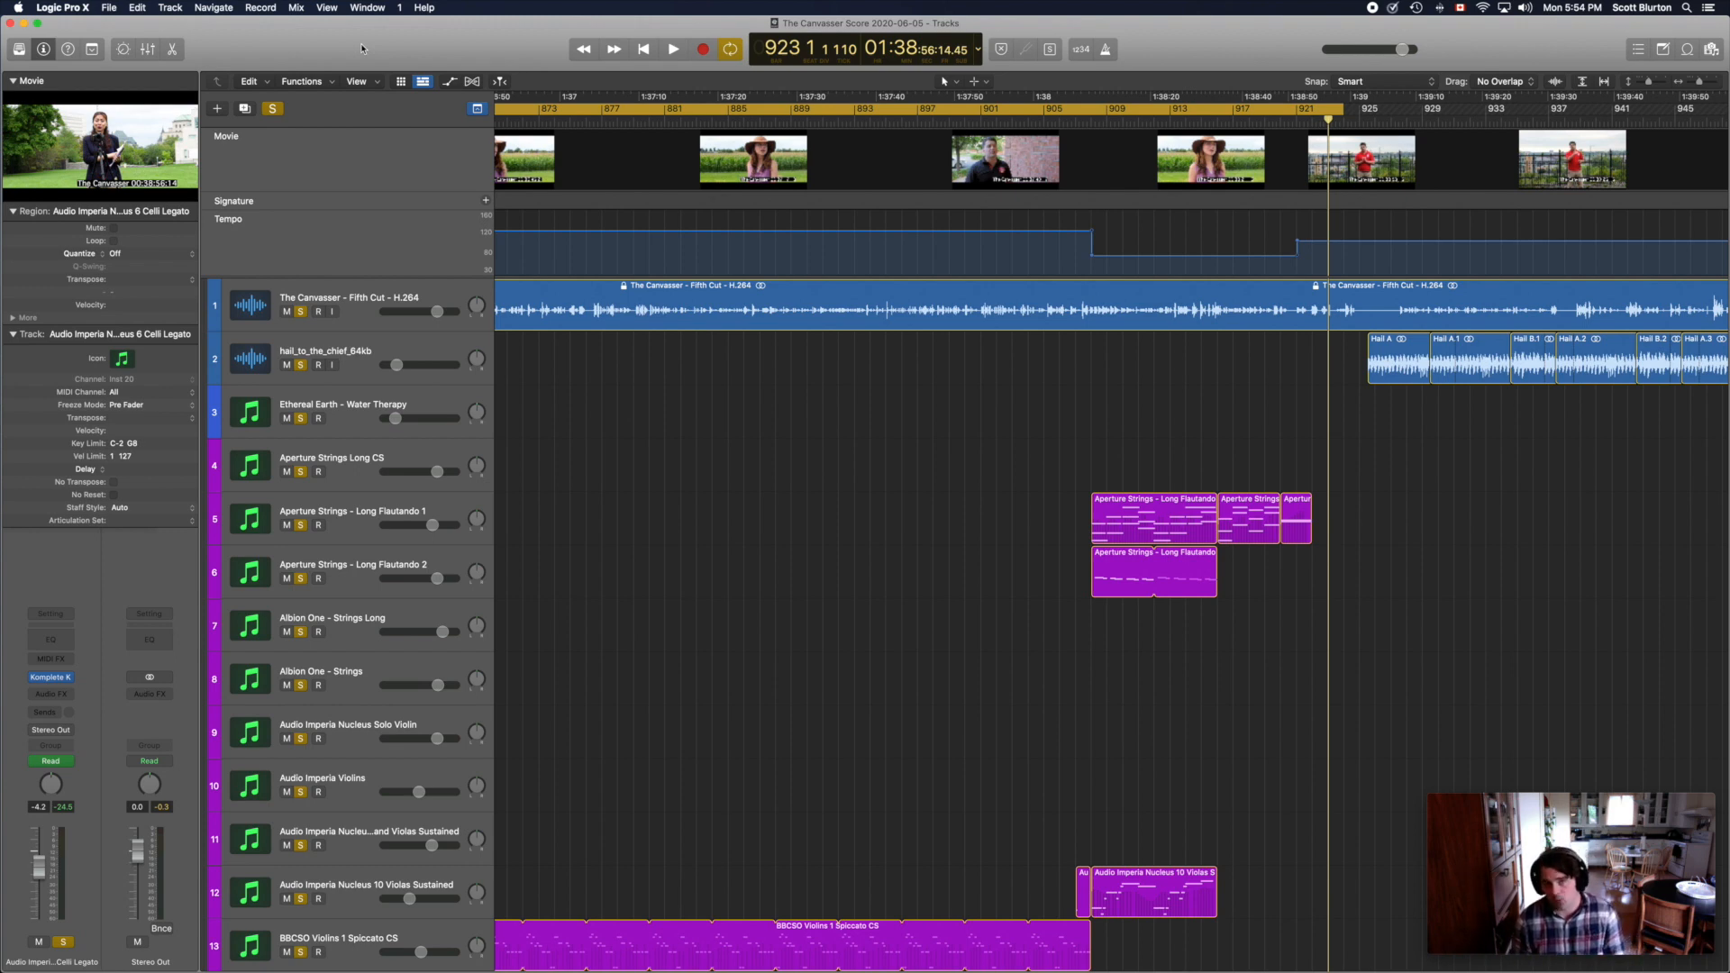
pyautogui.moveTo(995, 367)
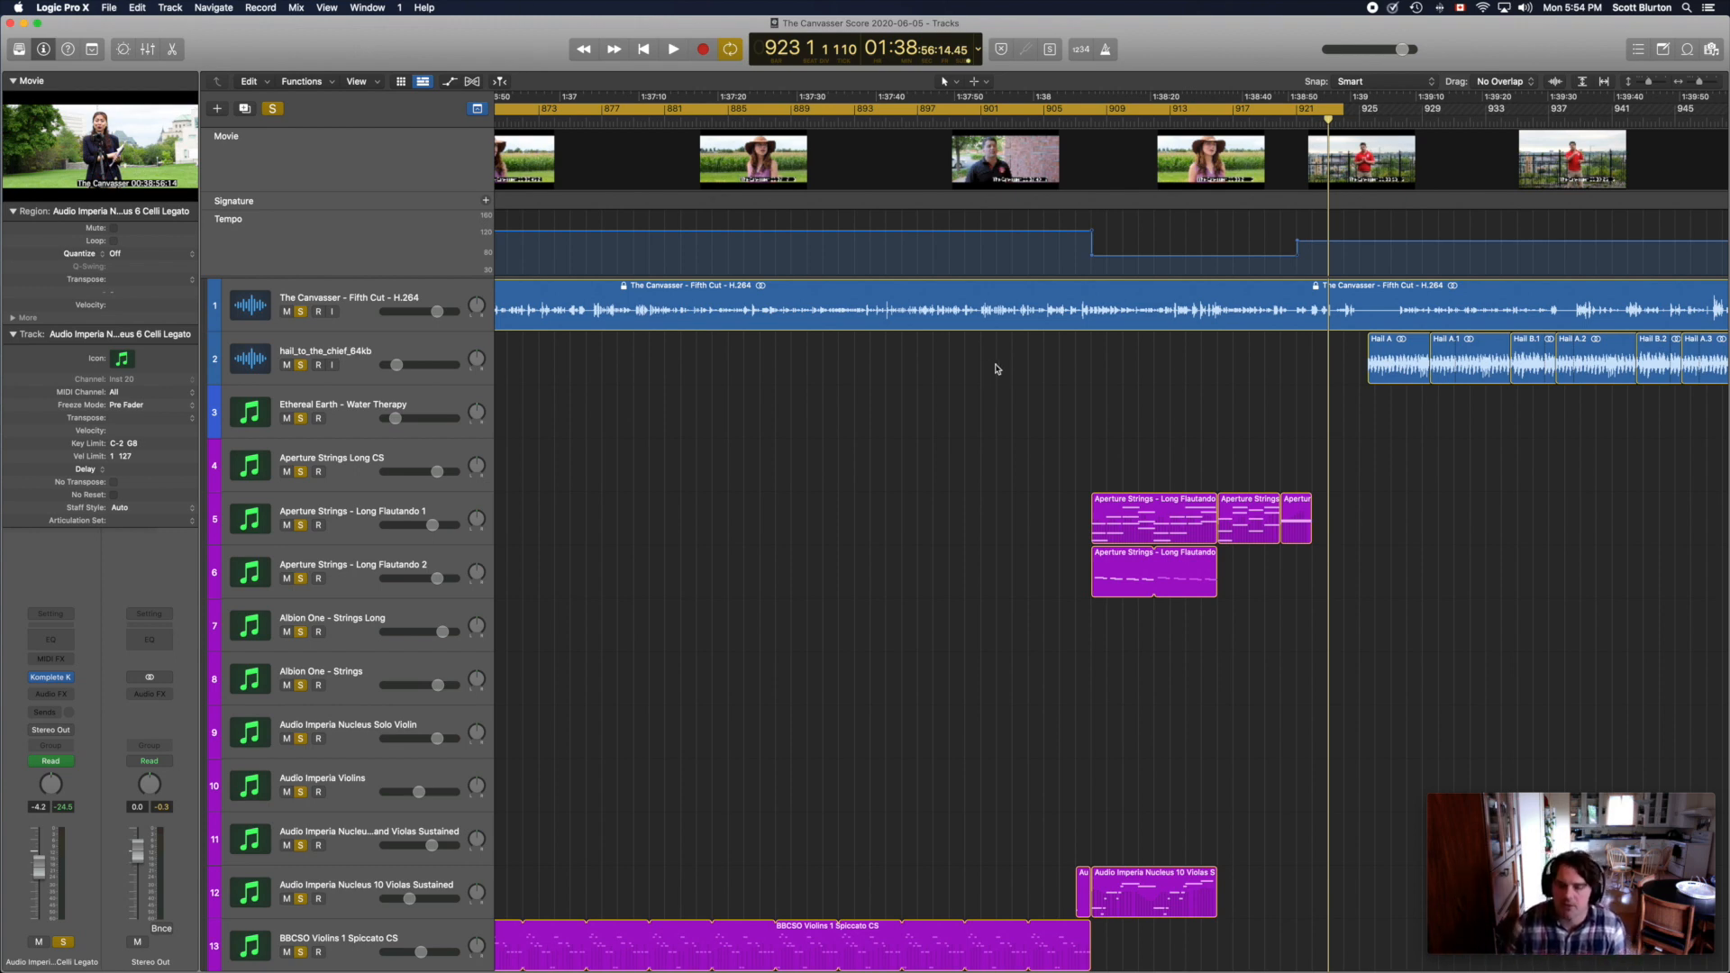